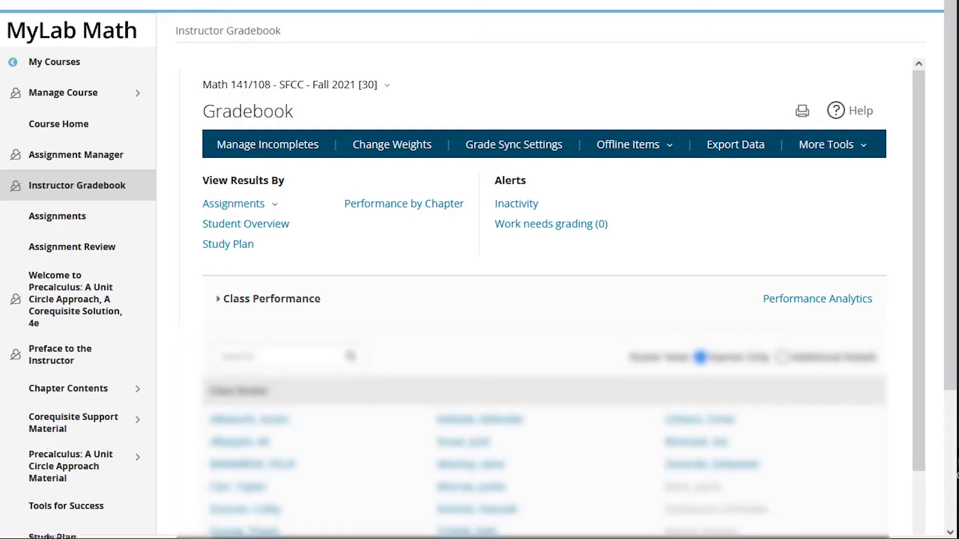
- Open the Student Tags page from the gradebook's More Tools menu
scroll("down", 3)
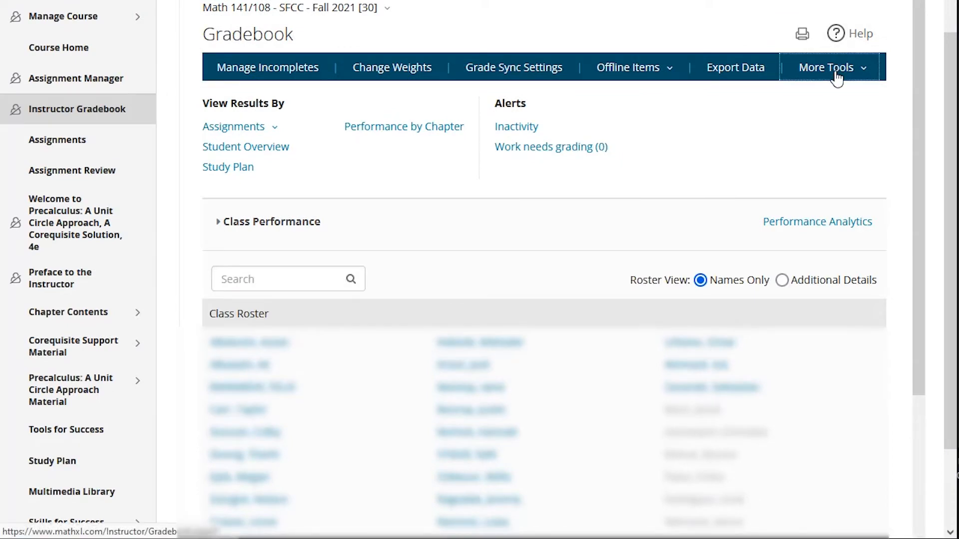
left_click(828, 67)
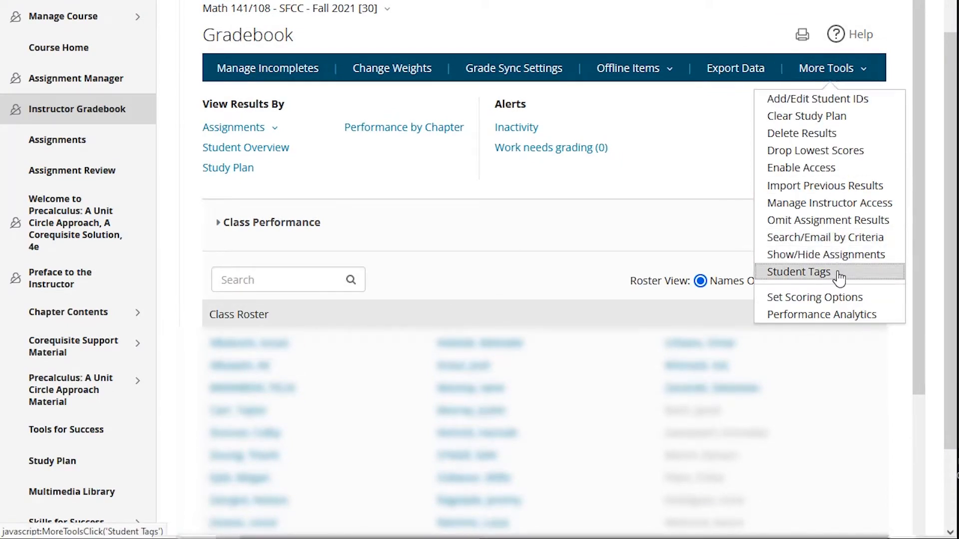
left_click(798, 272)
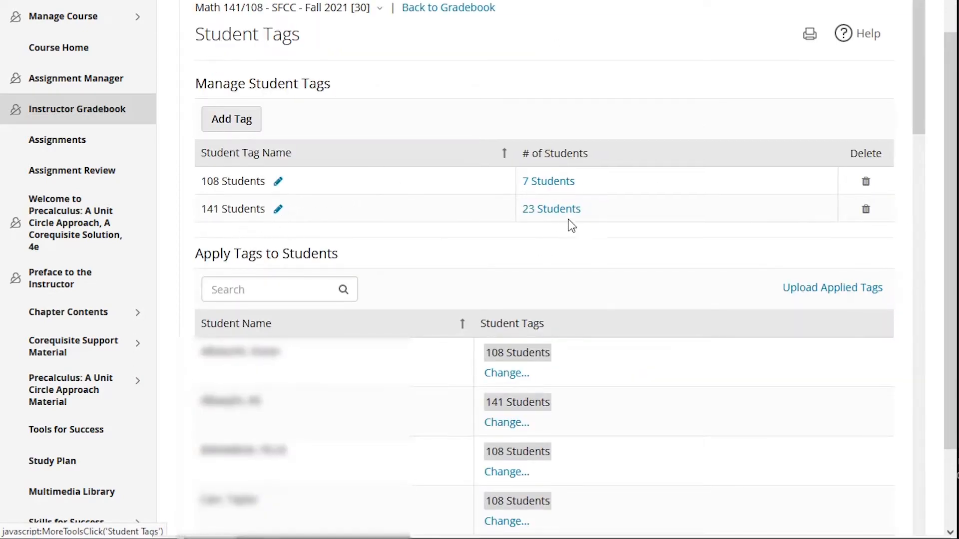
mouse_move(237, 225)
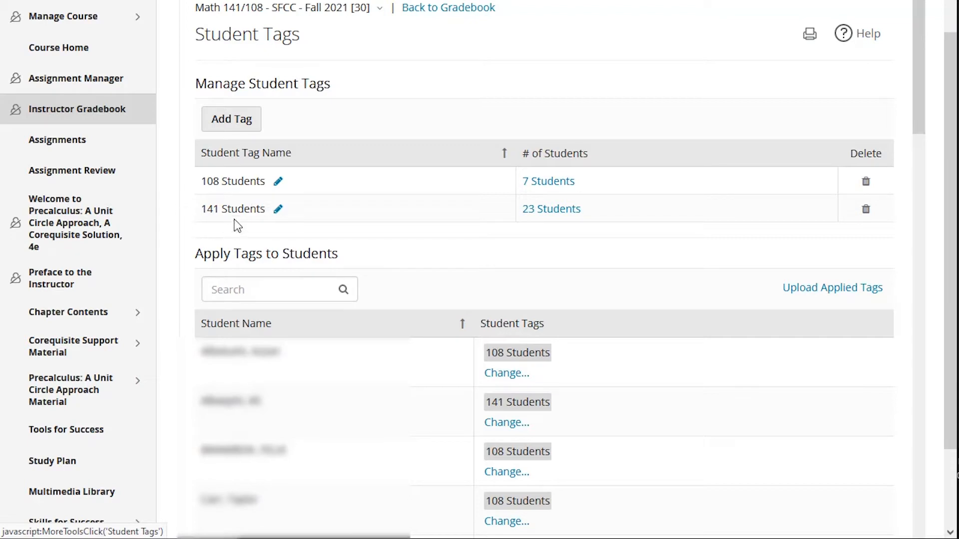
mouse_move(533, 200)
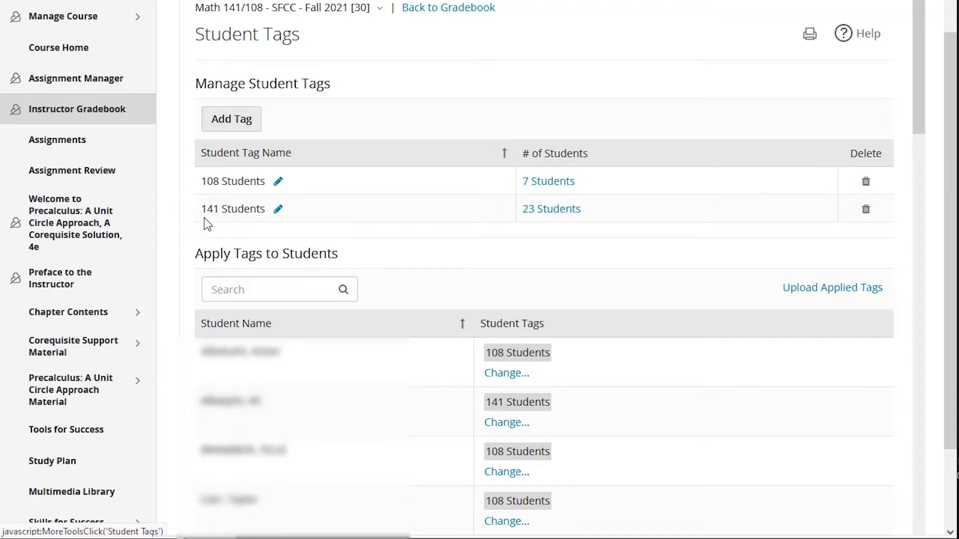
mouse_move(226, 209)
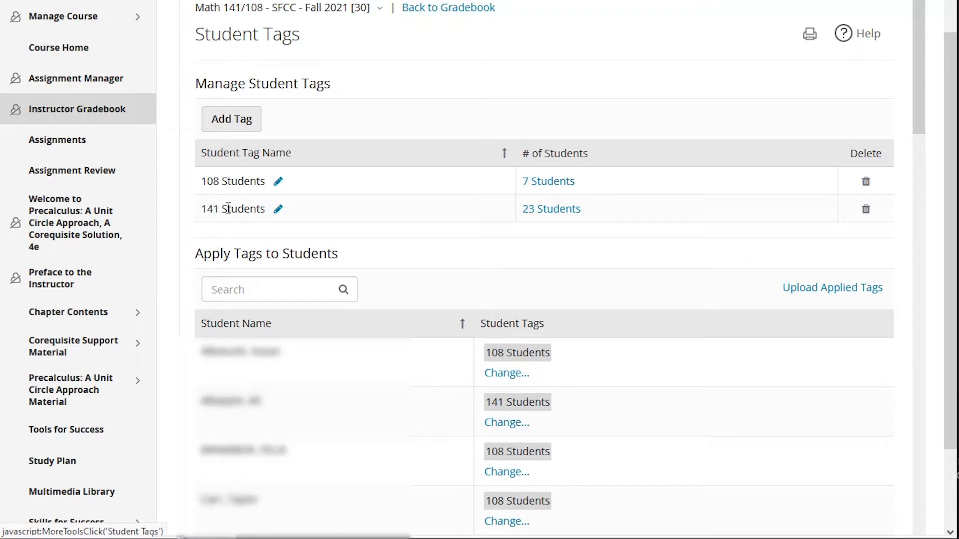
mouse_move(304, 205)
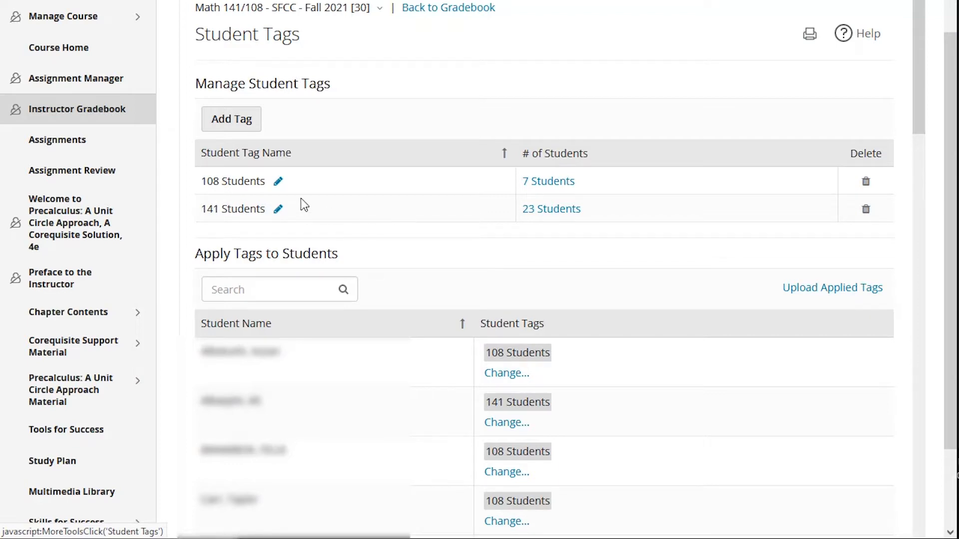
mouse_move(213, 200)
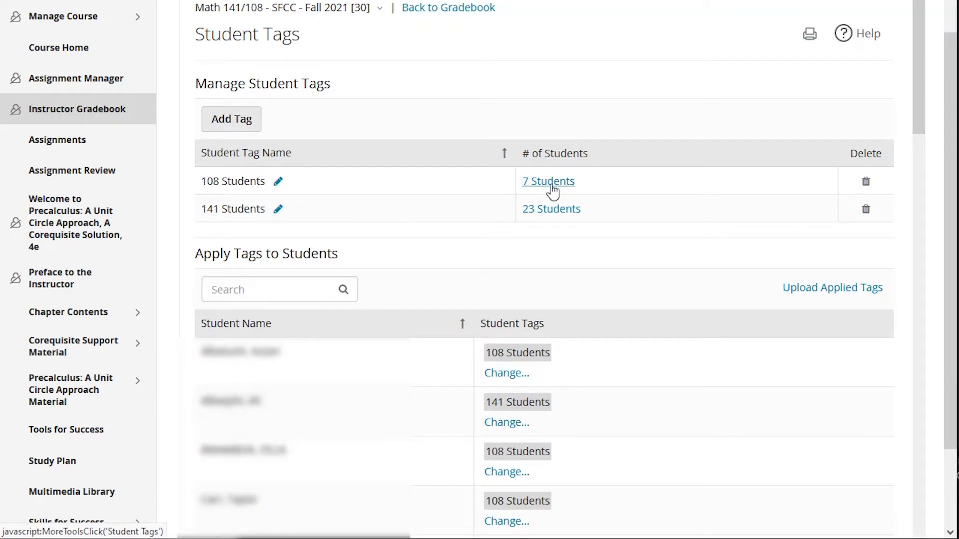
left_click(548, 181)
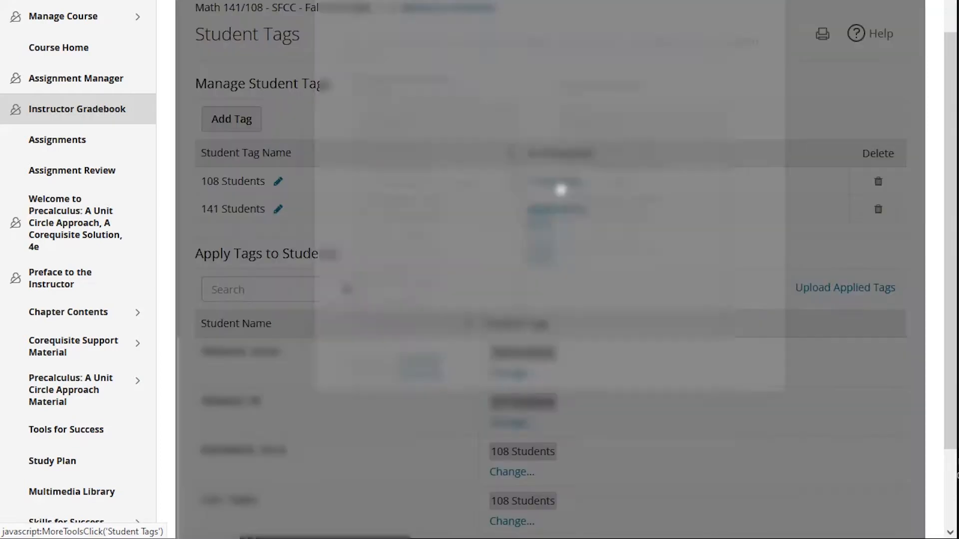
left_click(512, 471)
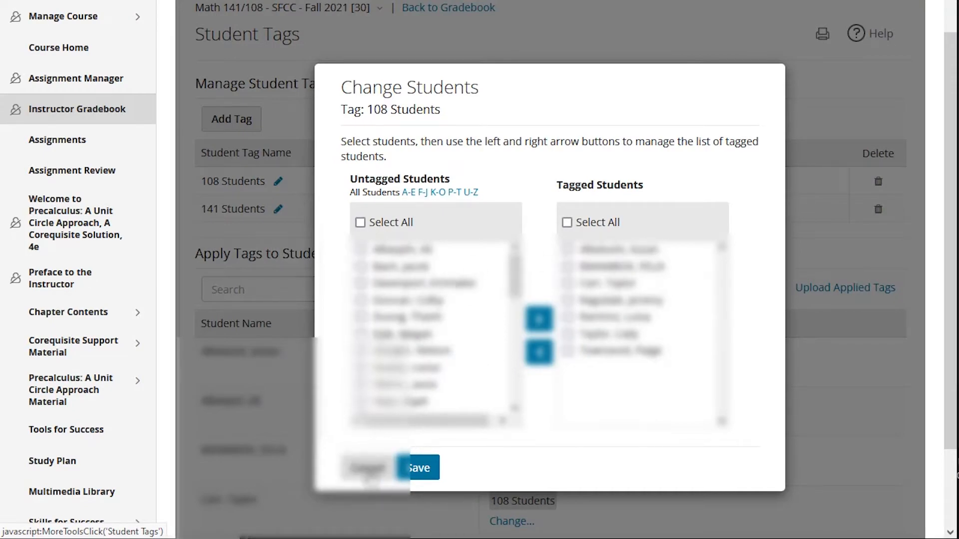
left_click(417, 467)
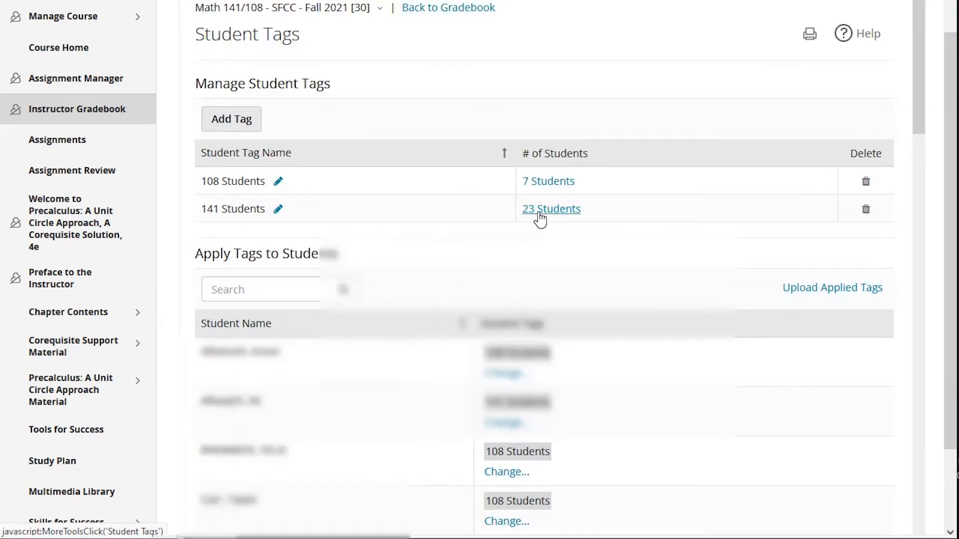
left_click(550, 209)
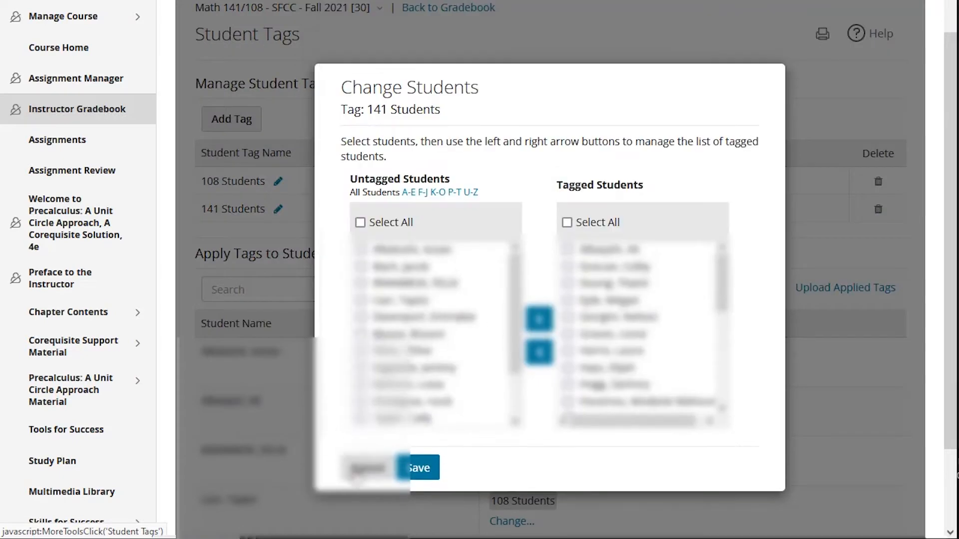
left_click(418, 467)
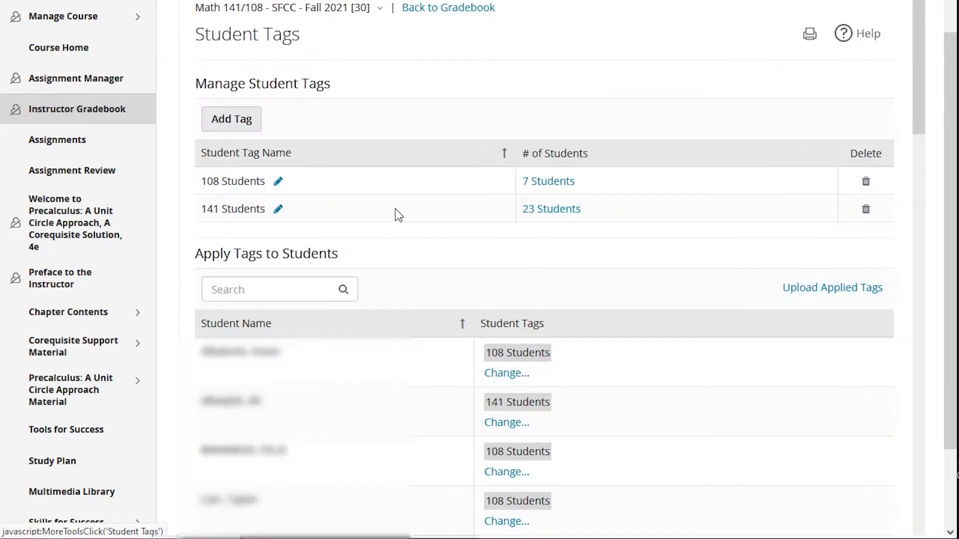
scroll("down", 3)
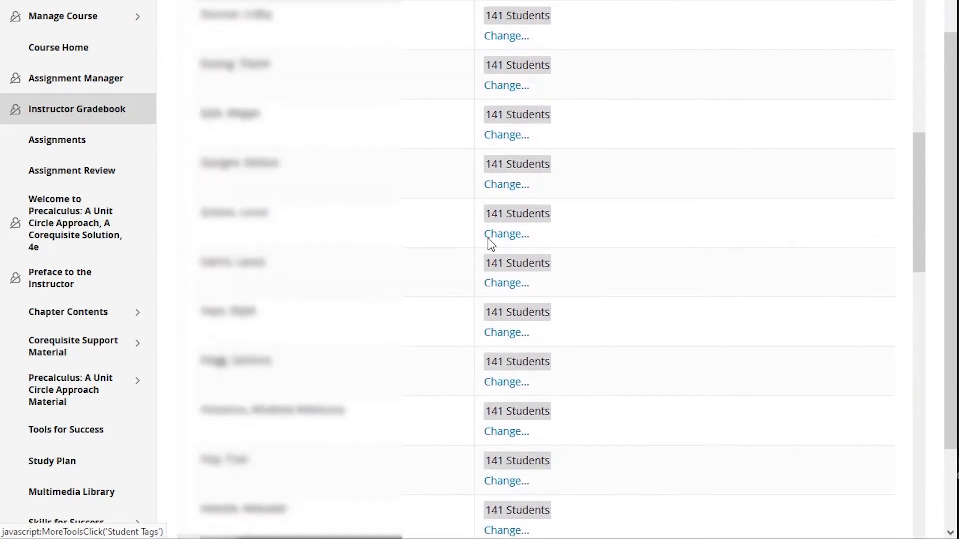
scroll("down", 3)
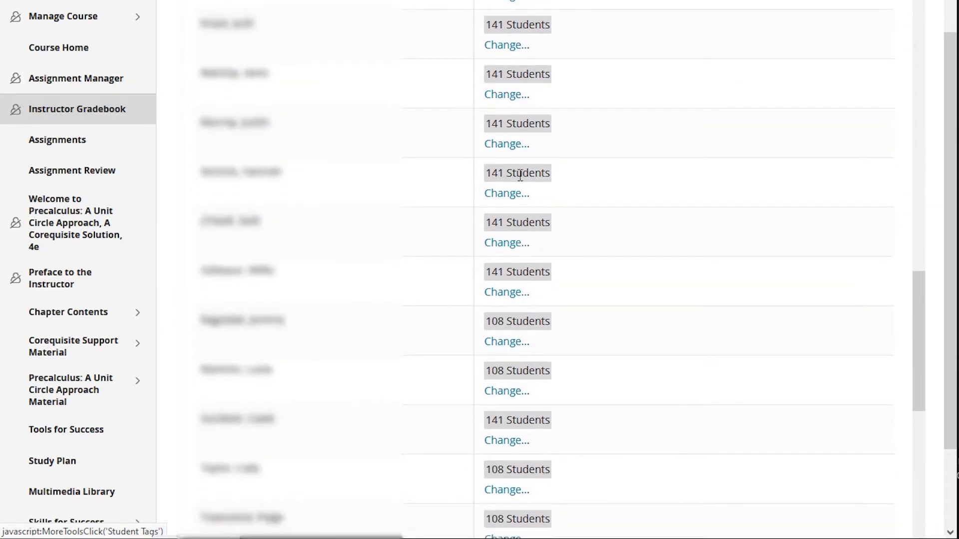
scroll("up", 3)
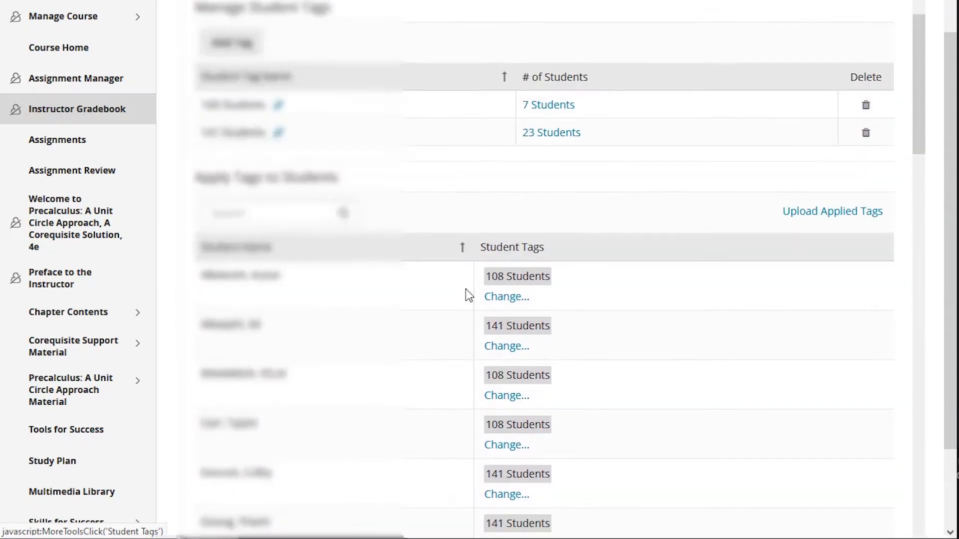
scroll("up", 3)
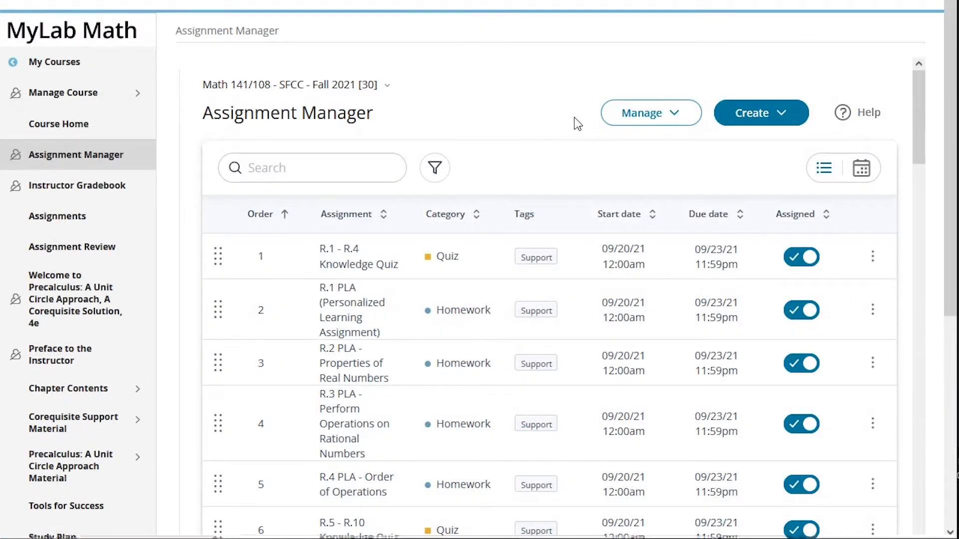
left_click(650, 113)
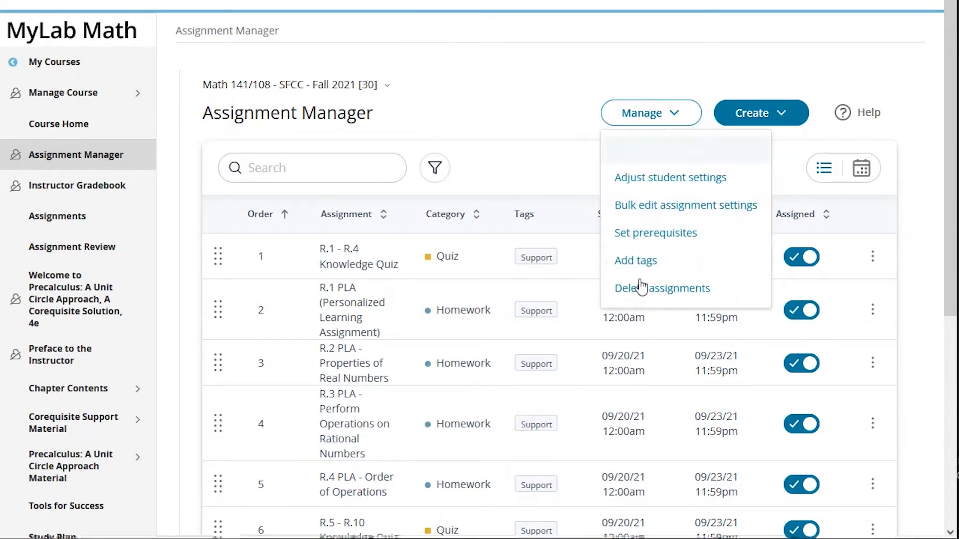
left_click(635, 260)
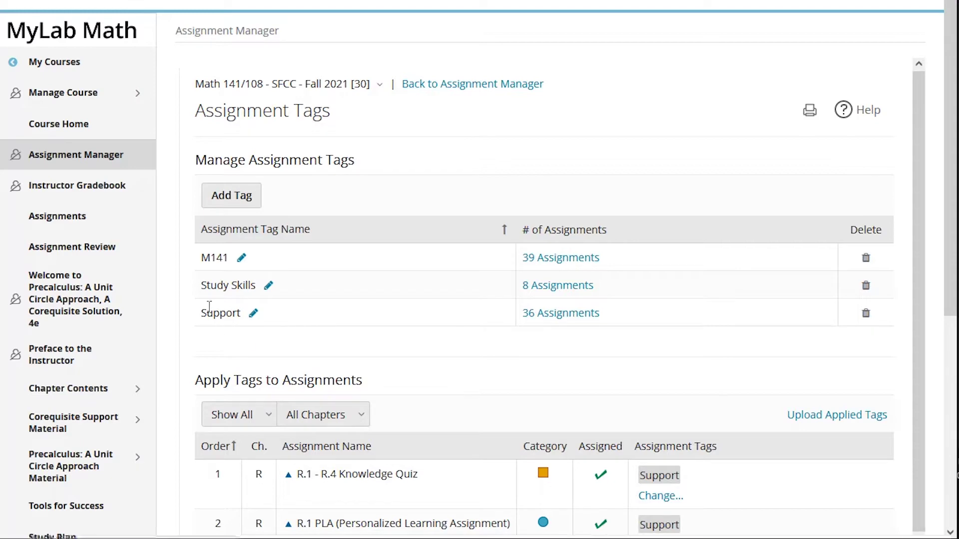
mouse_move(560, 257)
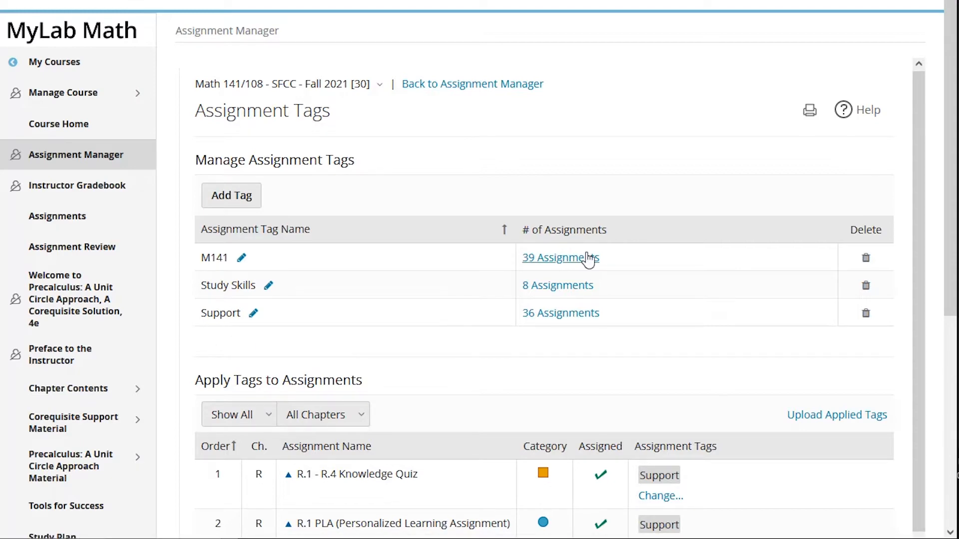
left_click(559, 257)
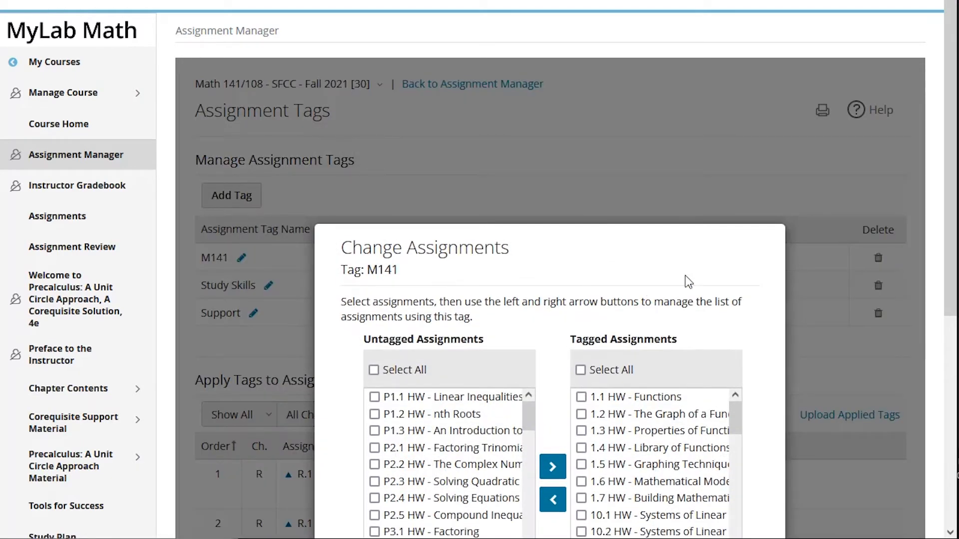
scroll("down", 3)
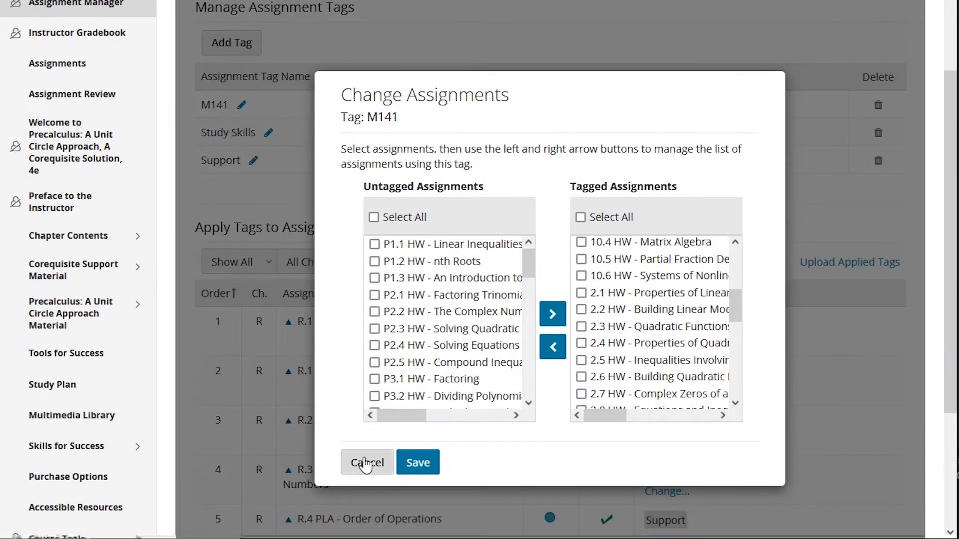
left_click(366, 463)
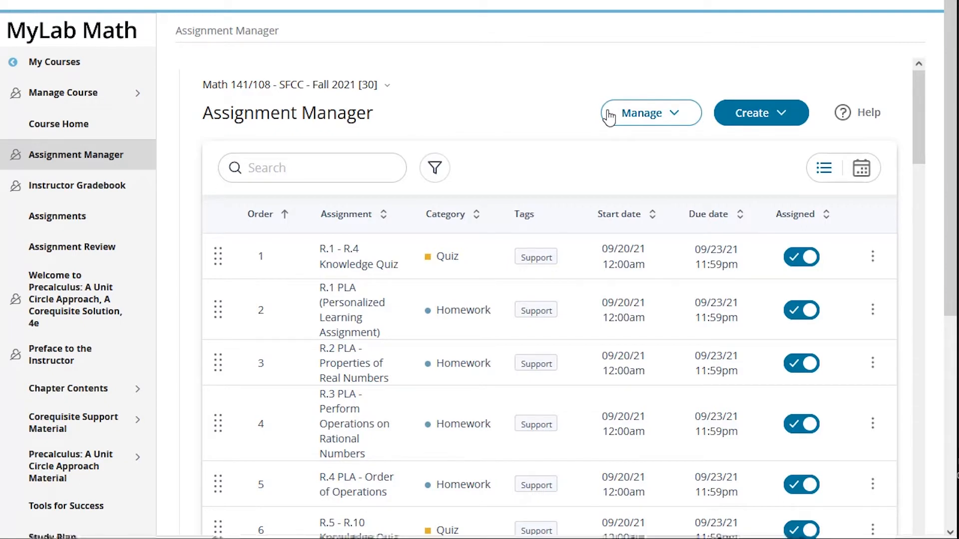
mouse_move(630, 116)
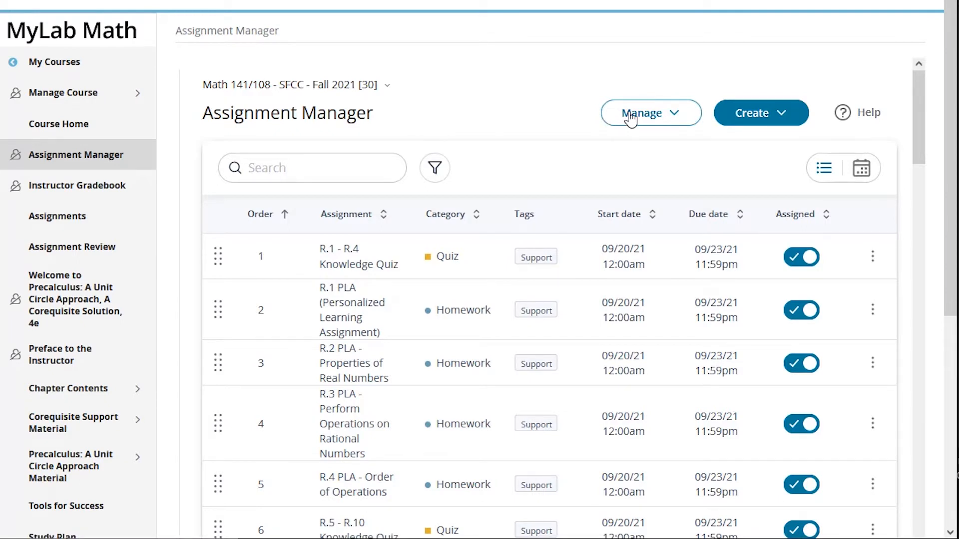
- Open Individual Student Settings and target Support-tagged Homework, all assignments, for 141 Students
left_click(650, 112)
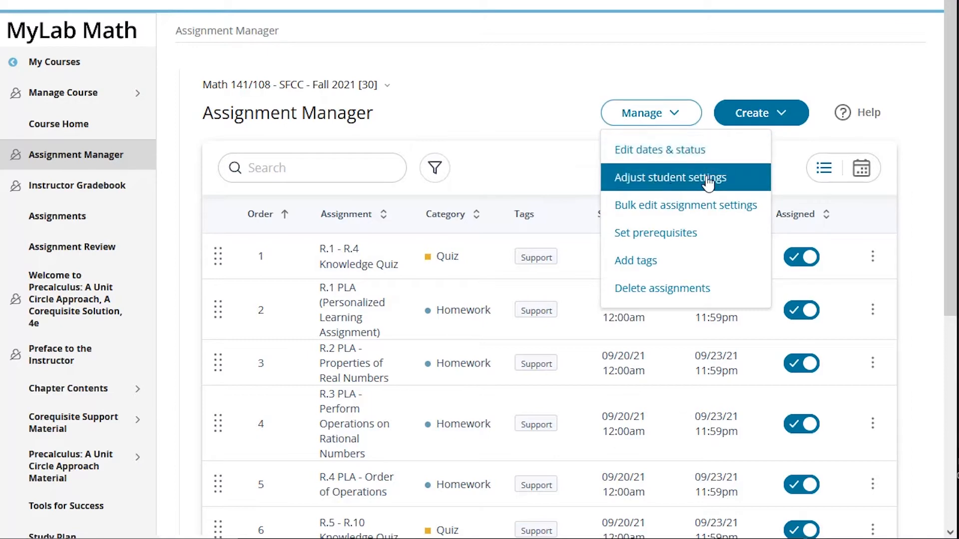
left_click(673, 177)
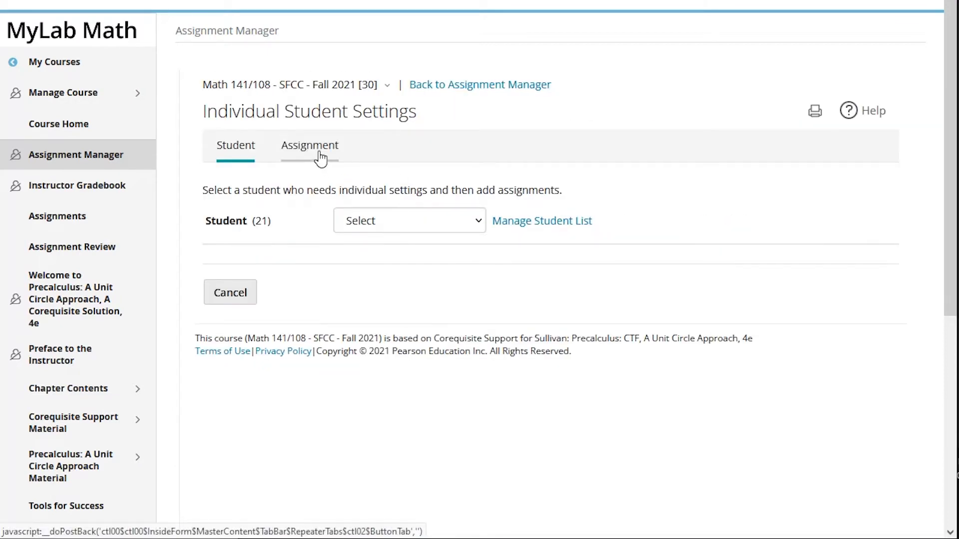
left_click(309, 145)
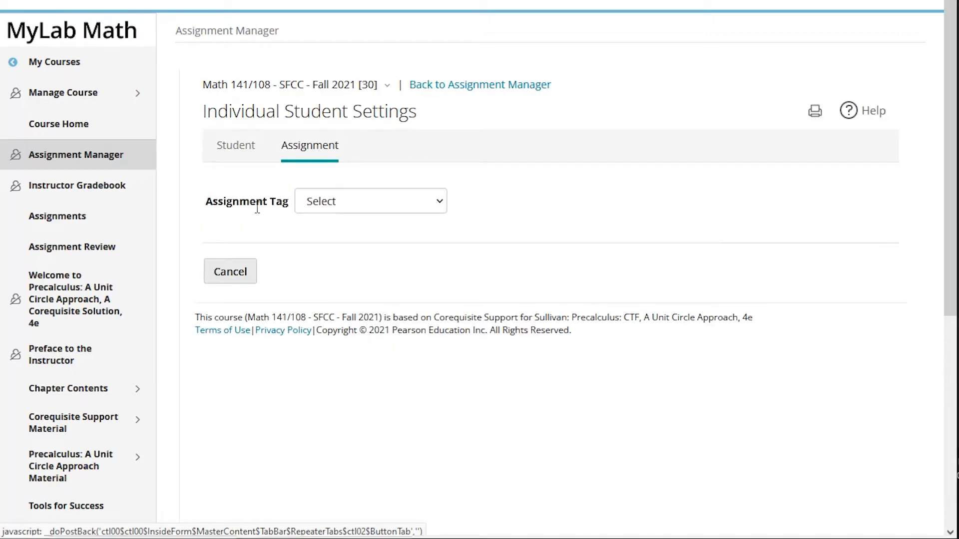
left_click(369, 201)
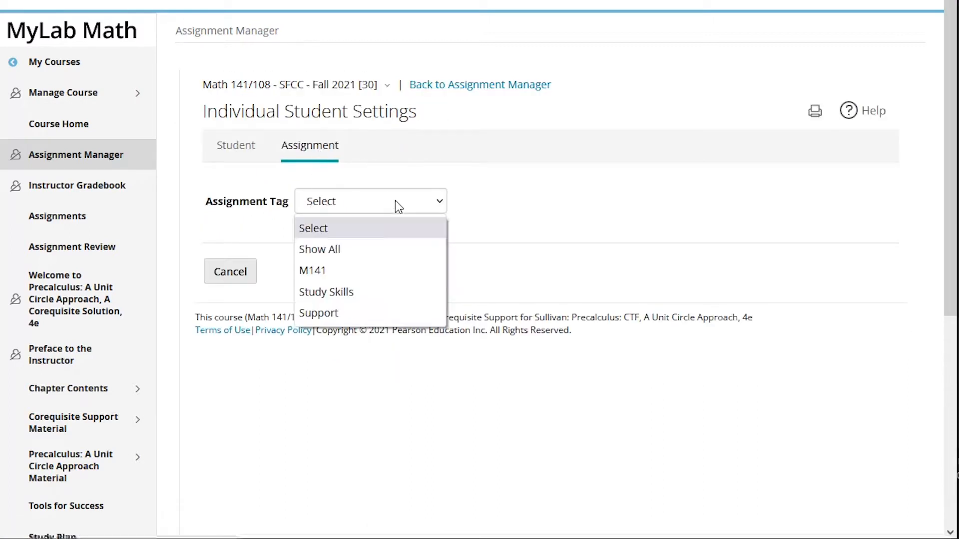
mouse_move(393, 229)
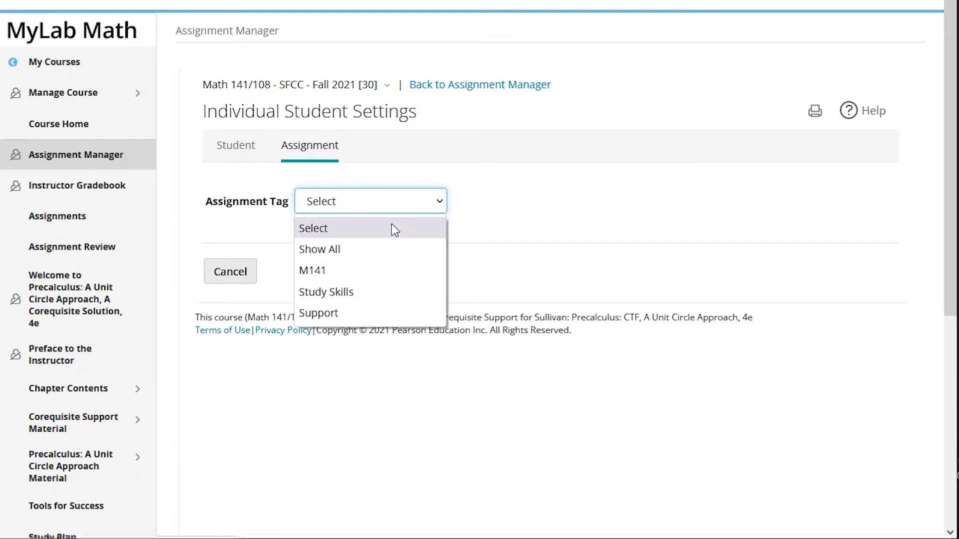
left_click(318, 313)
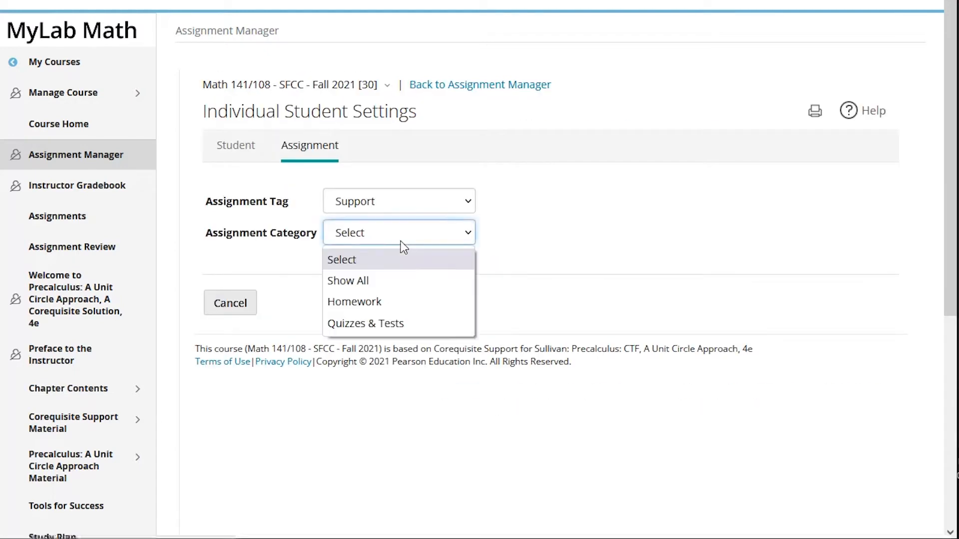
mouse_move(419, 304)
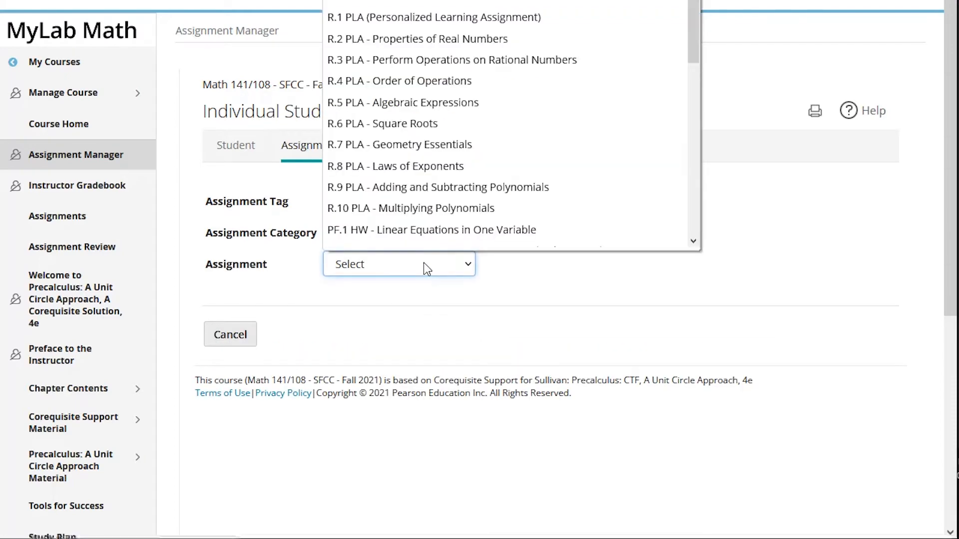
scroll("down", 3)
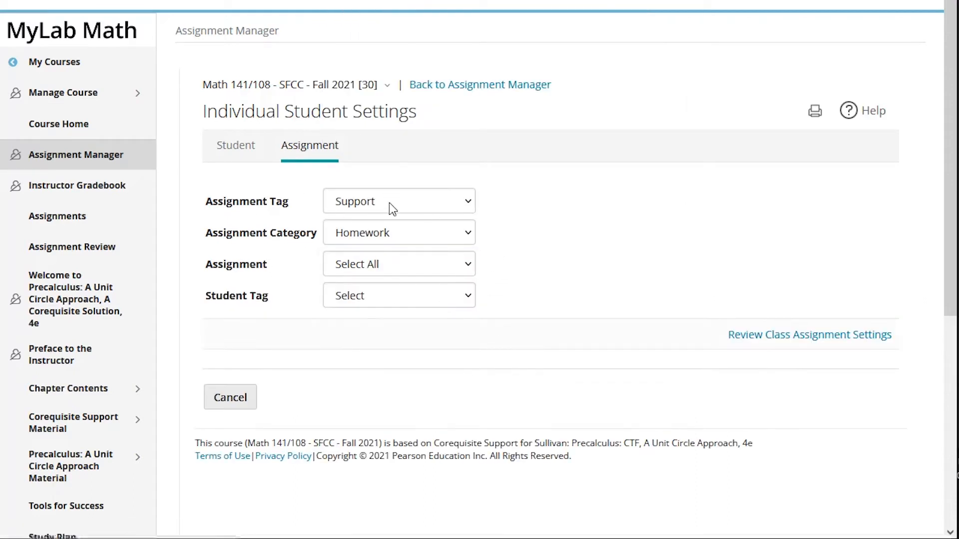
left_click(397, 295)
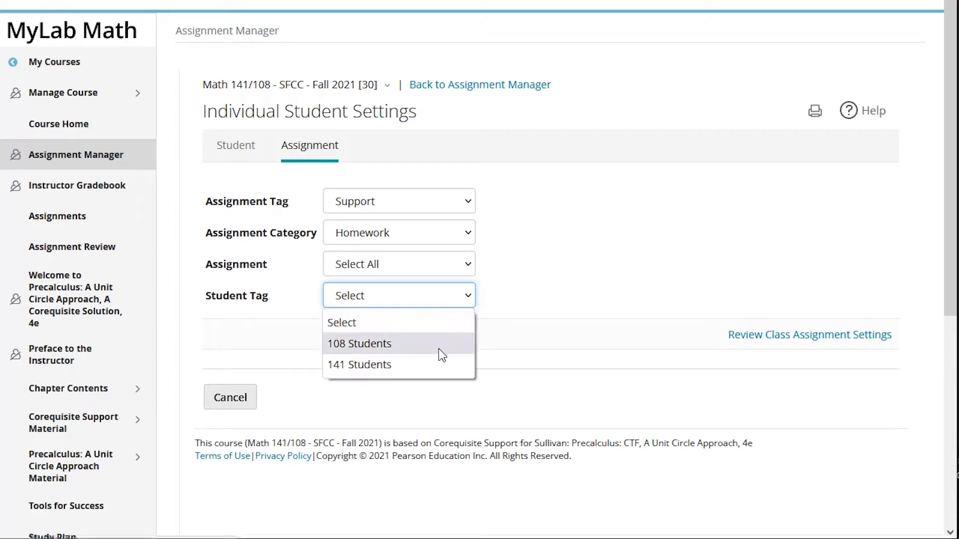
left_click(359, 364)
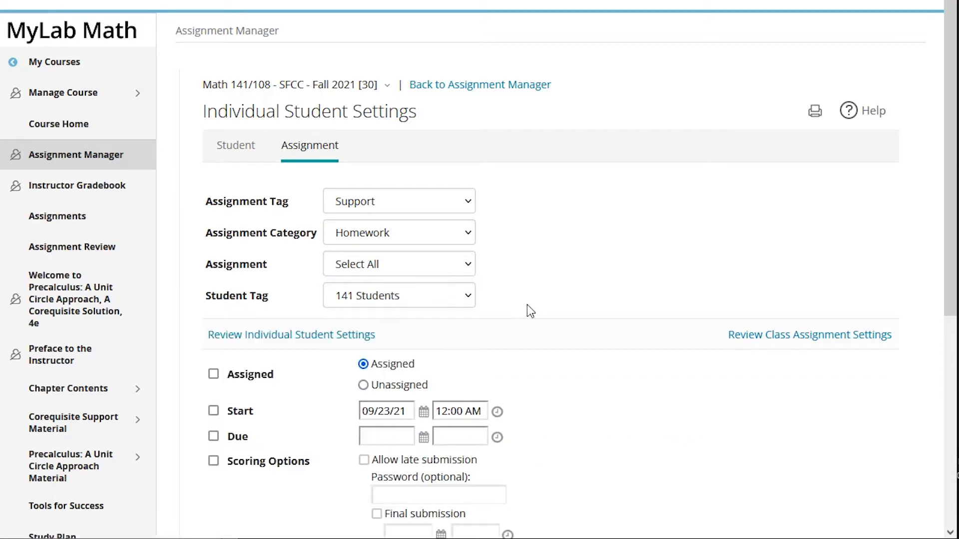
mouse_move(535, 281)
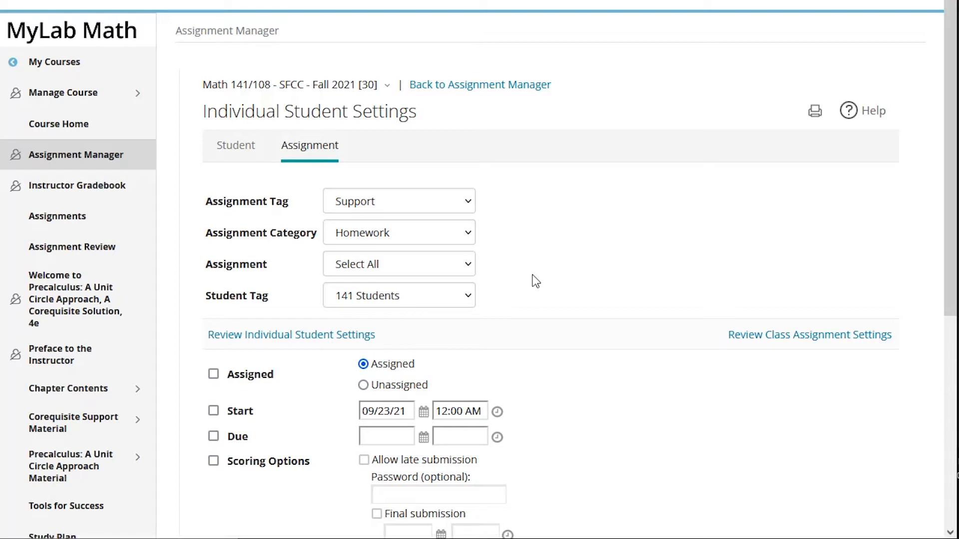
mouse_move(497, 312)
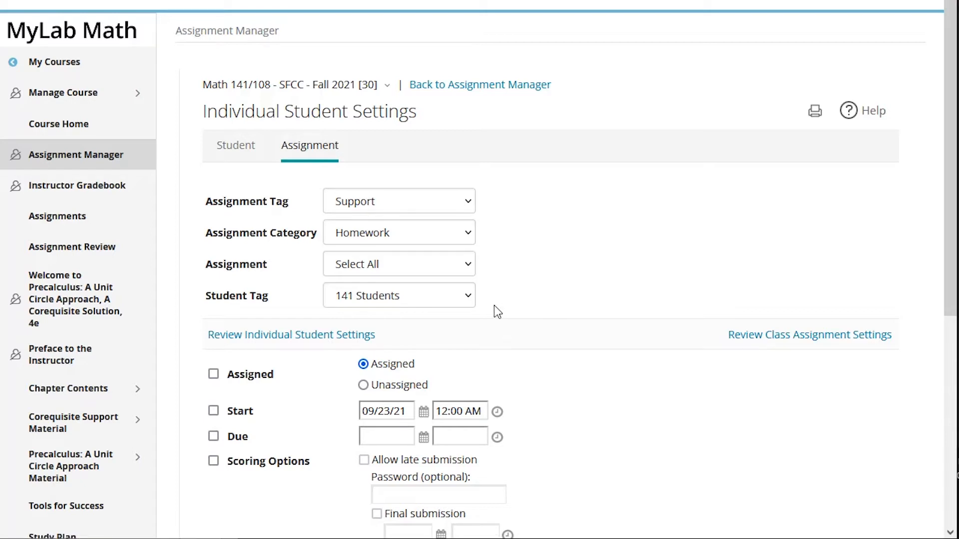
mouse_move(333, 218)
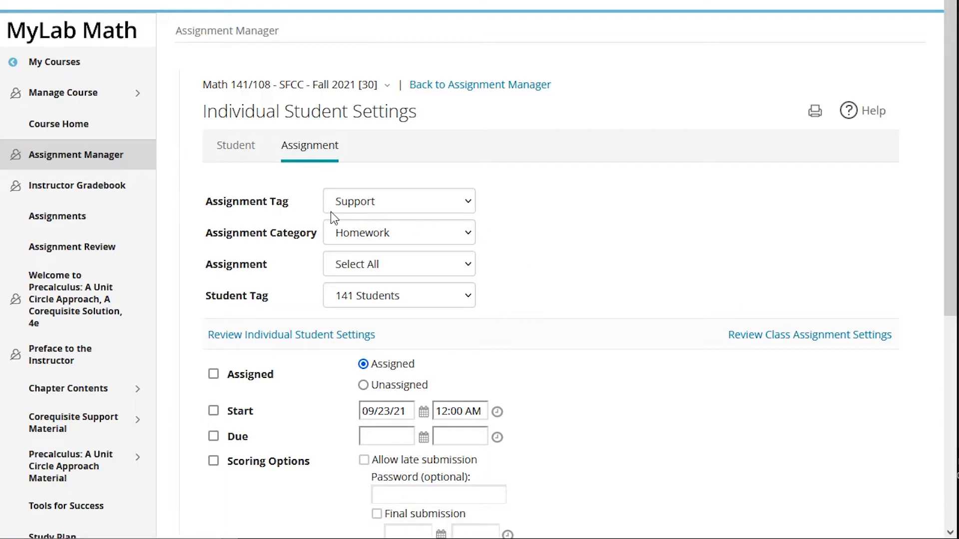
mouse_move(365, 209)
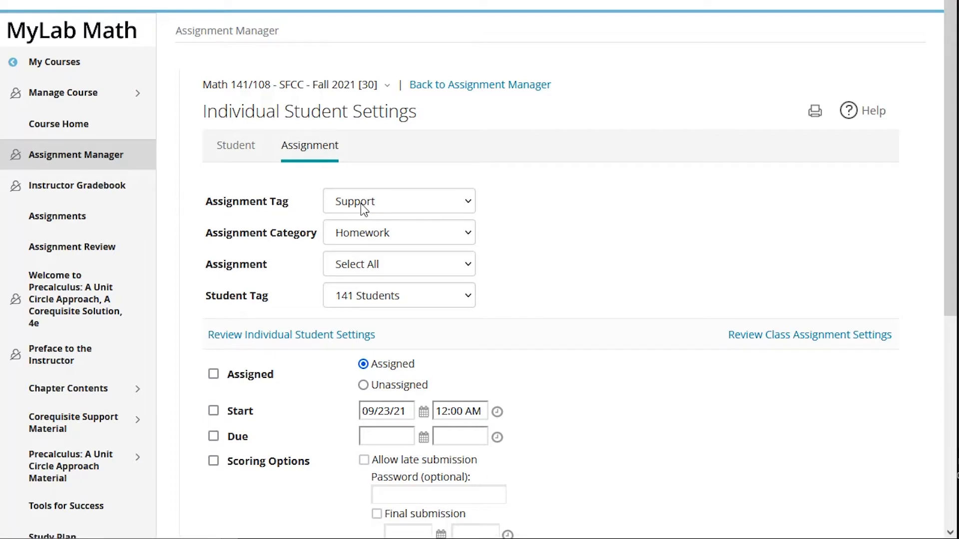
mouse_move(384, 253)
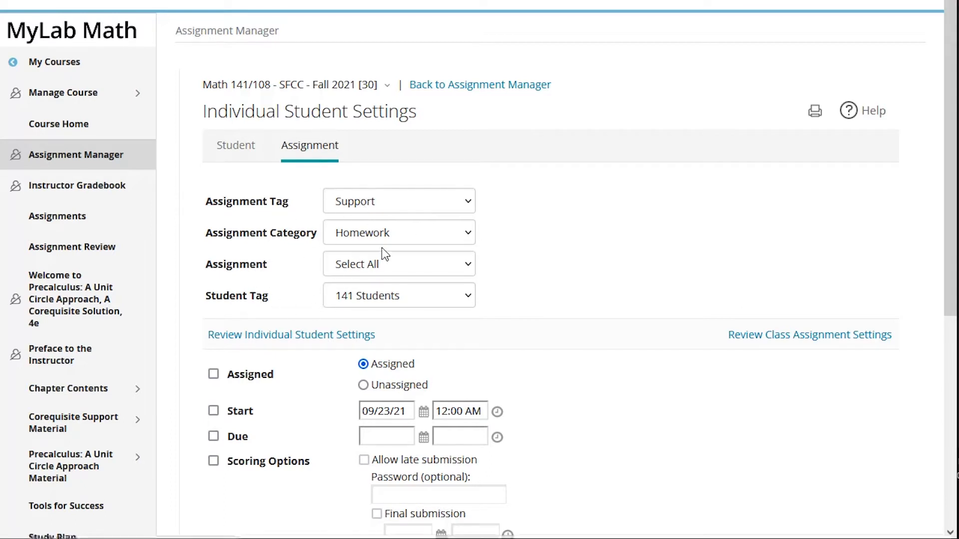
mouse_move(212, 386)
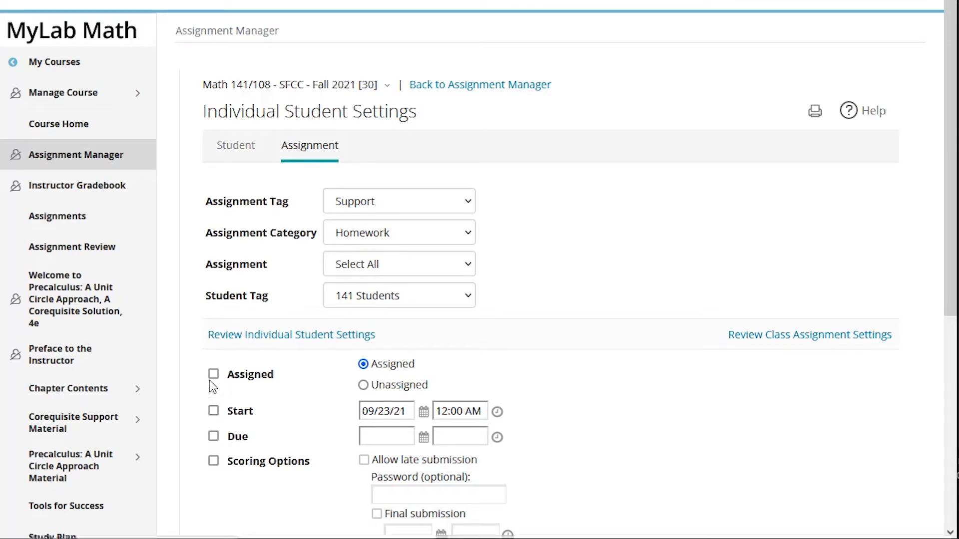
- Mark the Support homework Unassigned and include the Due setting
left_click(362, 385)
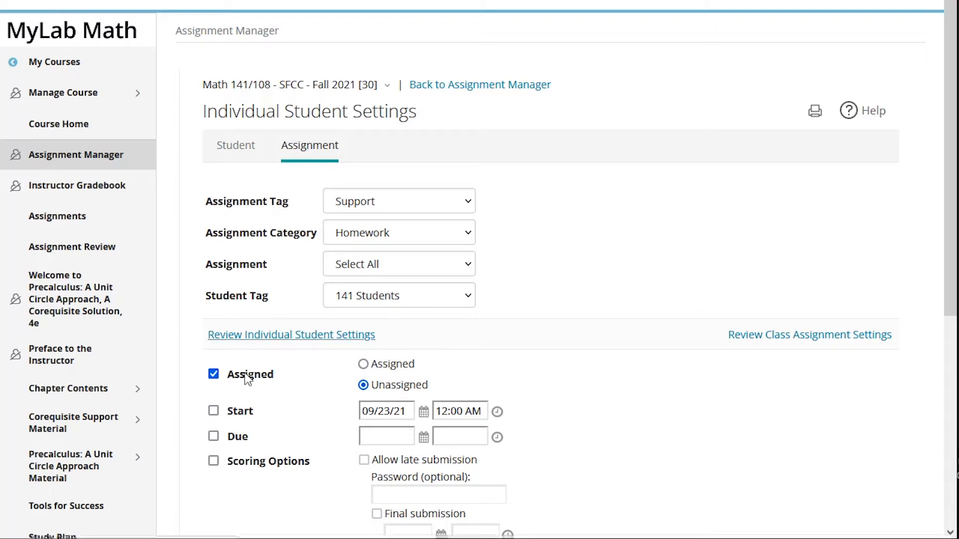
left_click(213, 436)
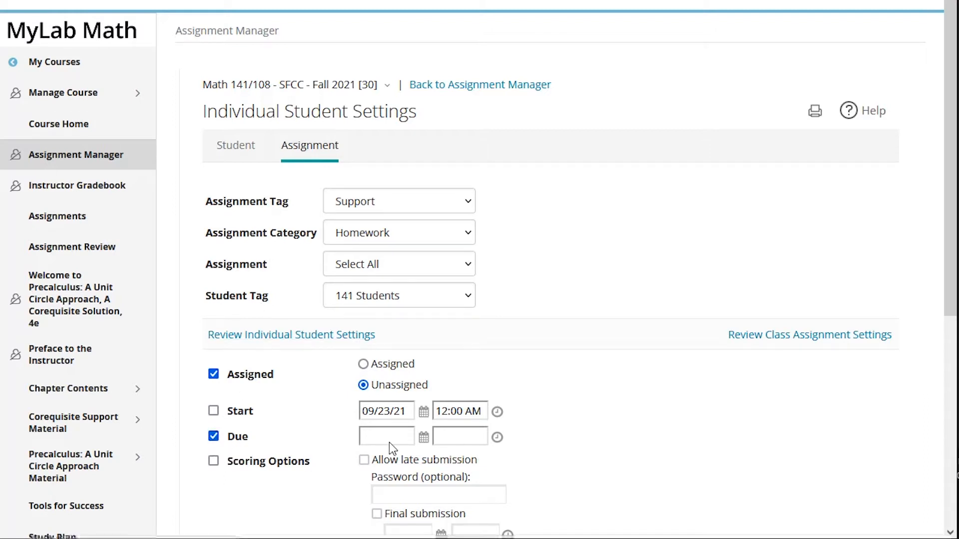
scroll("down", 3)
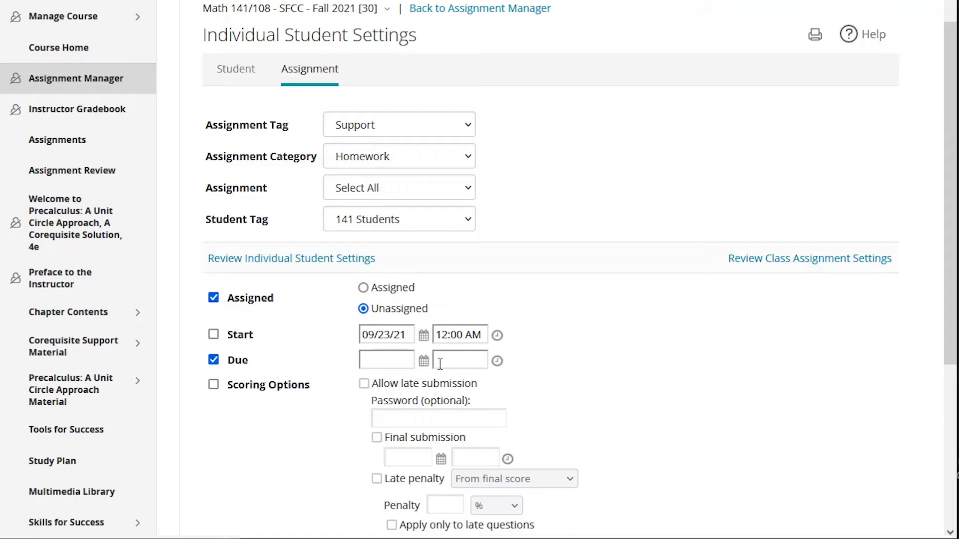
scroll("down", 3)
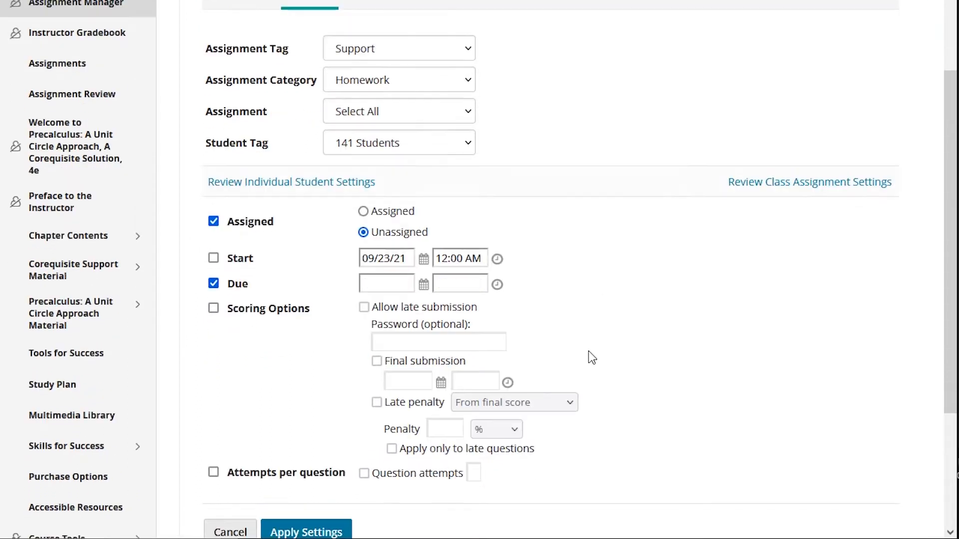
mouse_move(428, 55)
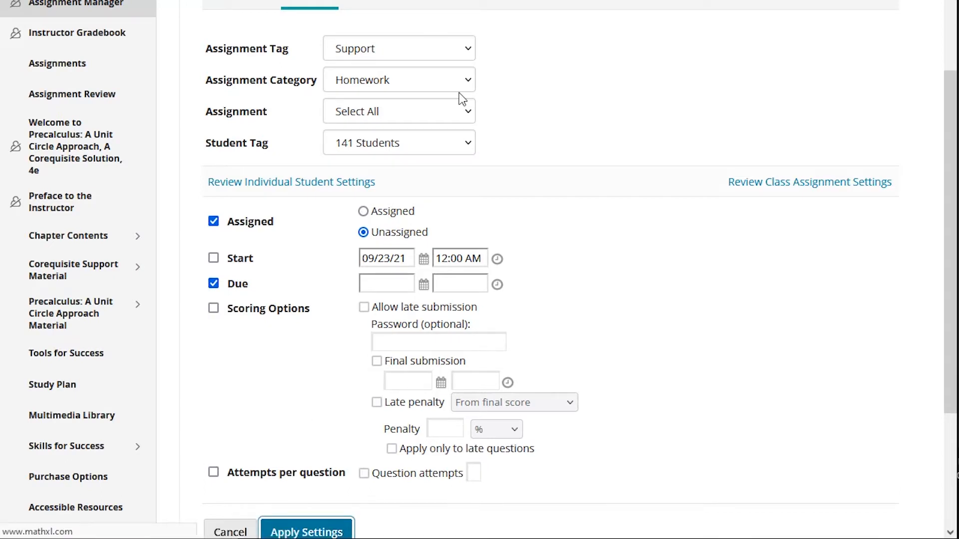
mouse_move(508, 170)
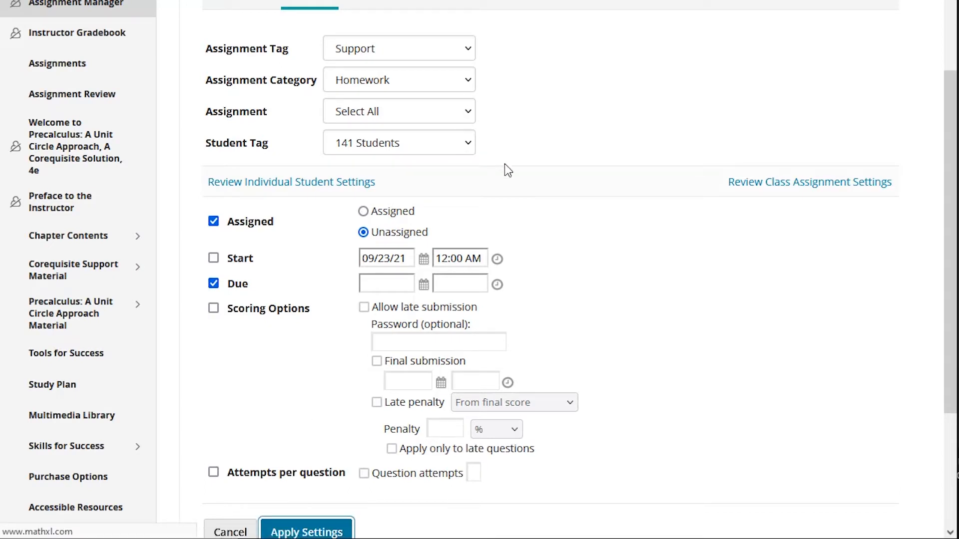
mouse_move(505, 120)
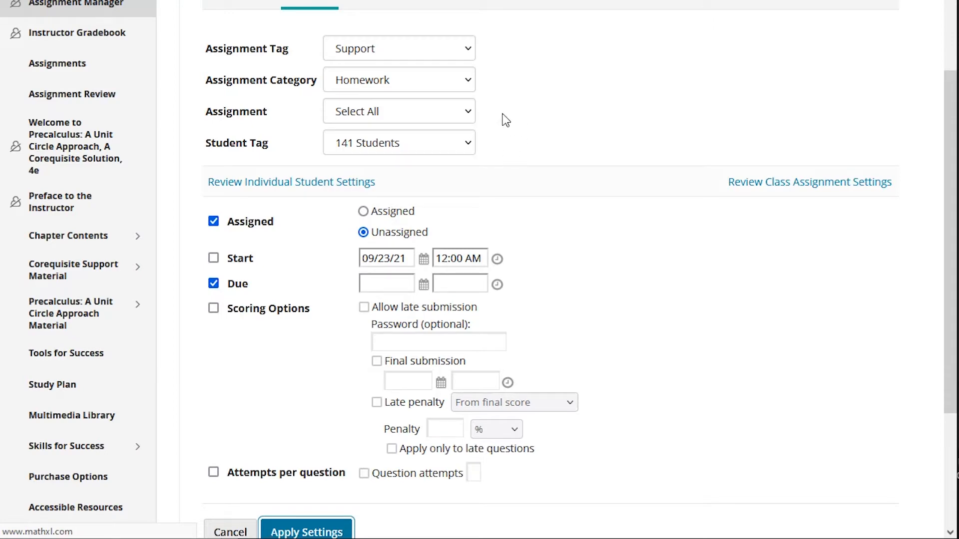
- Apply the settings for 141 Students and dismiss the confirmation
left_click(305, 529)
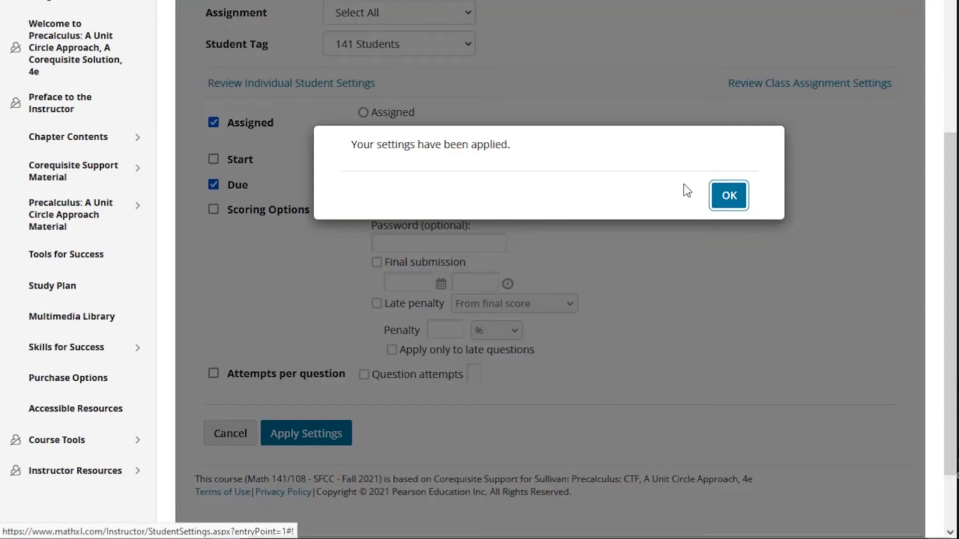
left_click(728, 195)
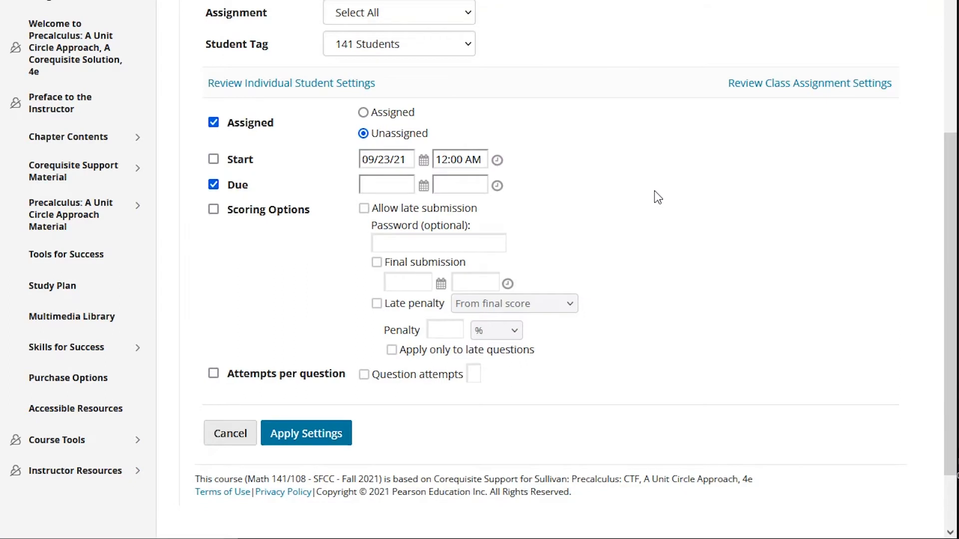
scroll("up", 3)
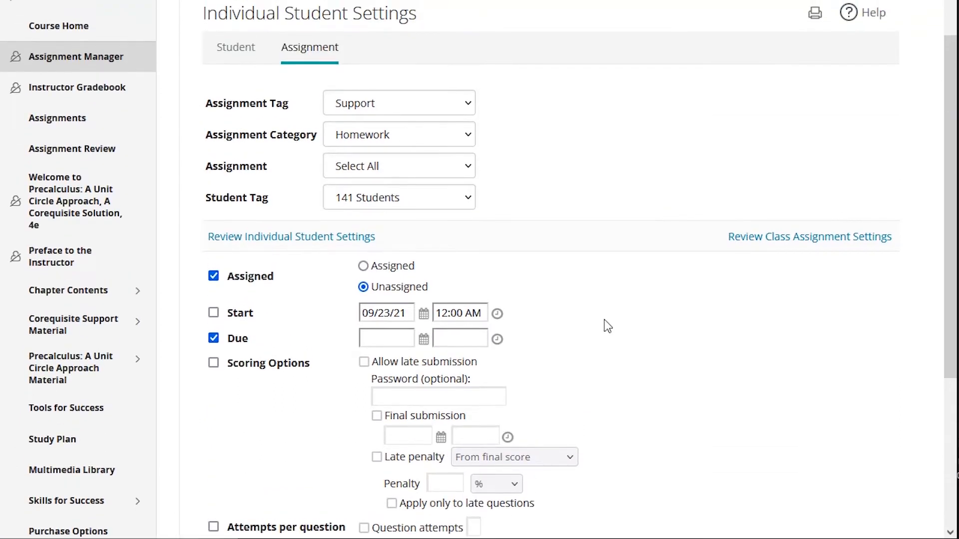
- Target all Quizzes & Tests for 141 Students, with Assigned and Due checked
left_click(398, 134)
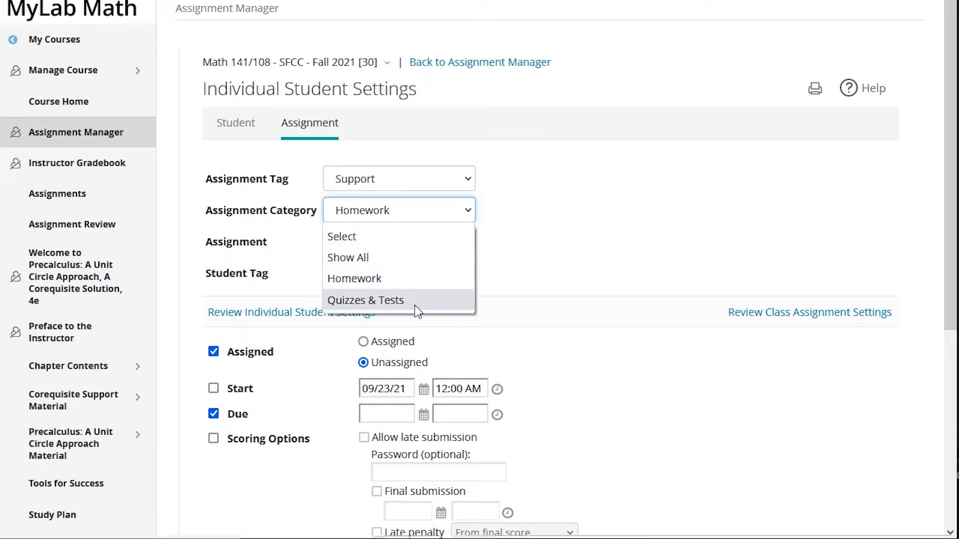
left_click(365, 300)
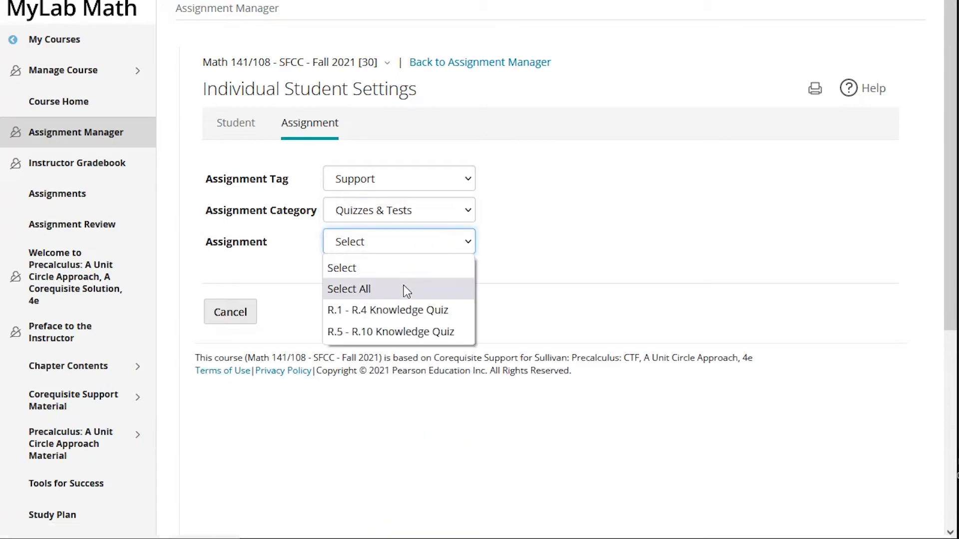
left_click(349, 289)
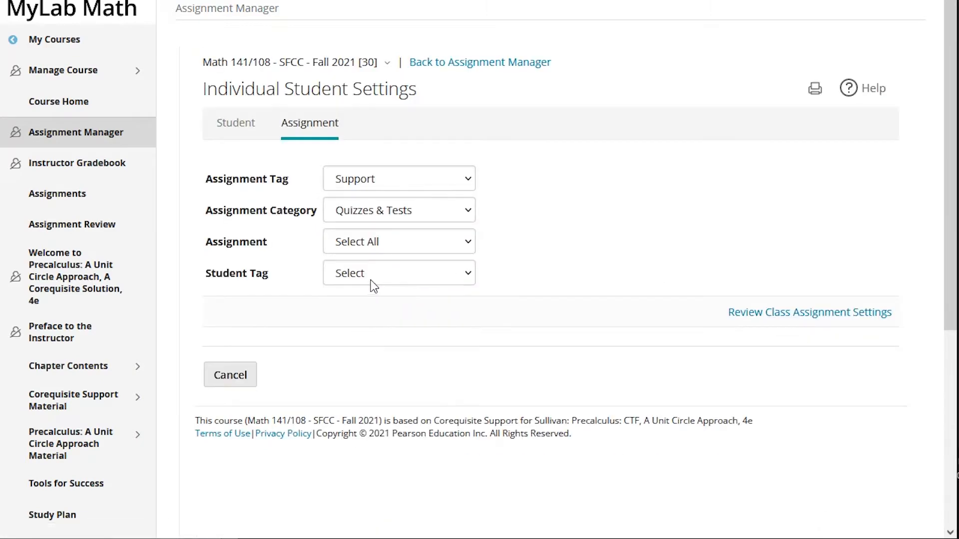
left_click(398, 272)
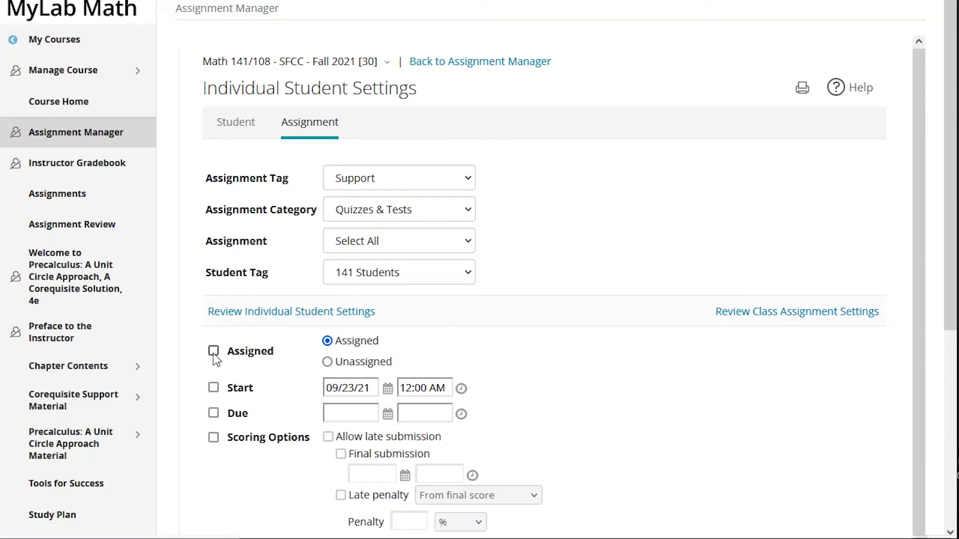
left_click(213, 350)
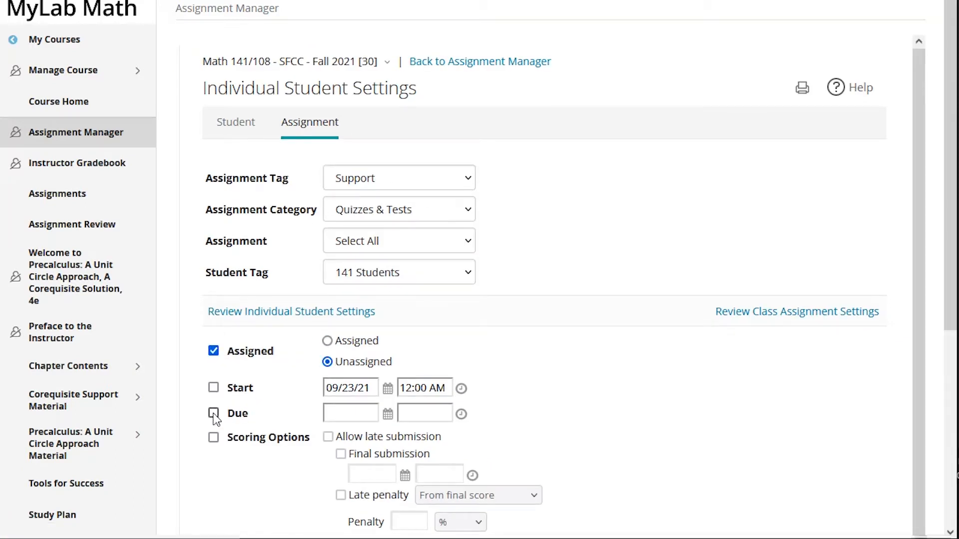
left_click(213, 413)
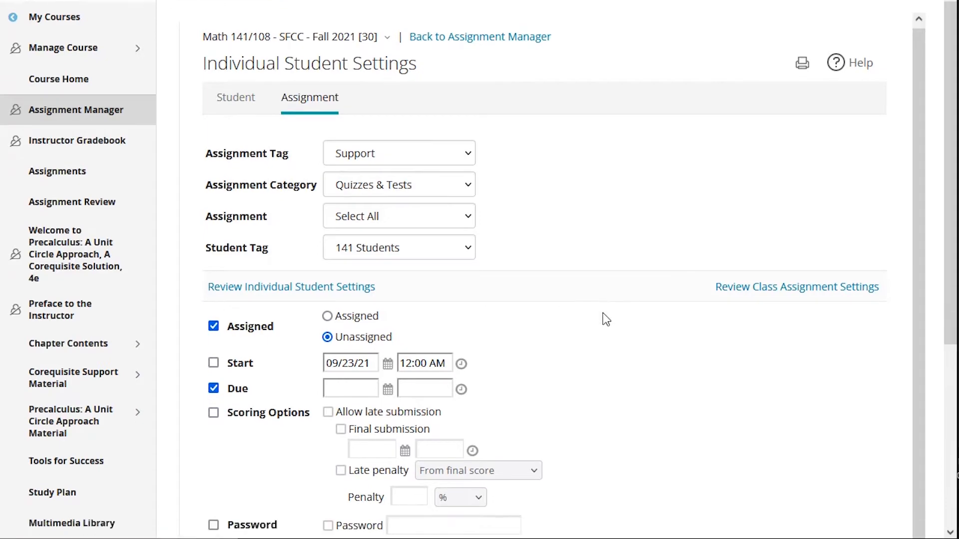
left_click(57, 171)
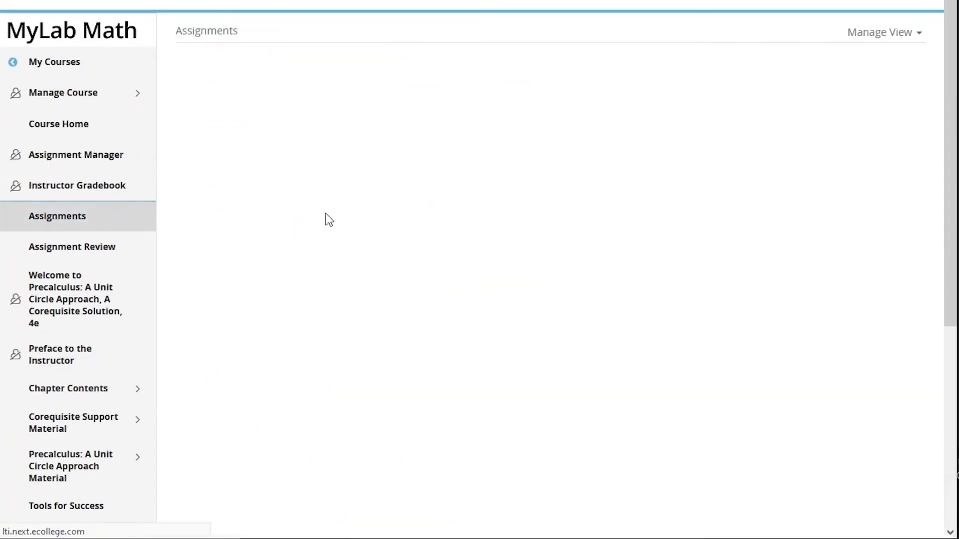
left_click(57, 216)
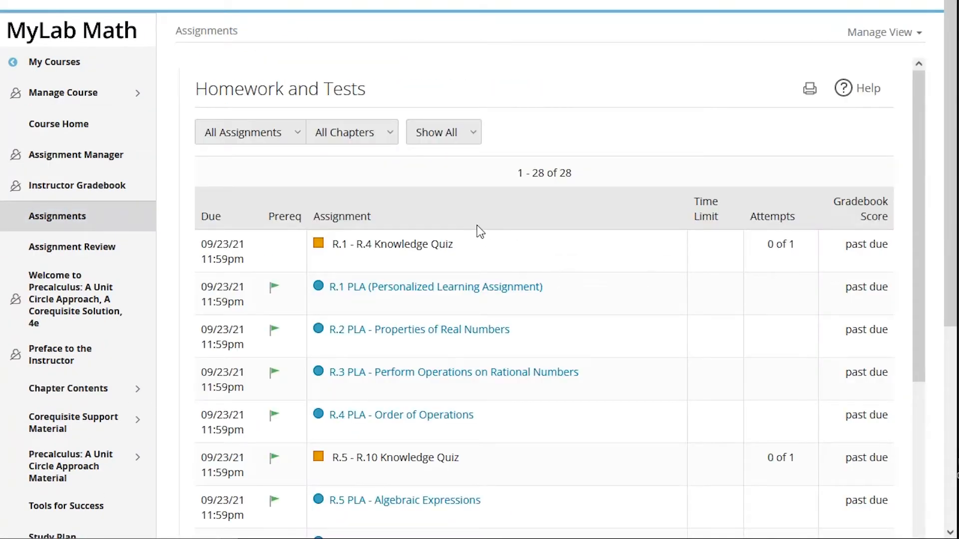
scroll("down", 3)
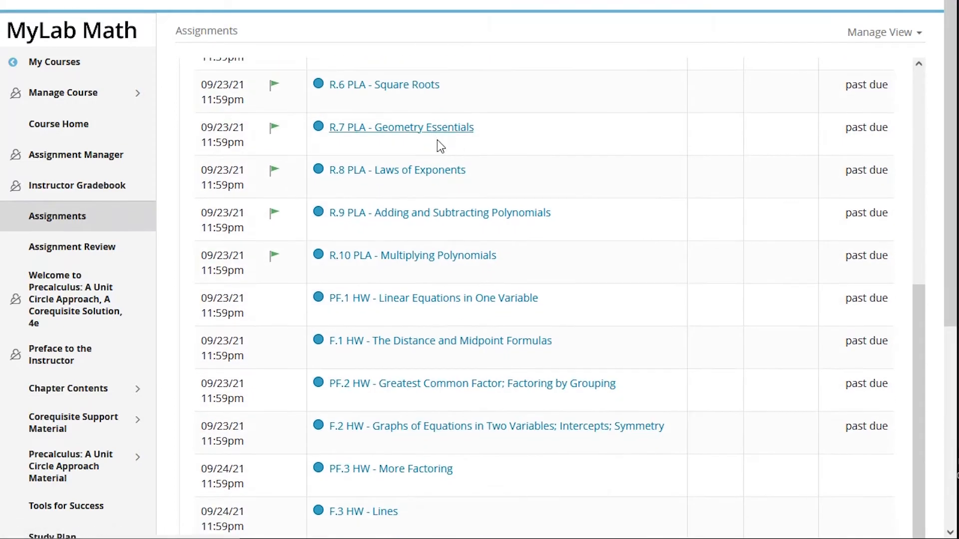
scroll("down", 3)
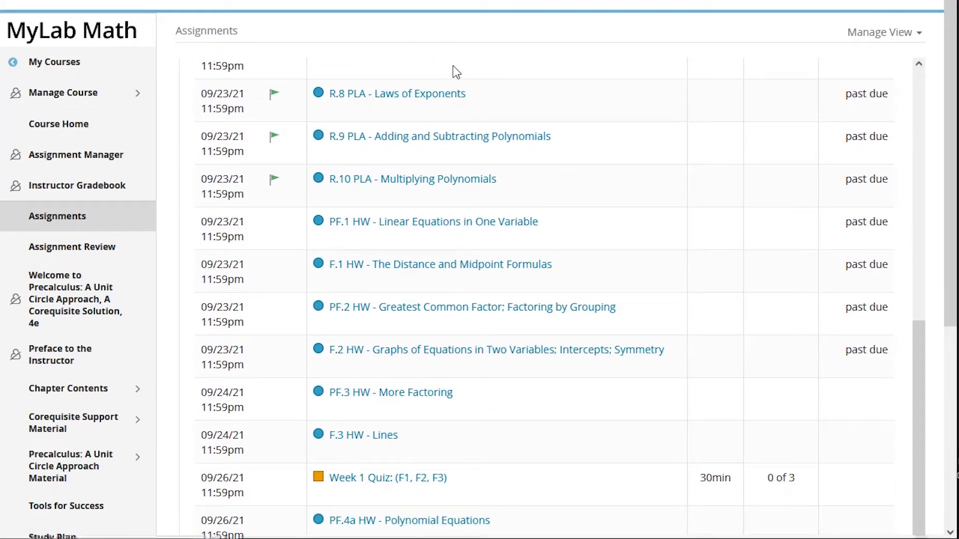
mouse_move(354, 264)
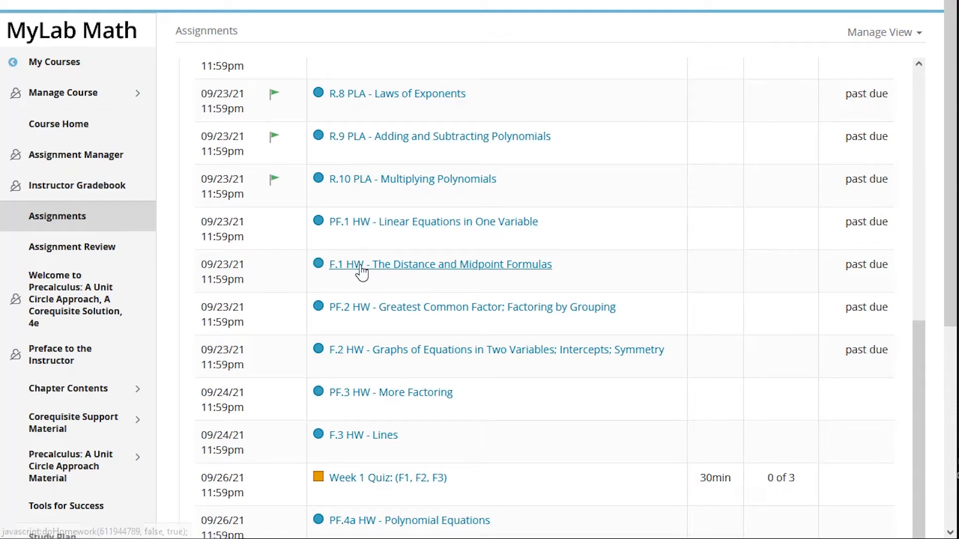
mouse_move(354, 352)
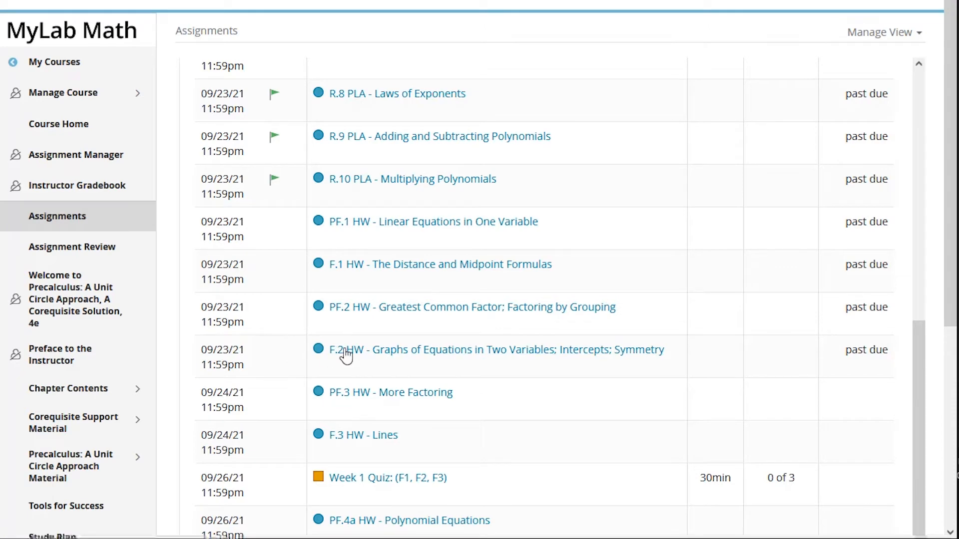
left_click(76, 154)
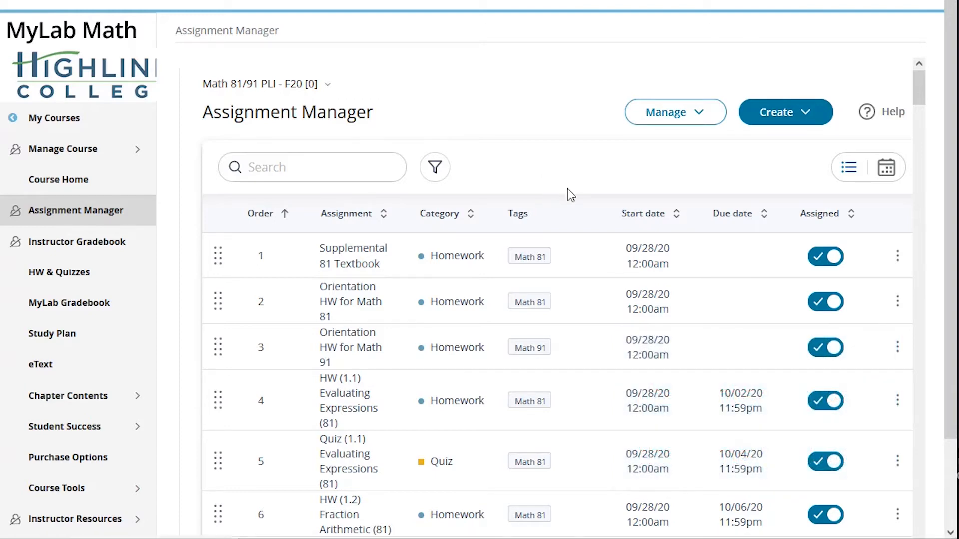
scroll("down", 3)
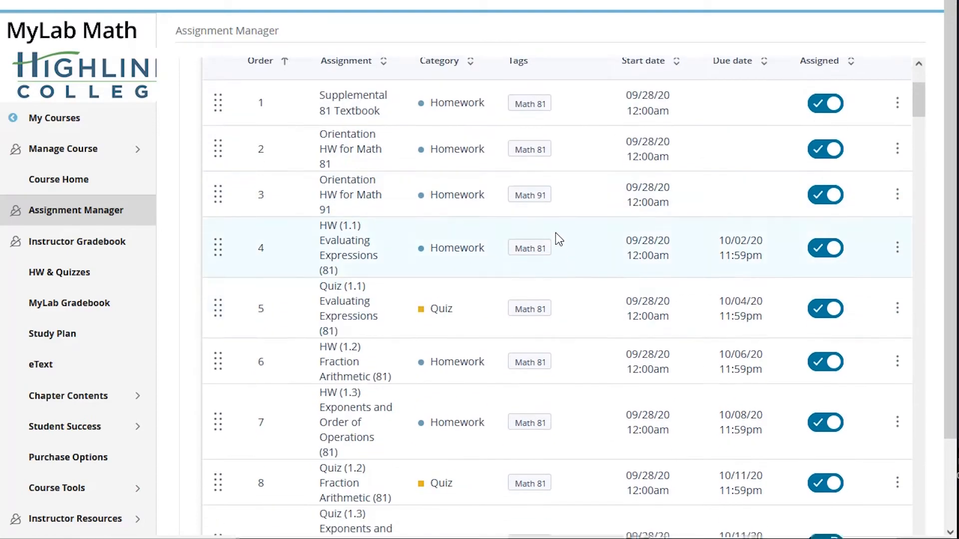
scroll("down", 3)
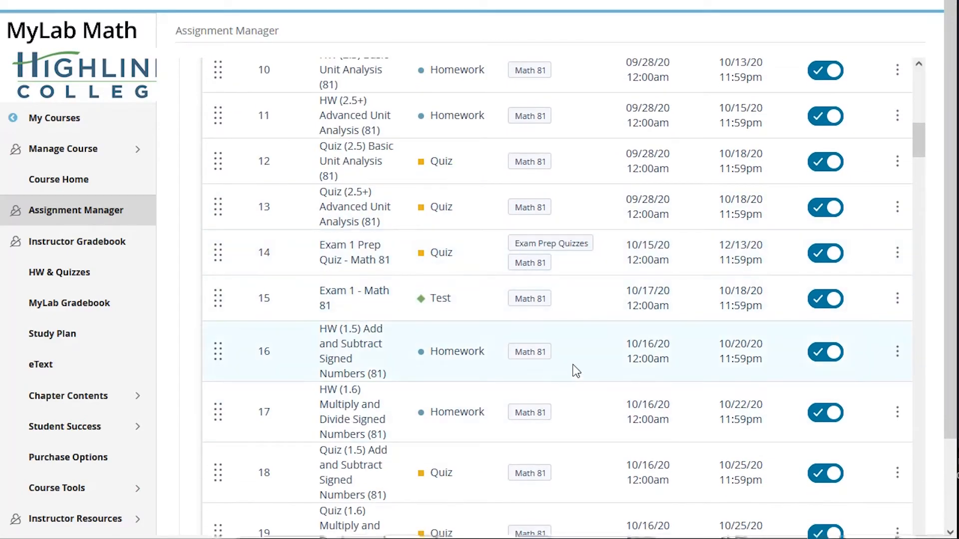
scroll("down", 3)
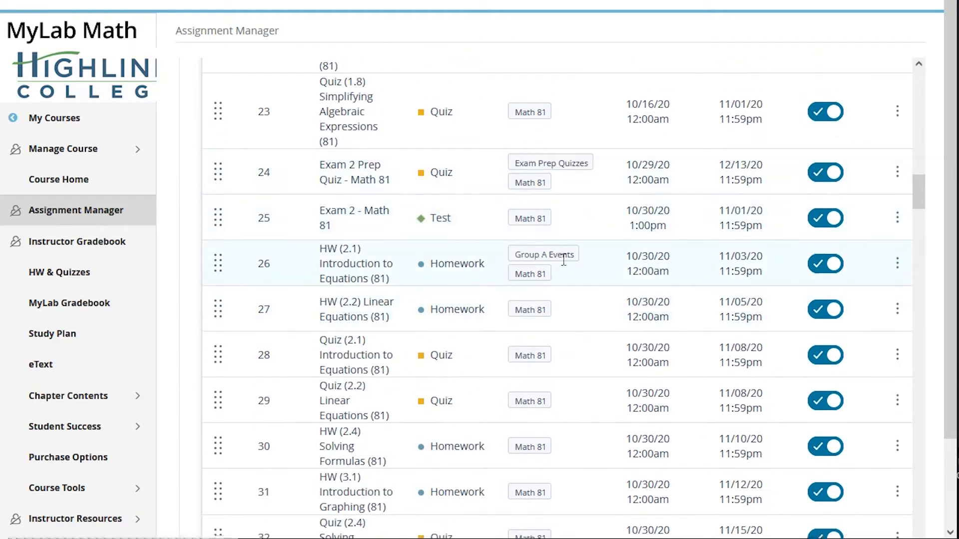
scroll("down", 3)
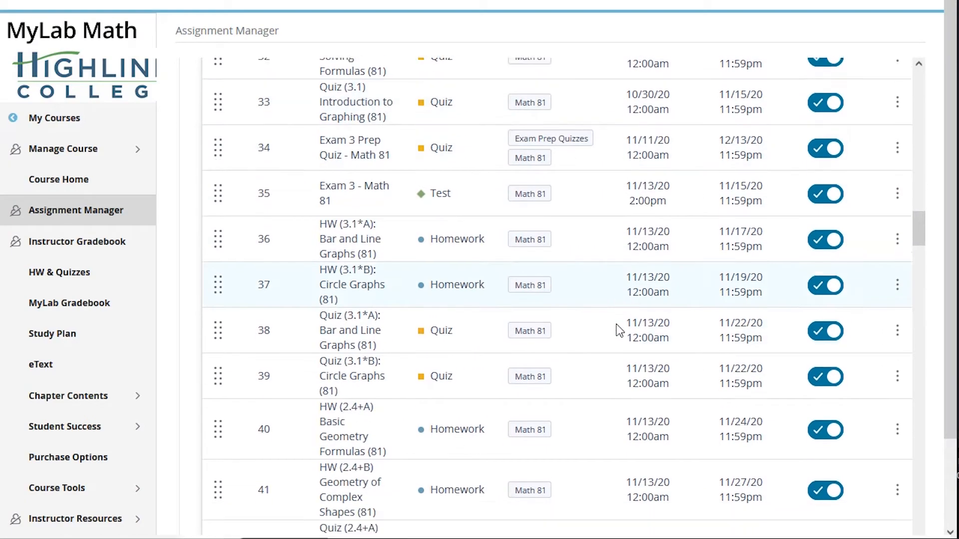
scroll("down", 3)
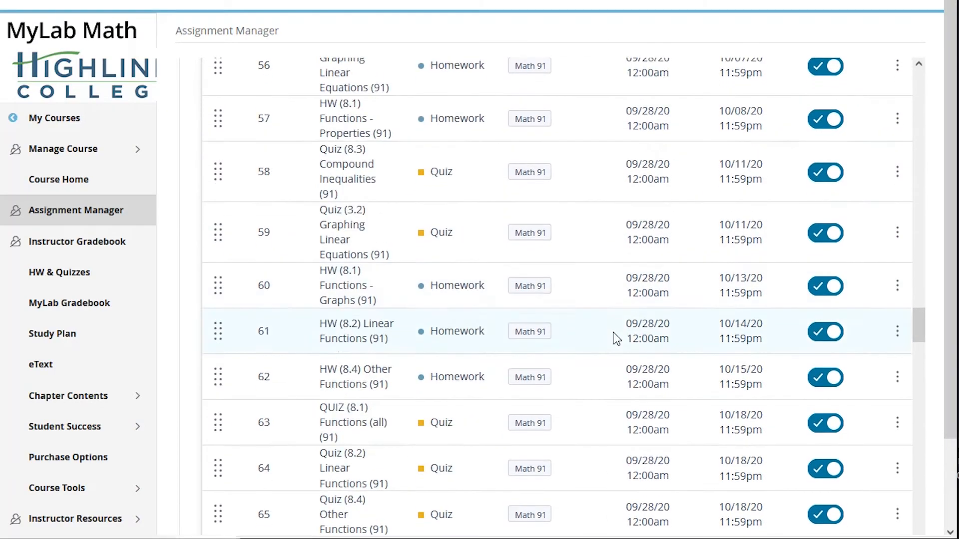
scroll("down", 3)
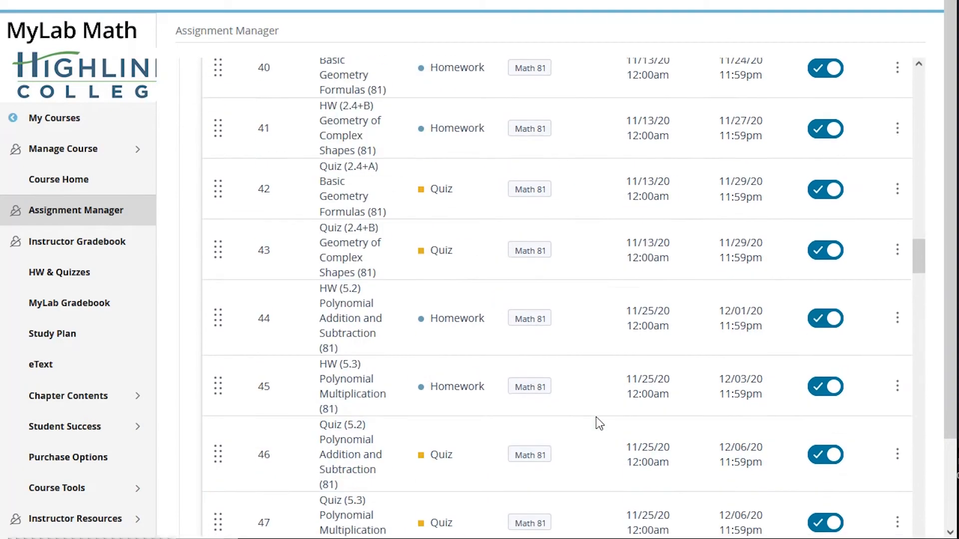
scroll("up", 3)
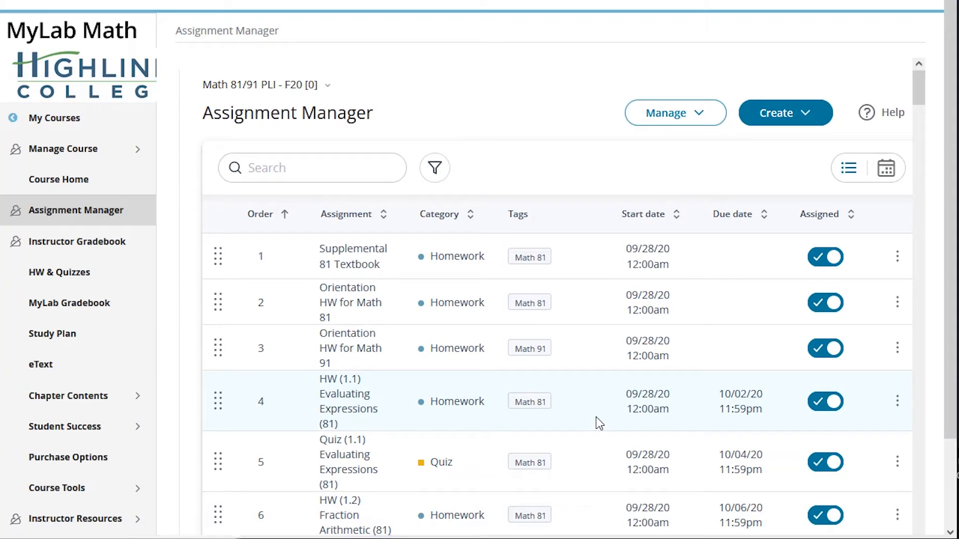
mouse_move(691, 162)
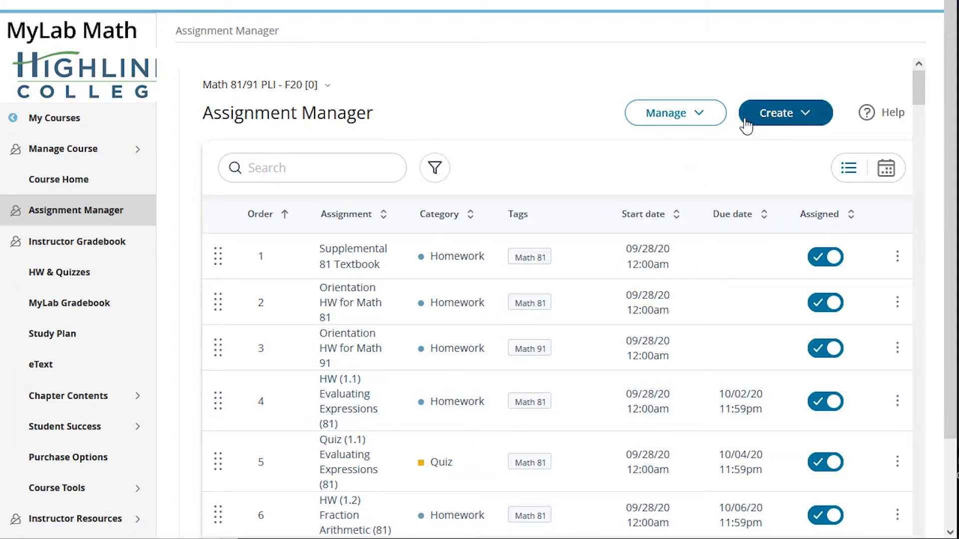
- Target all Math 81-tagged Homework for students tagged Math 91 in Individual Student Settings
left_click(675, 112)
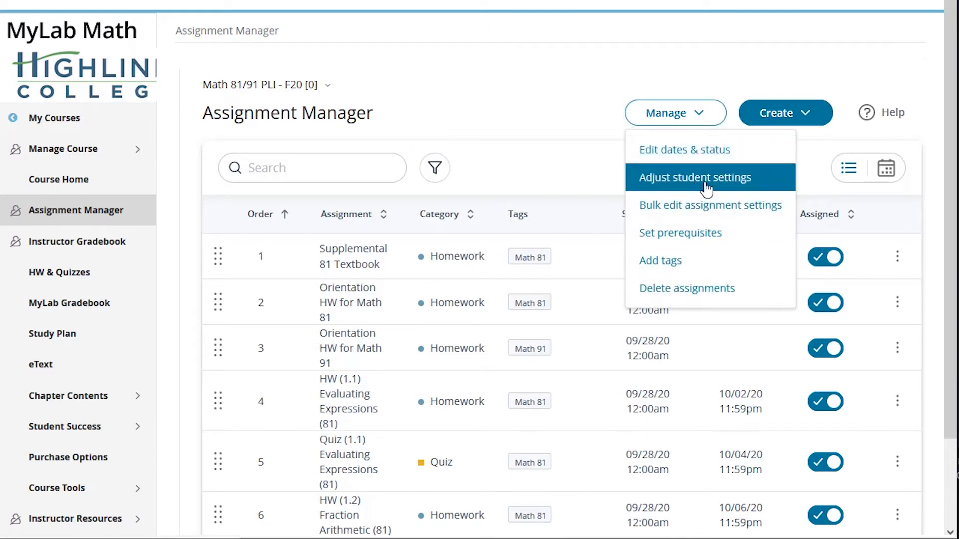
left_click(694, 177)
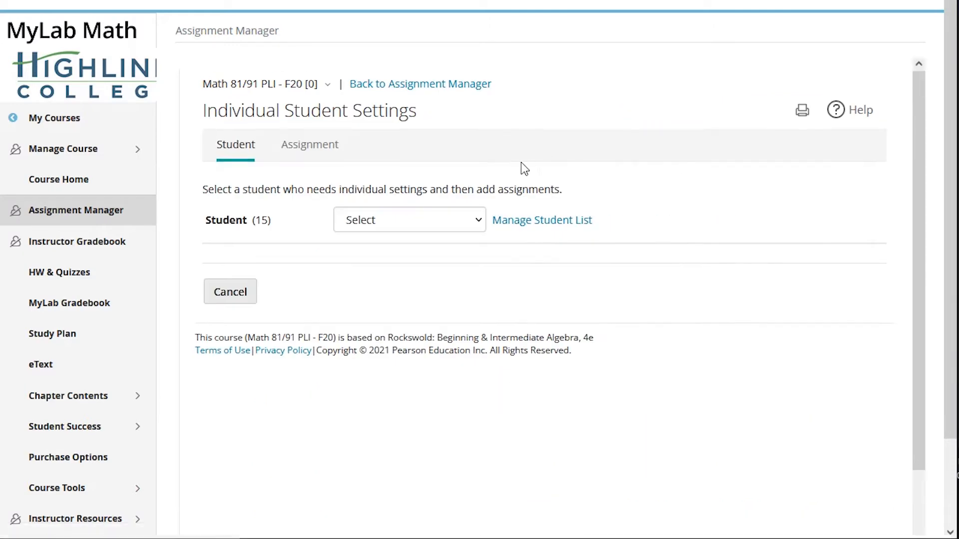
left_click(308, 145)
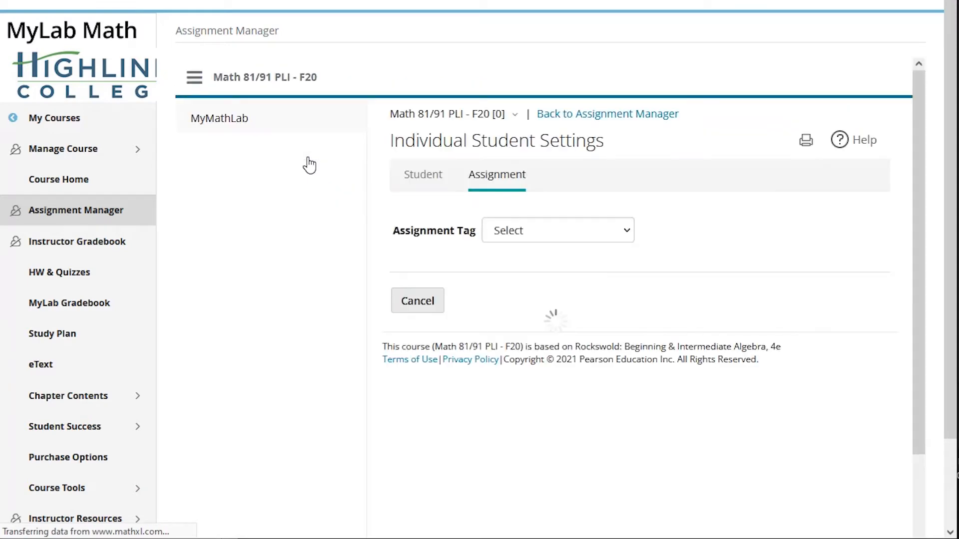
left_click(556, 230)
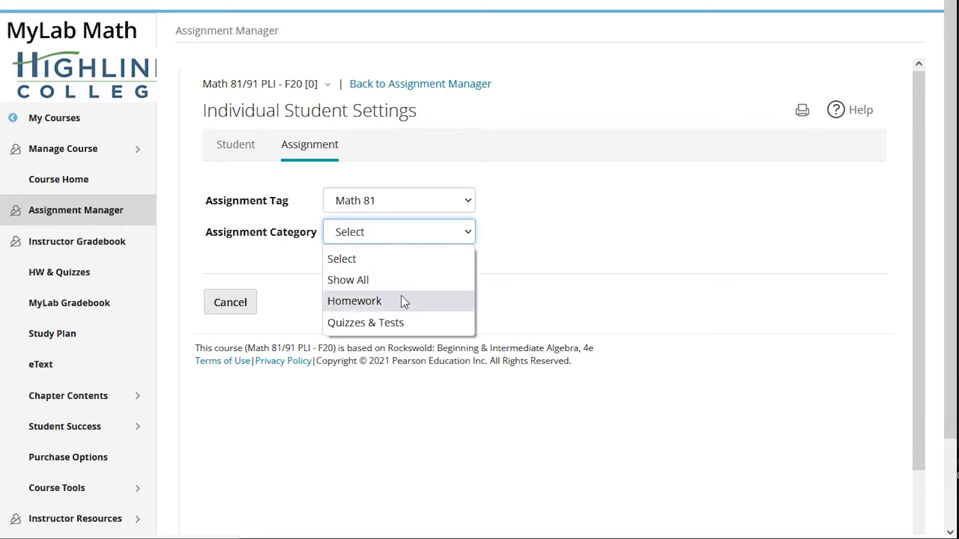
left_click(354, 300)
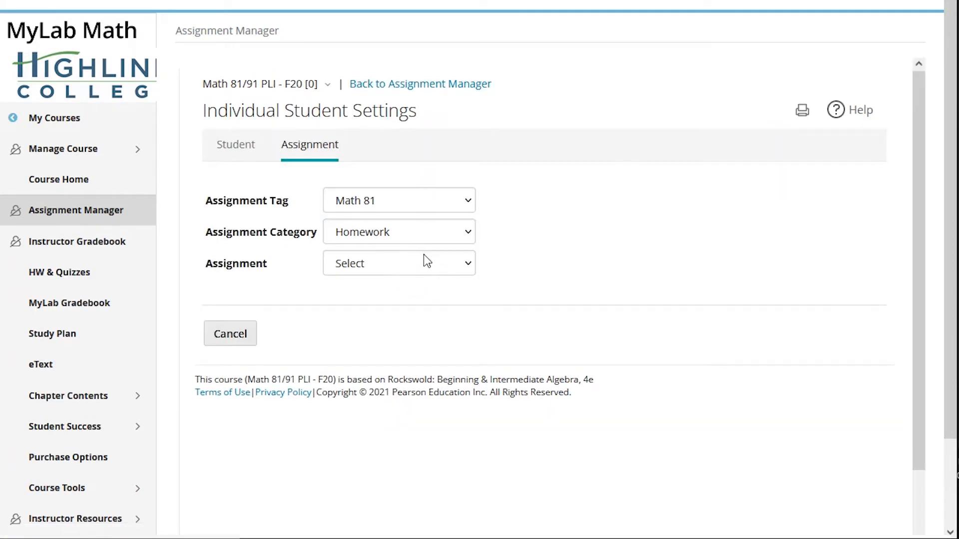
left_click(230, 333)
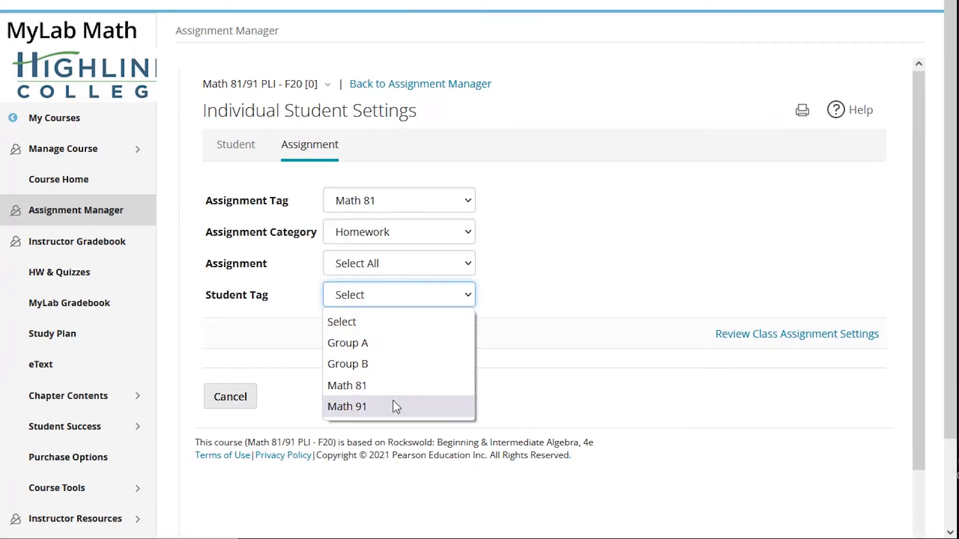
left_click(347, 406)
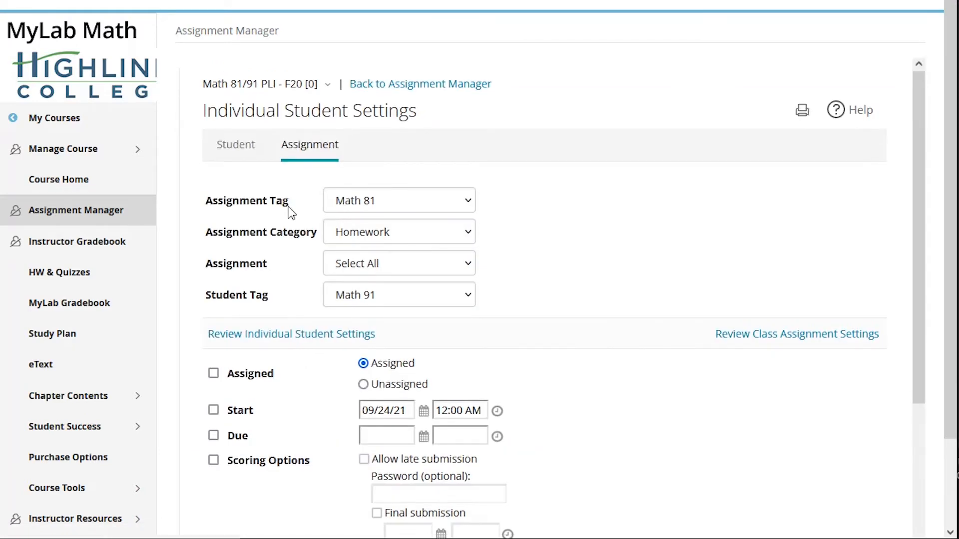
- Mark that homework Unassigned, then switch the assignment tag to Math 91
left_click(212, 373)
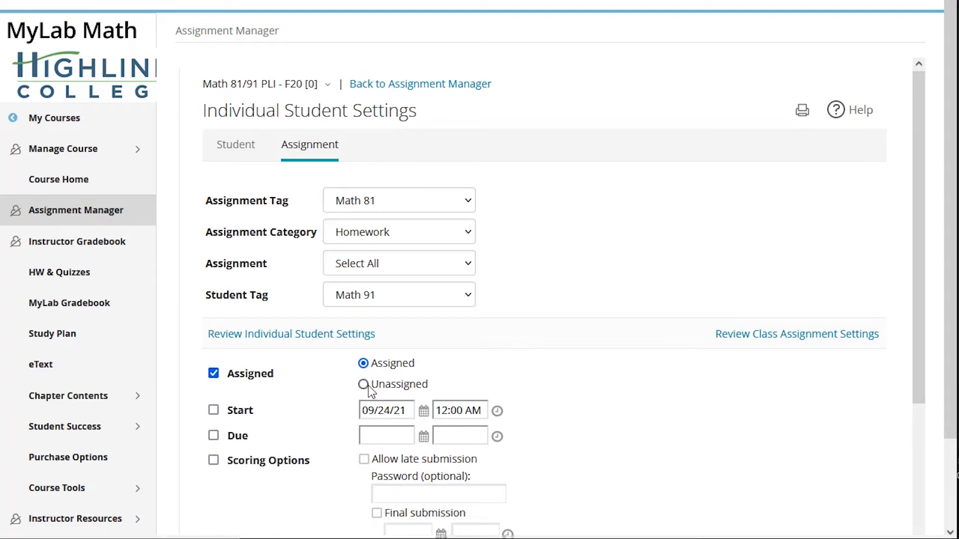
left_click(363, 384)
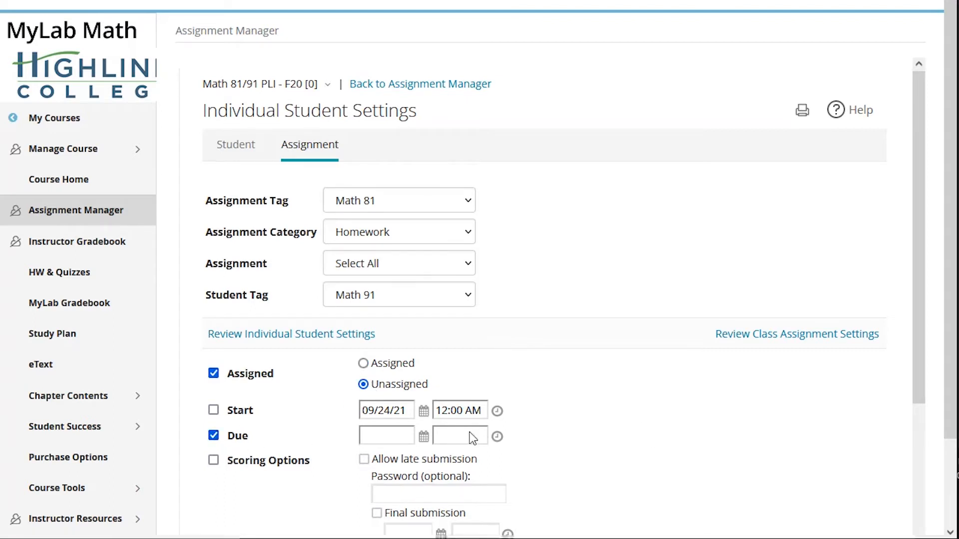
mouse_move(393, 210)
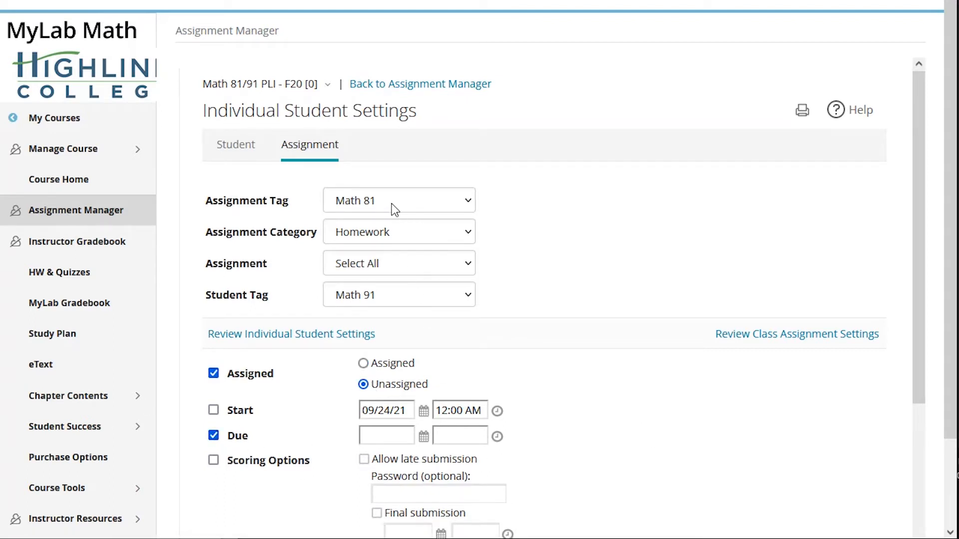
scroll("down", 3)
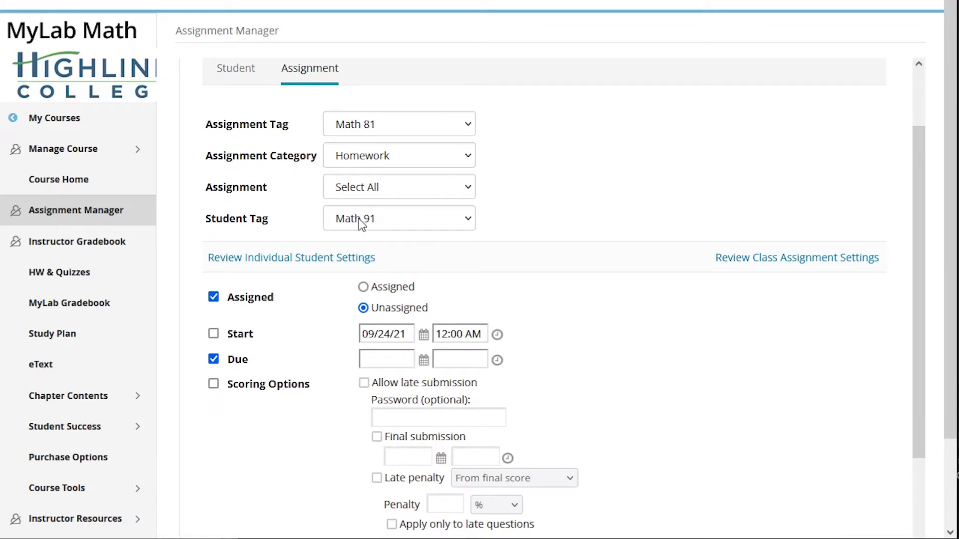
mouse_move(424, 142)
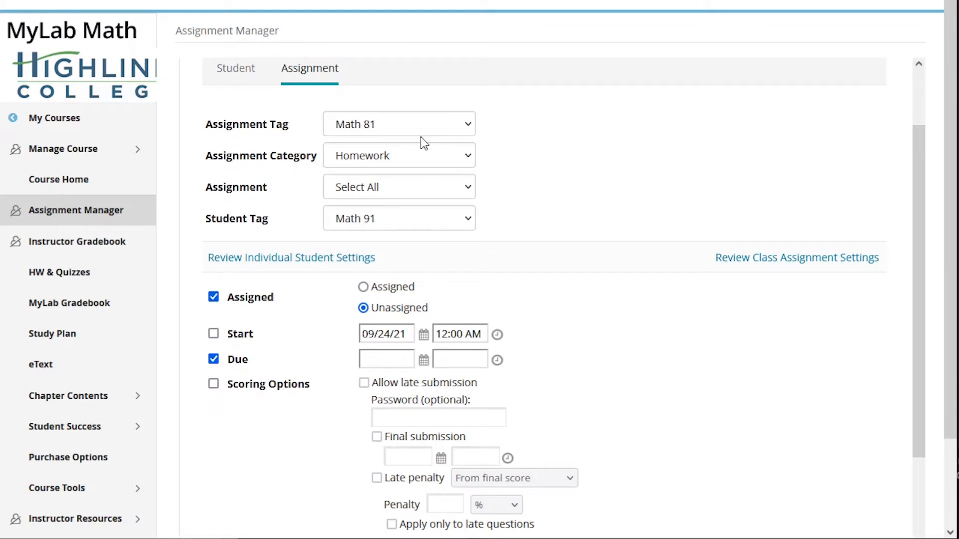
left_click(398, 123)
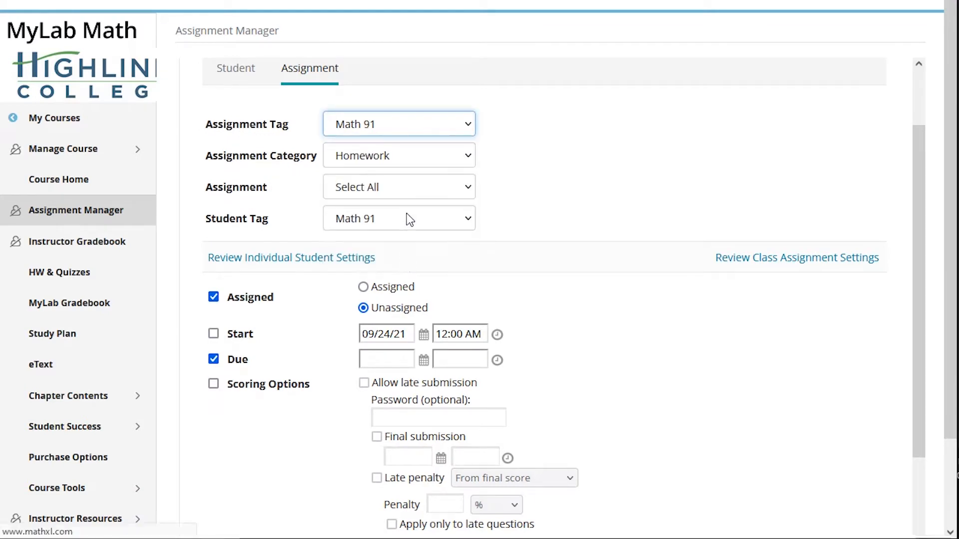
left_click(398, 186)
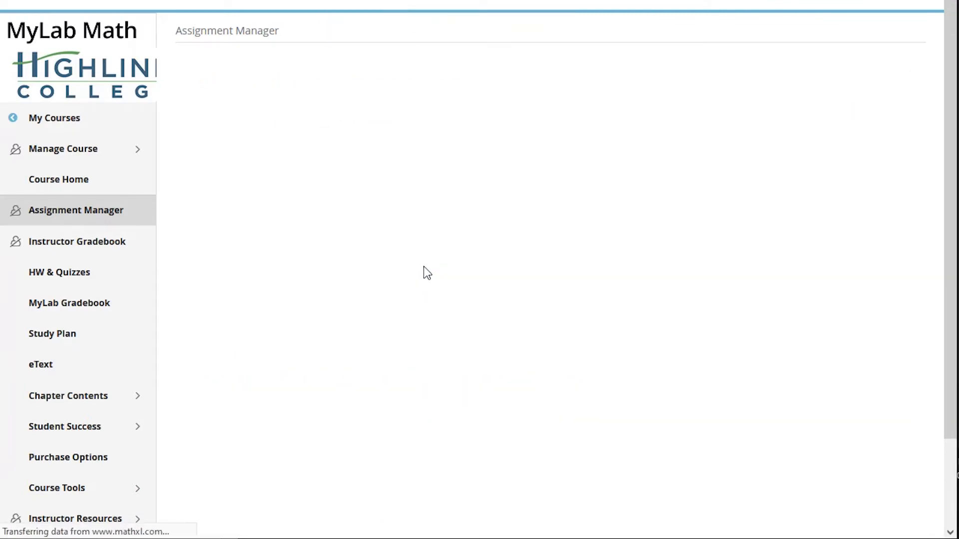
- Apply to Math 81-tagged students, enabling Assigned and Due and setting assignment status
left_click(398, 295)
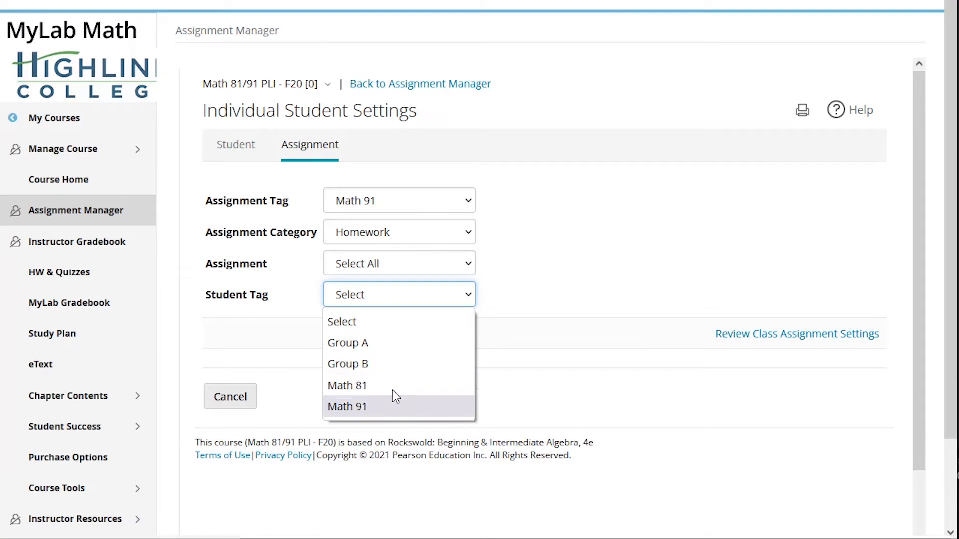
left_click(347, 385)
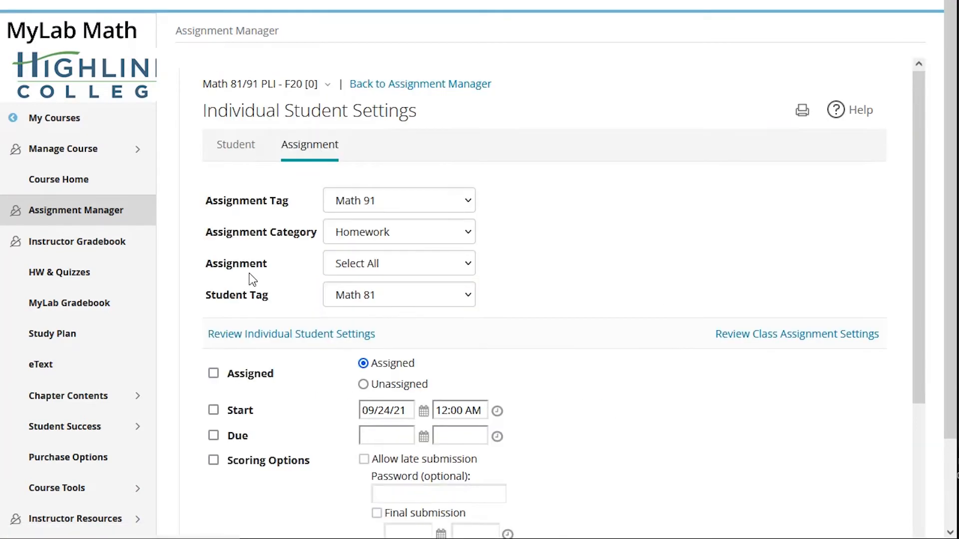
left_click(212, 373)
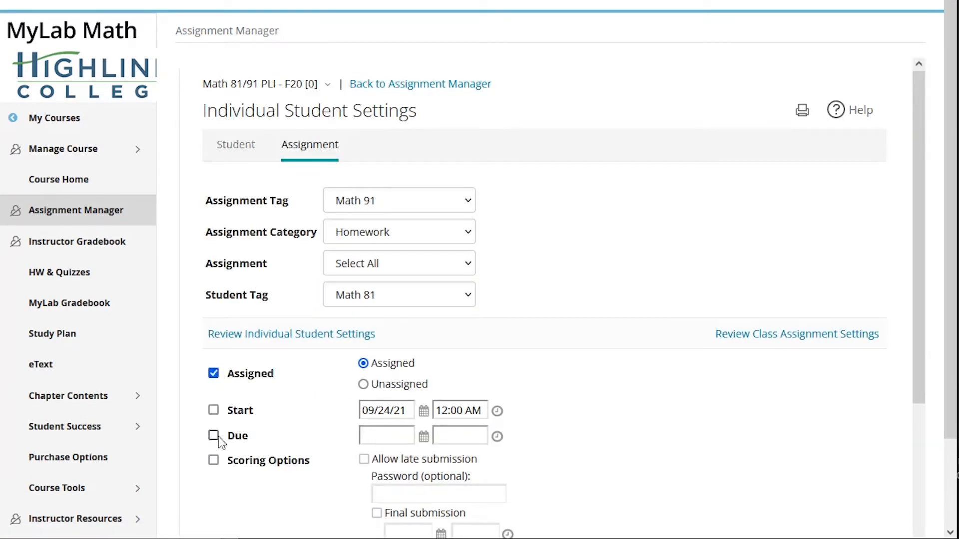
left_click(213, 436)
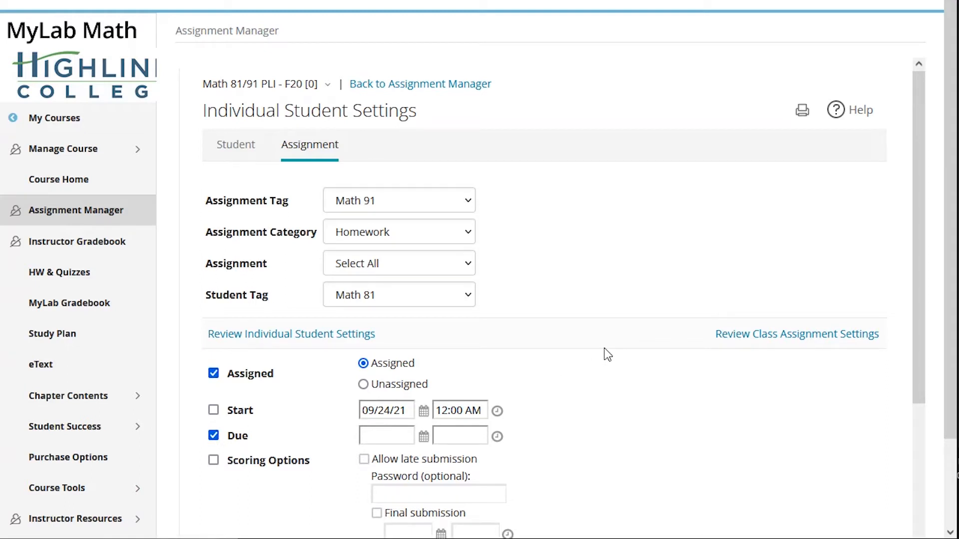
mouse_move(377, 365)
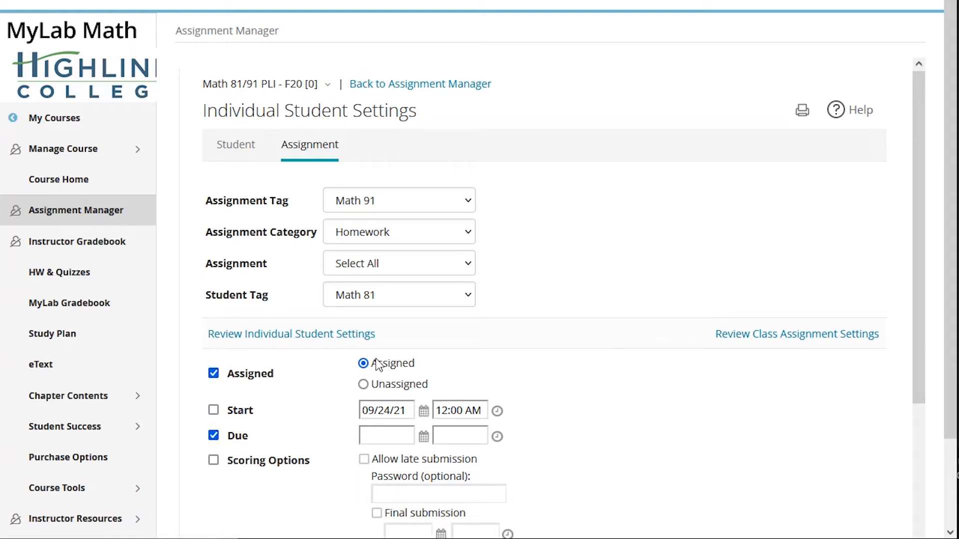
left_click(363, 384)
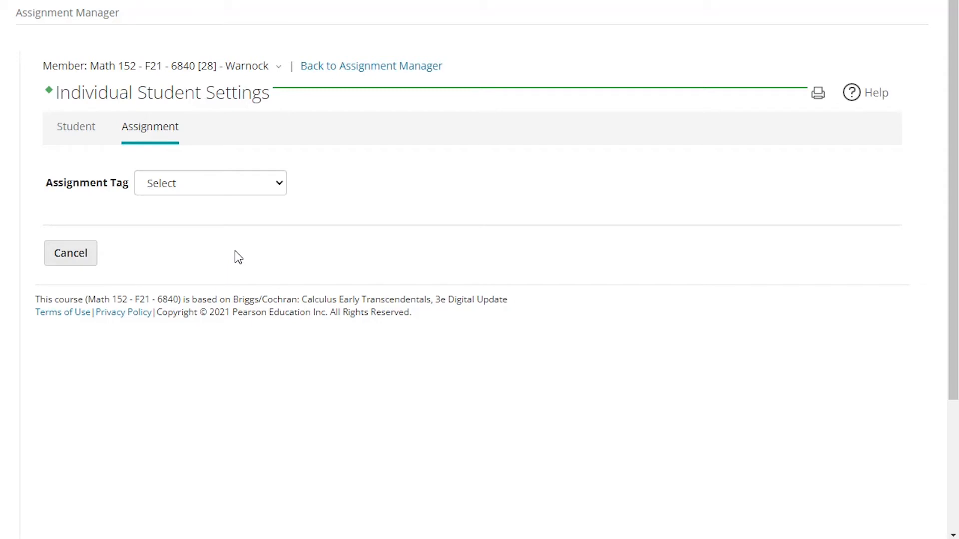
mouse_move(243, 185)
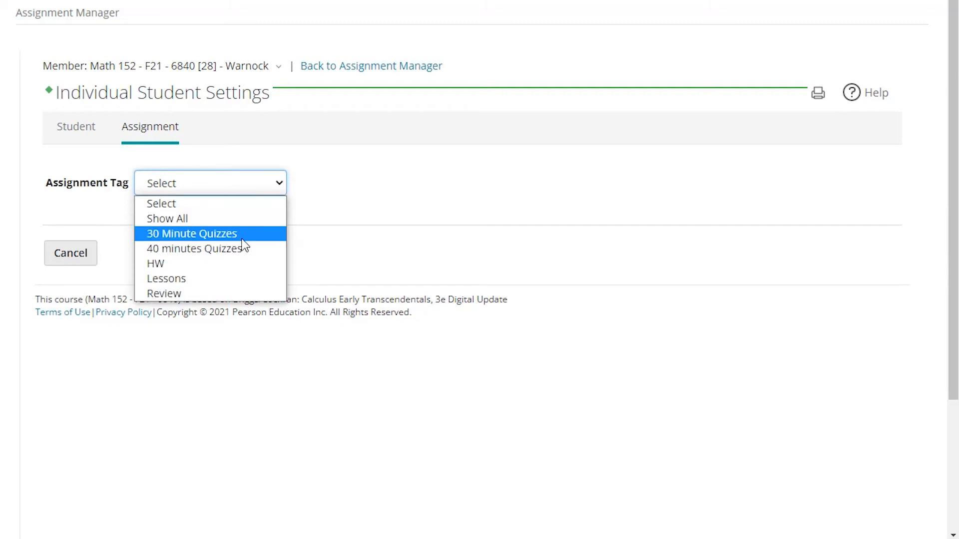
mouse_move(246, 247)
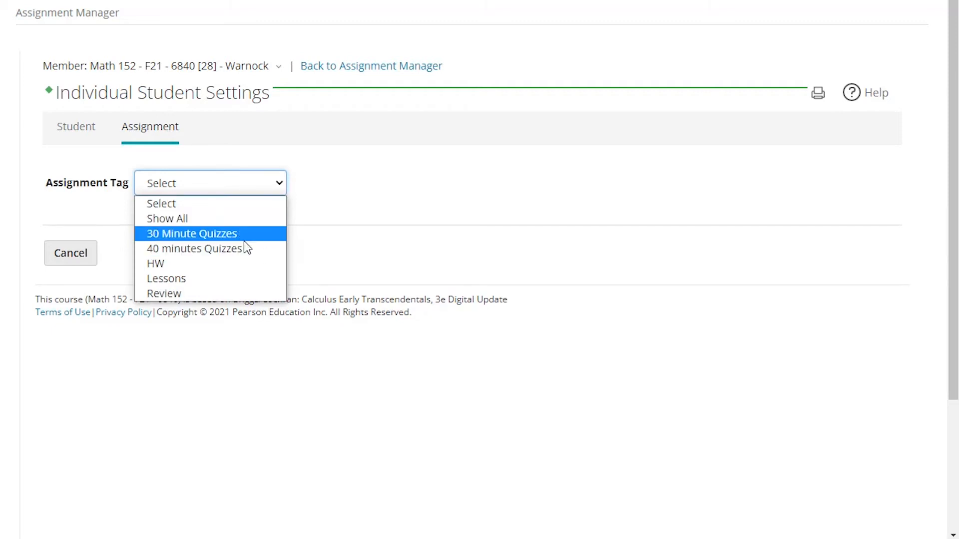
mouse_move(262, 239)
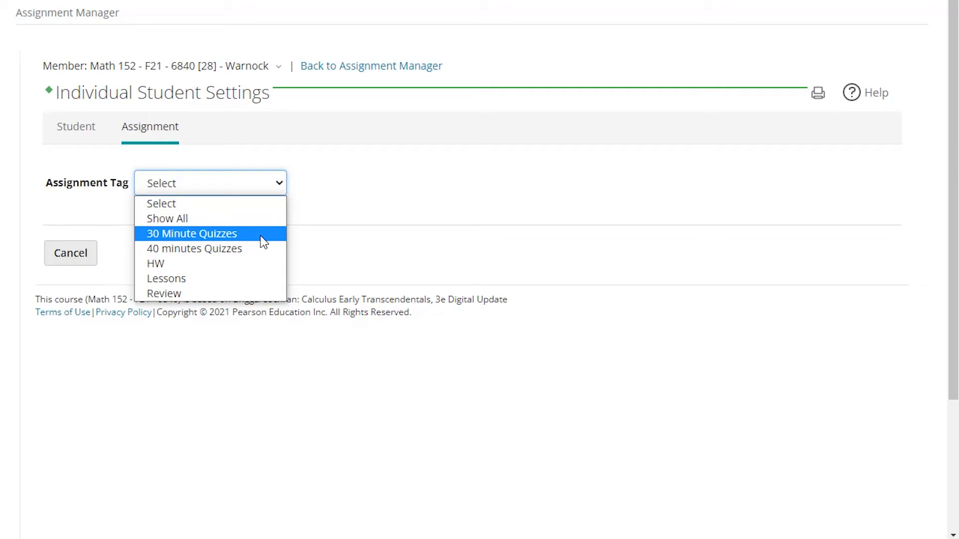
- Choose tag 30 Minute Quizzes, Quizzes & Tests, Select All, and student tag 2X Time
left_click(191, 233)
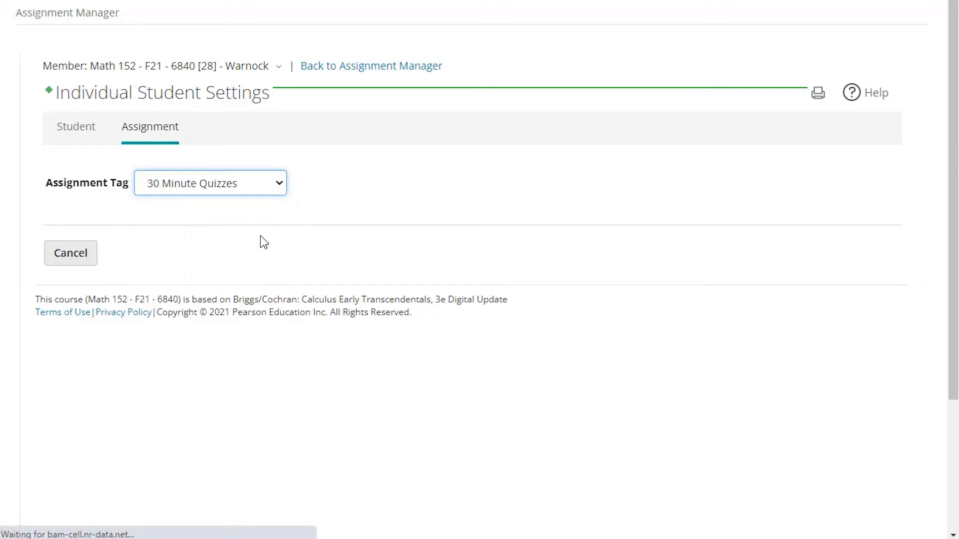
left_click(238, 215)
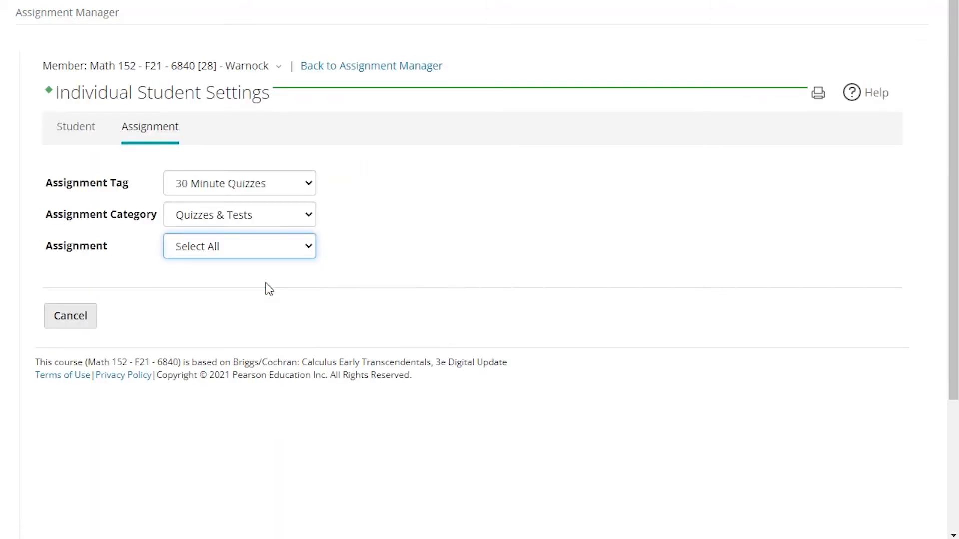
left_click(239, 246)
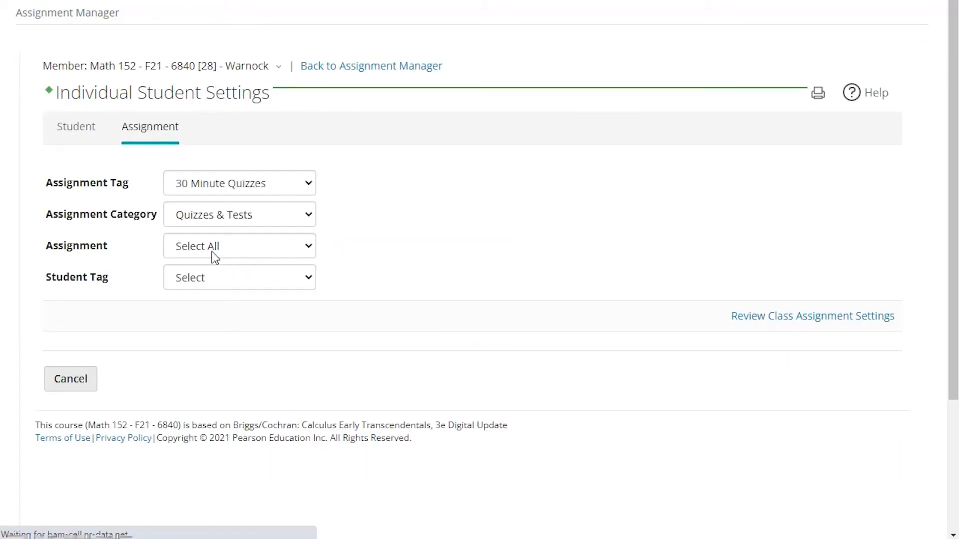
left_click(238, 278)
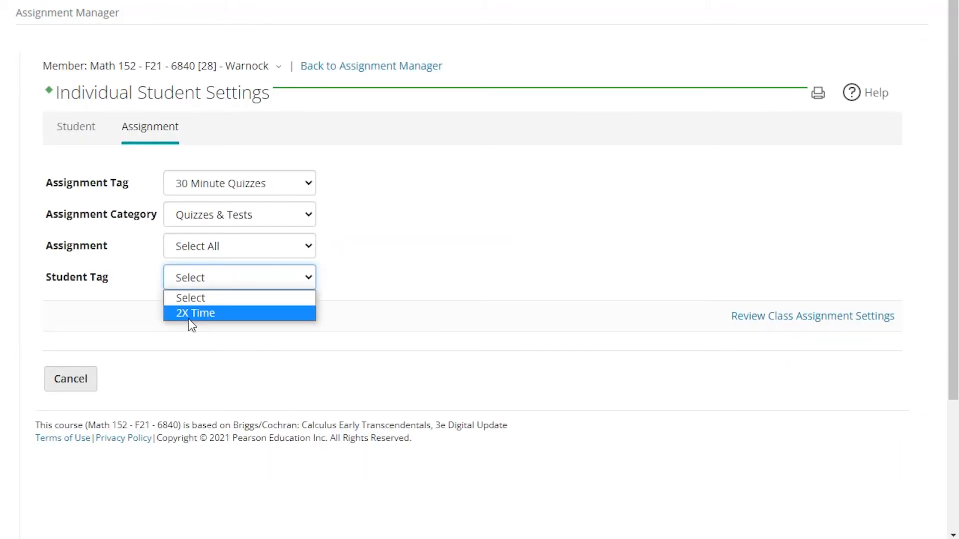
mouse_move(213, 317)
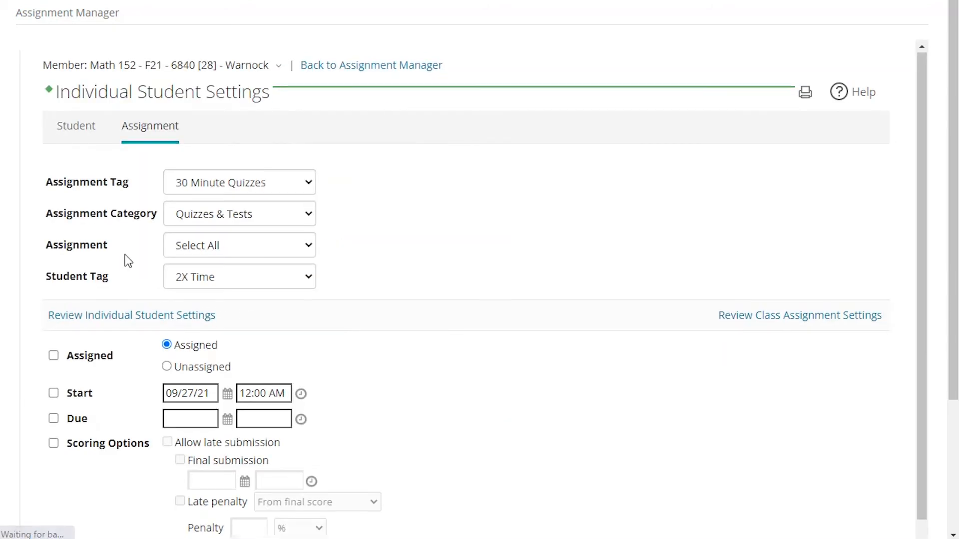
- Review class settings and turn on a 60-minute total time limit
scroll("down", 3)
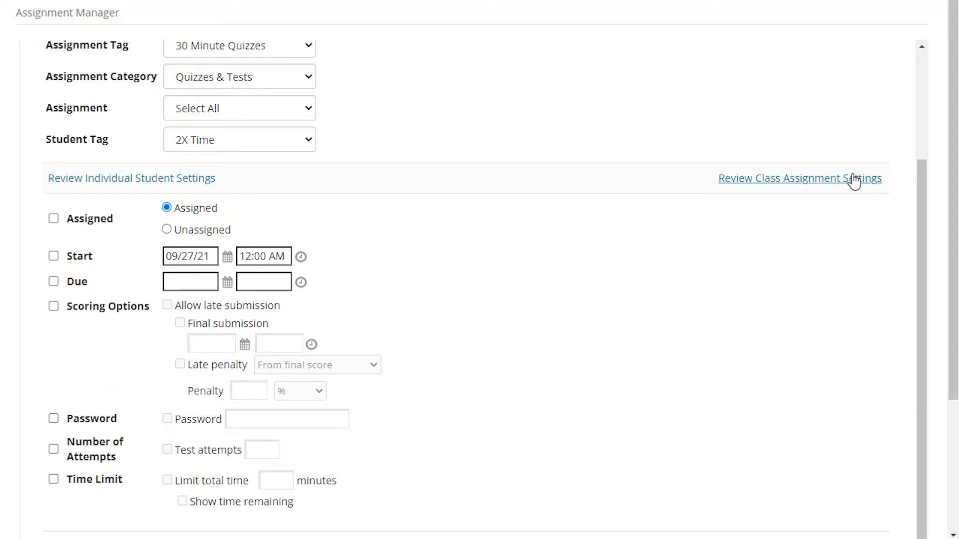
left_click(798, 177)
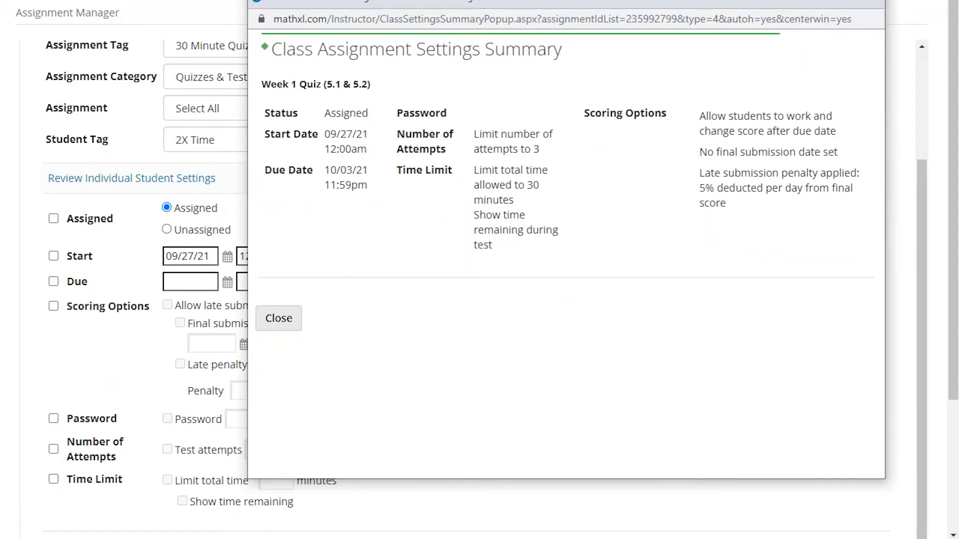
left_click(278, 318)
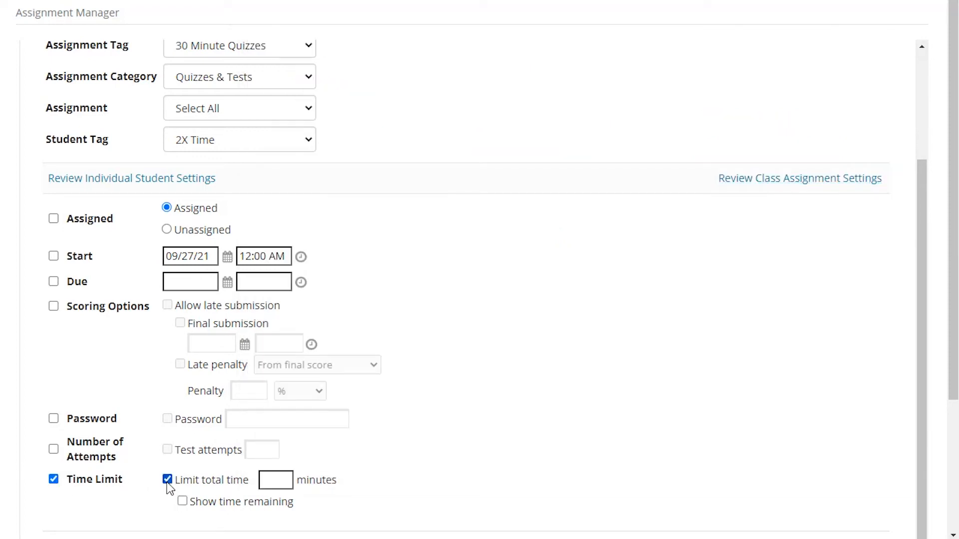
type("6")
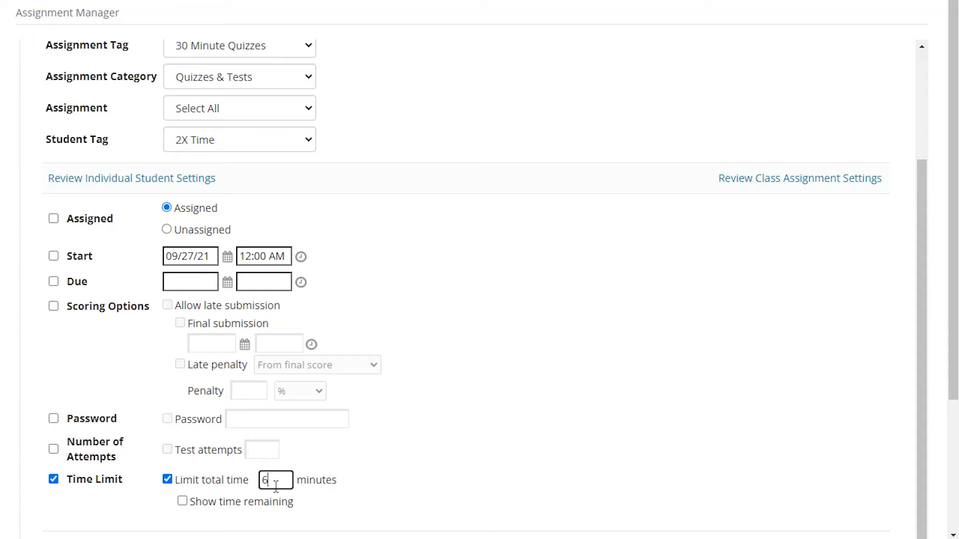
type("0")
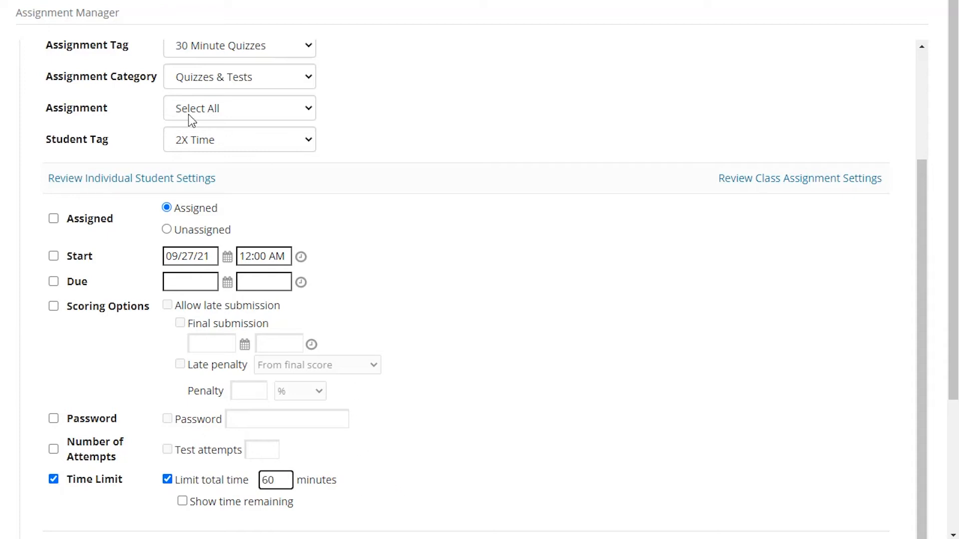
- Re-enter the minutes value, enable Show time remaining, and apply the settings
triple_click(275, 480)
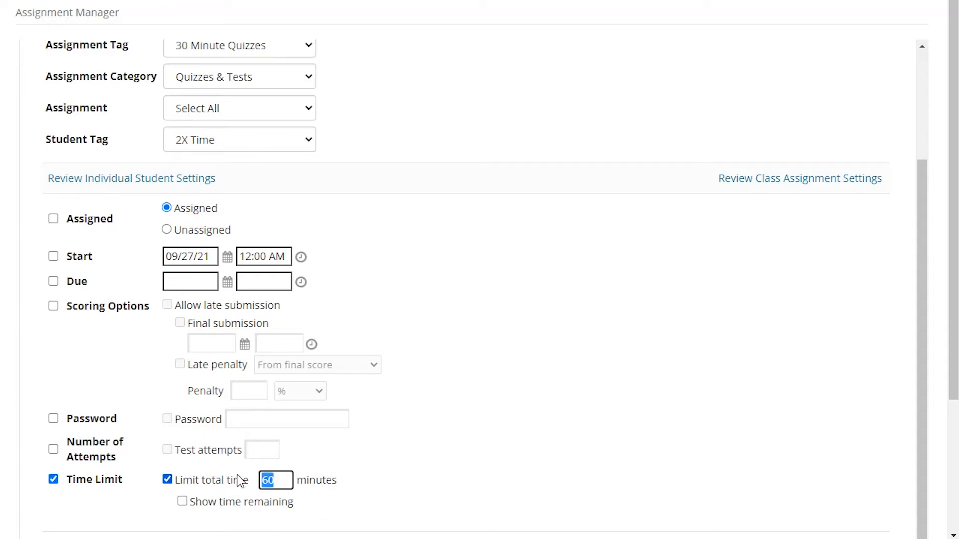
type("45")
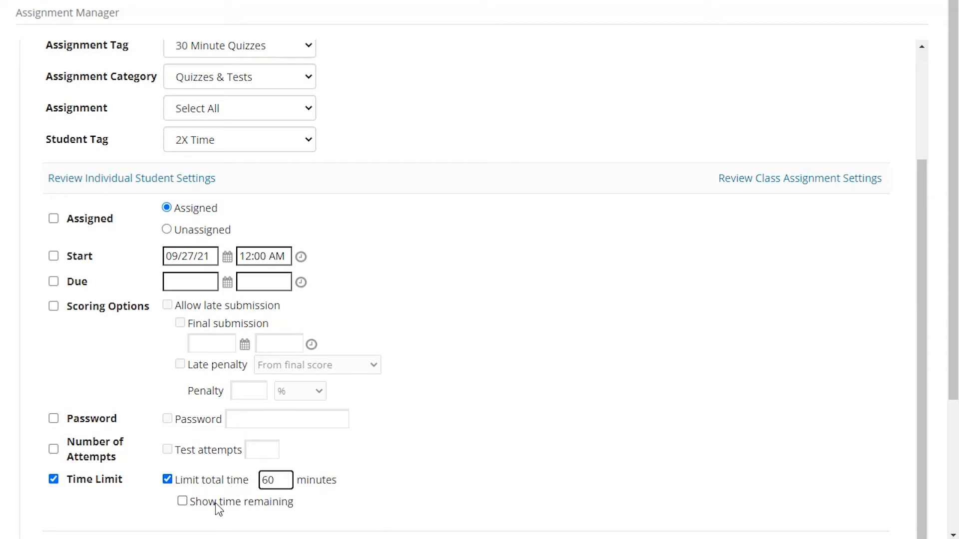
left_click(182, 490)
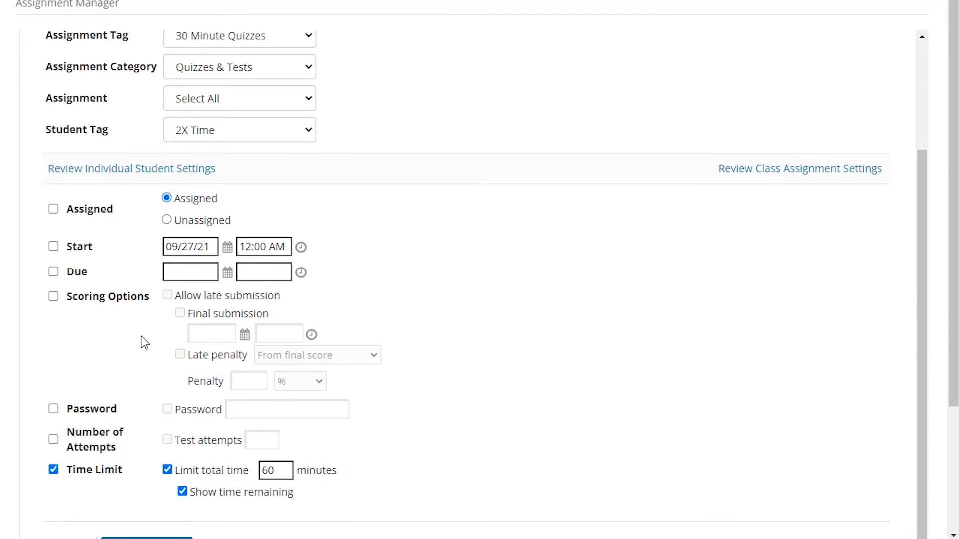
scroll("down", 3)
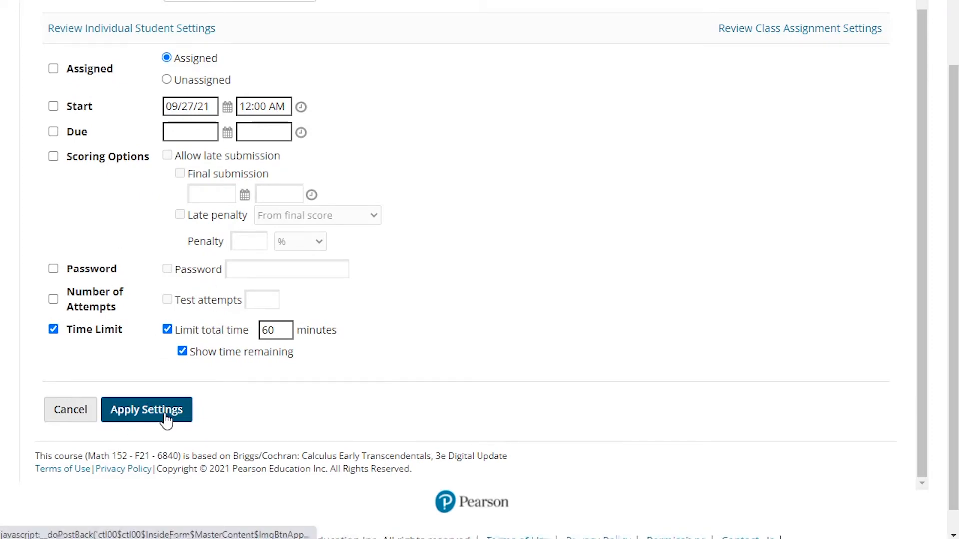
left_click(146, 409)
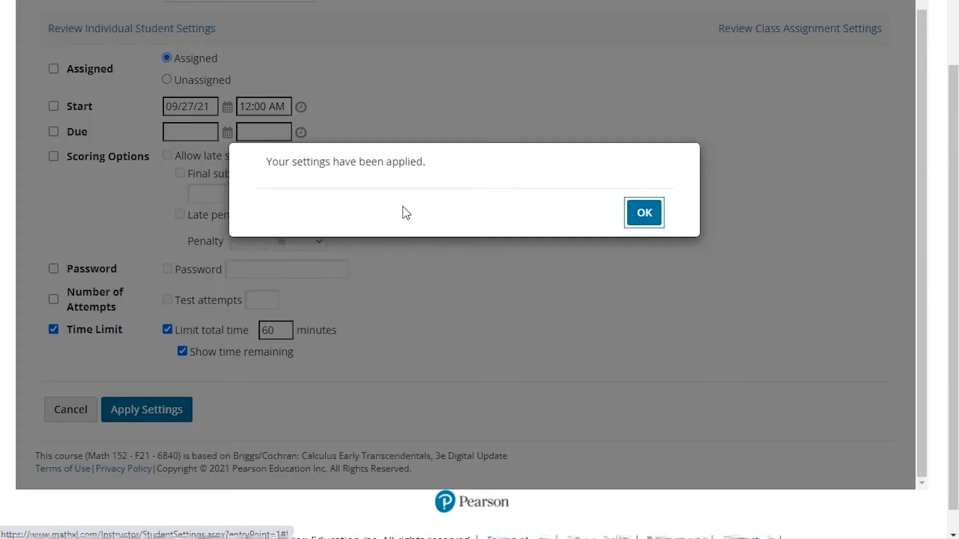
- Verify Week 1 Quiz (5.1 & 5.2) gives tagged students 60 minutes versus the class's 30
left_click(643, 212)
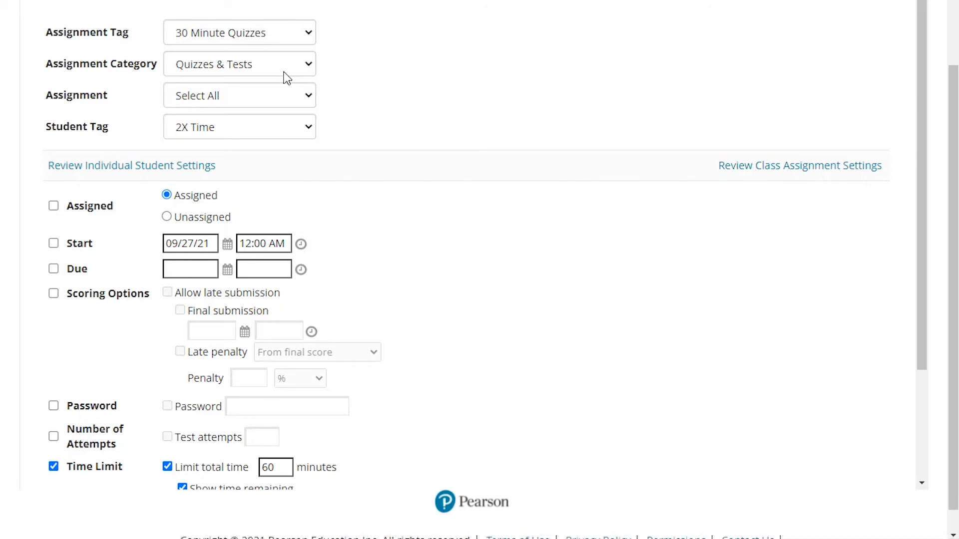
left_click(239, 95)
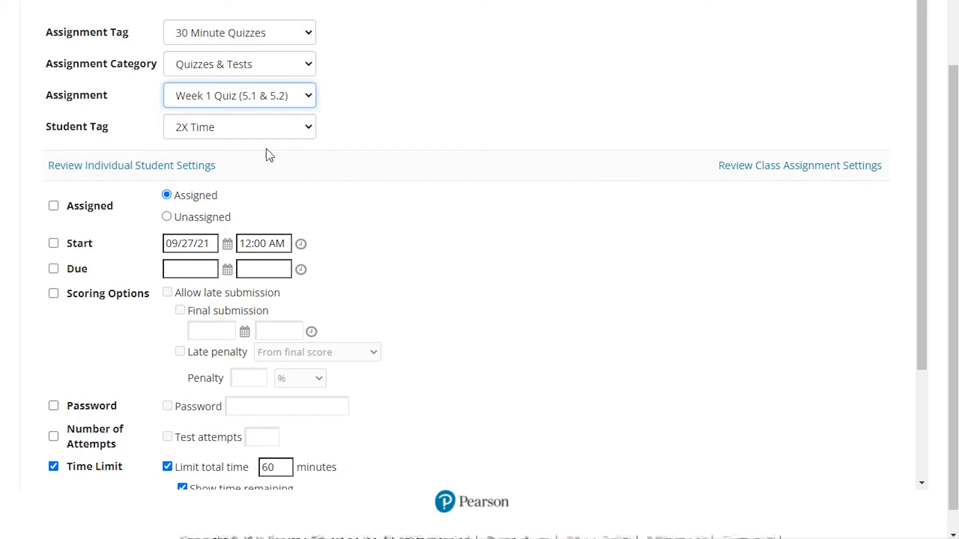
left_click(798, 165)
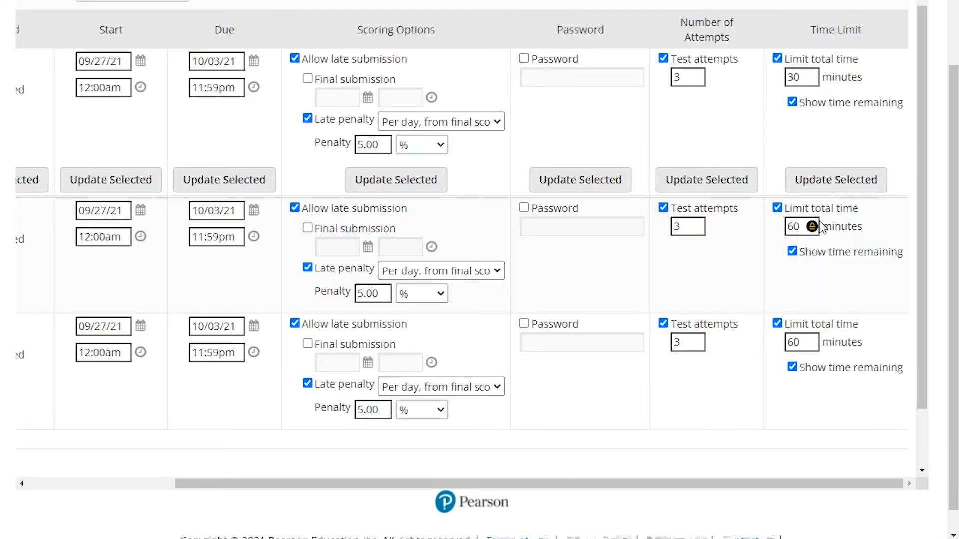
mouse_move(852, 92)
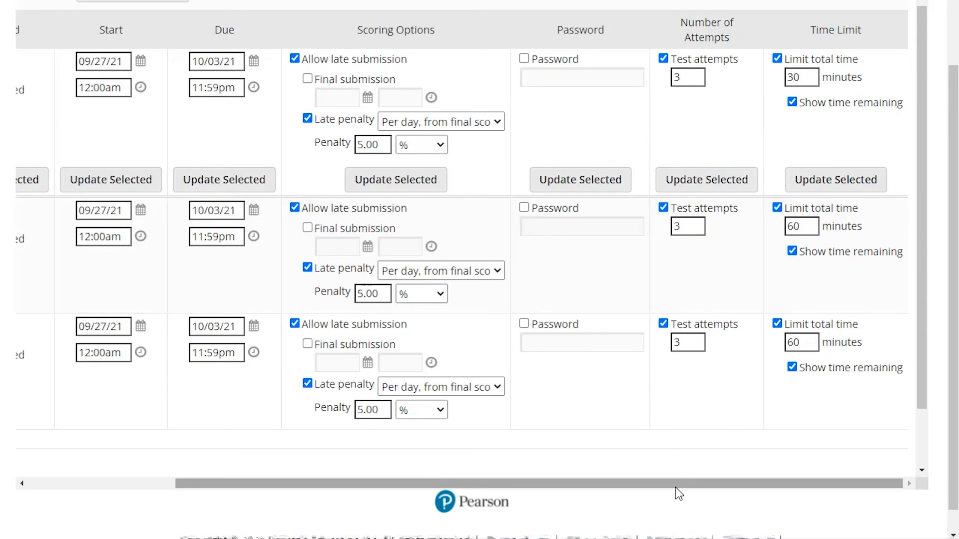
scroll("up", 3)
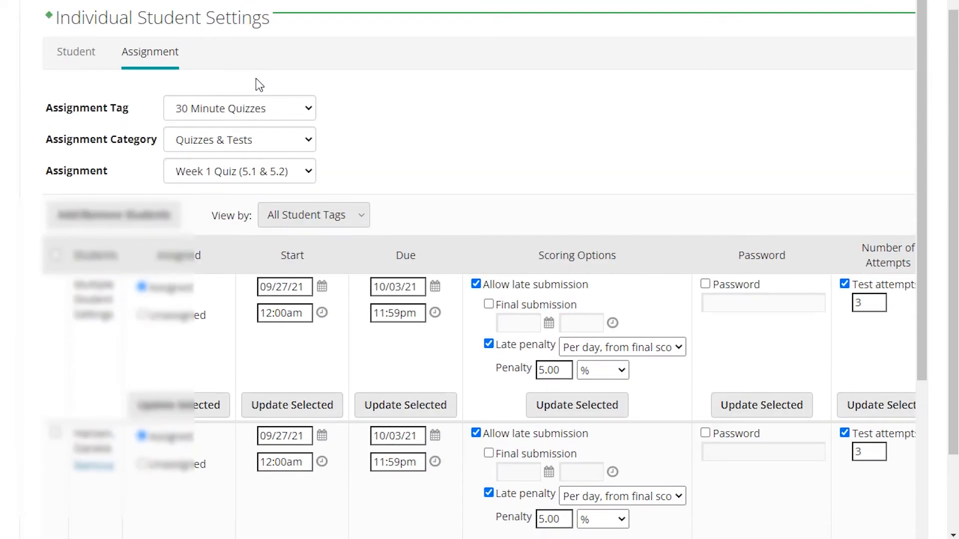
mouse_move(262, 114)
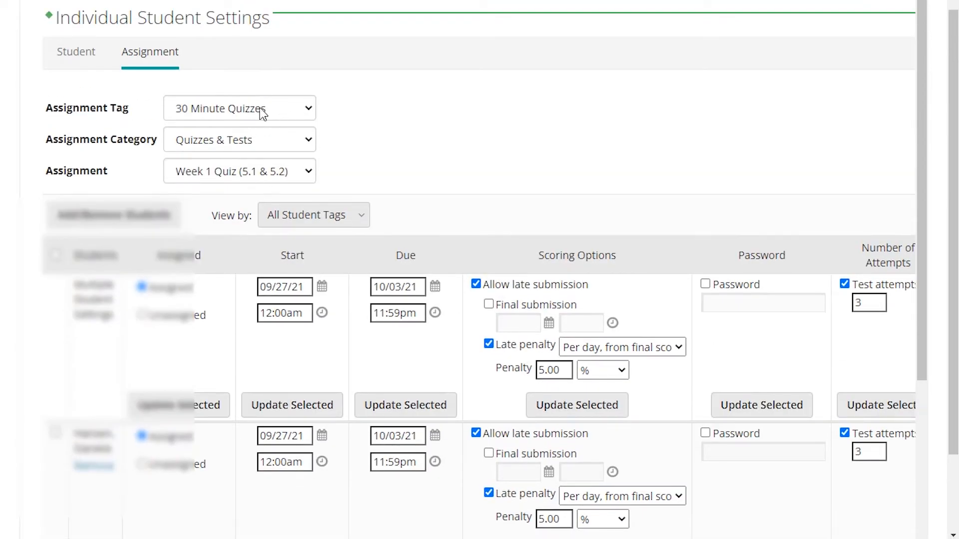
left_click(239, 171)
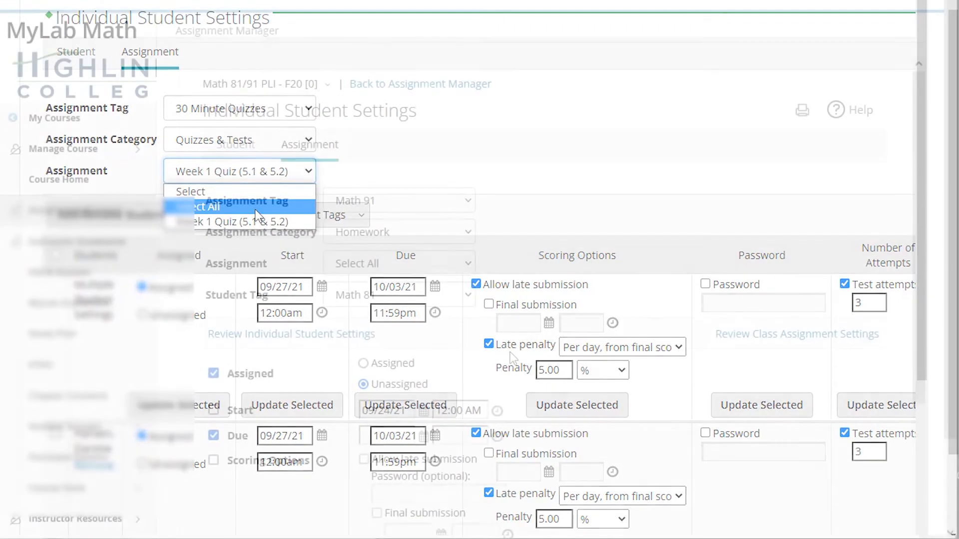
- Set the assigned status for Math 81 students on all Math 91 homework
left_click(239, 221)
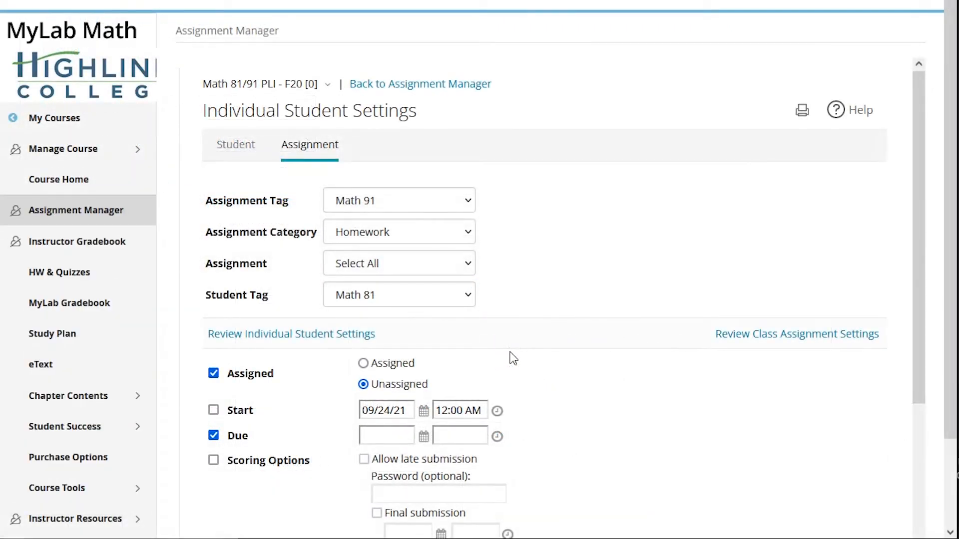
mouse_move(549, 357)
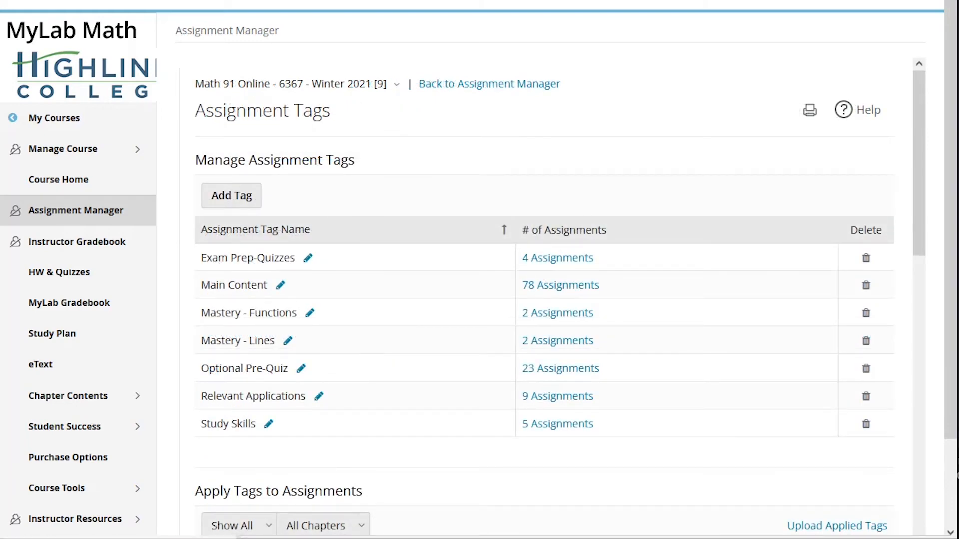
mouse_move(360, 330)
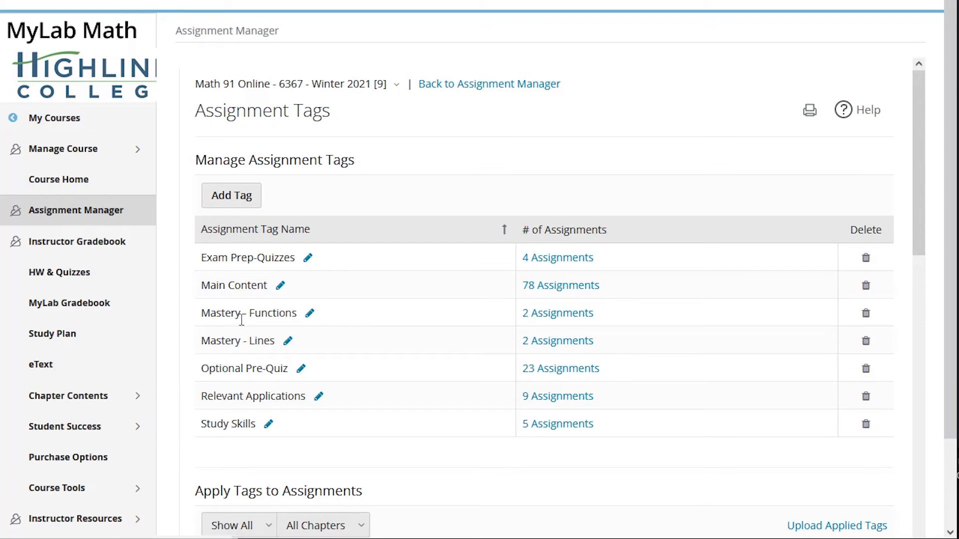
mouse_move(349, 312)
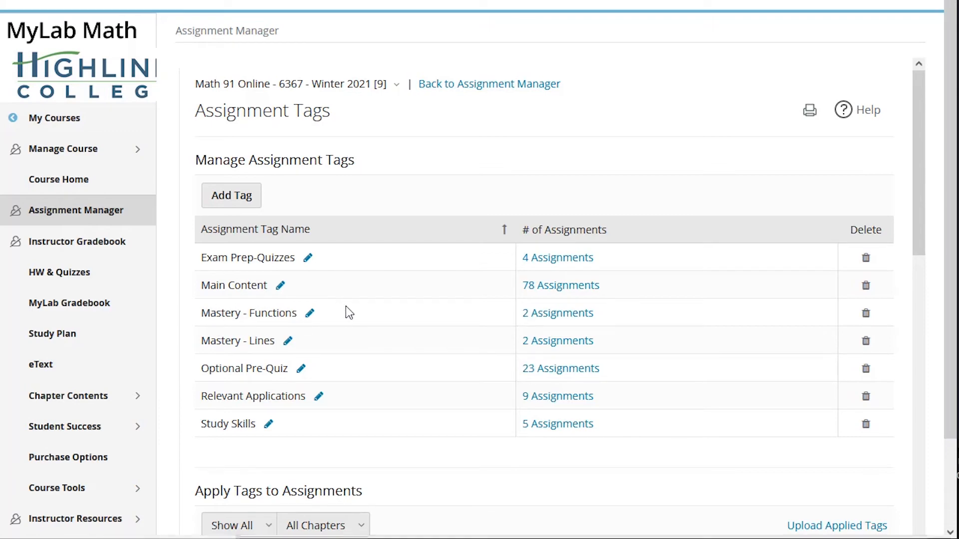
mouse_move(337, 321)
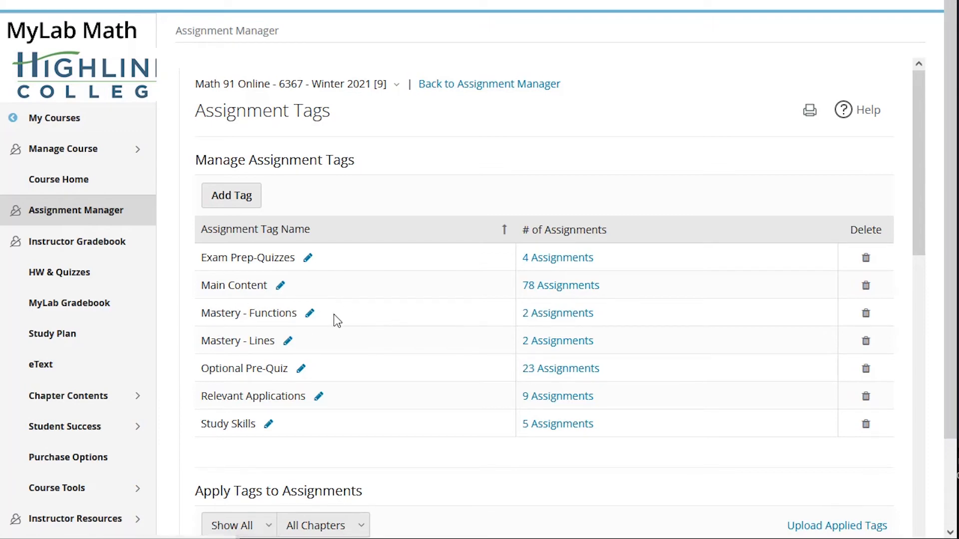
mouse_move(346, 304)
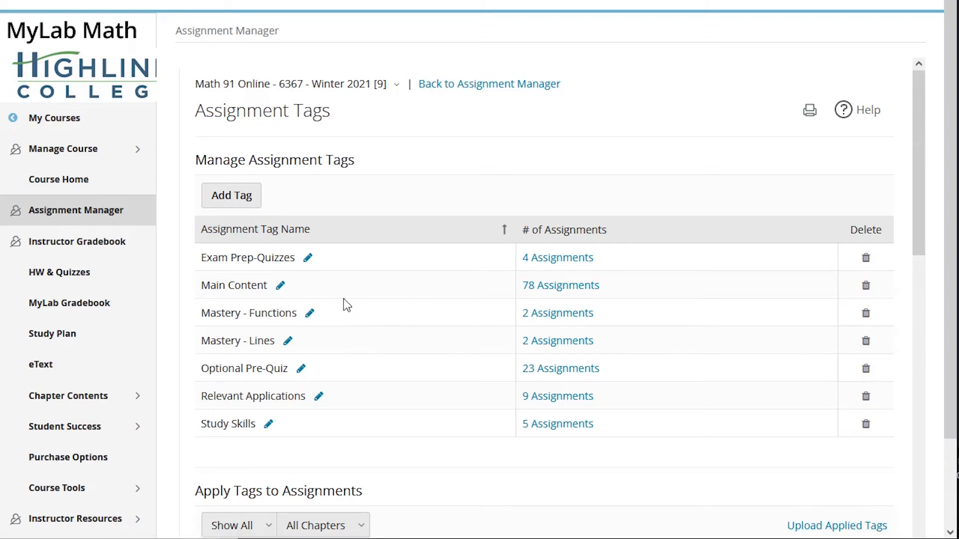
mouse_move(276, 297)
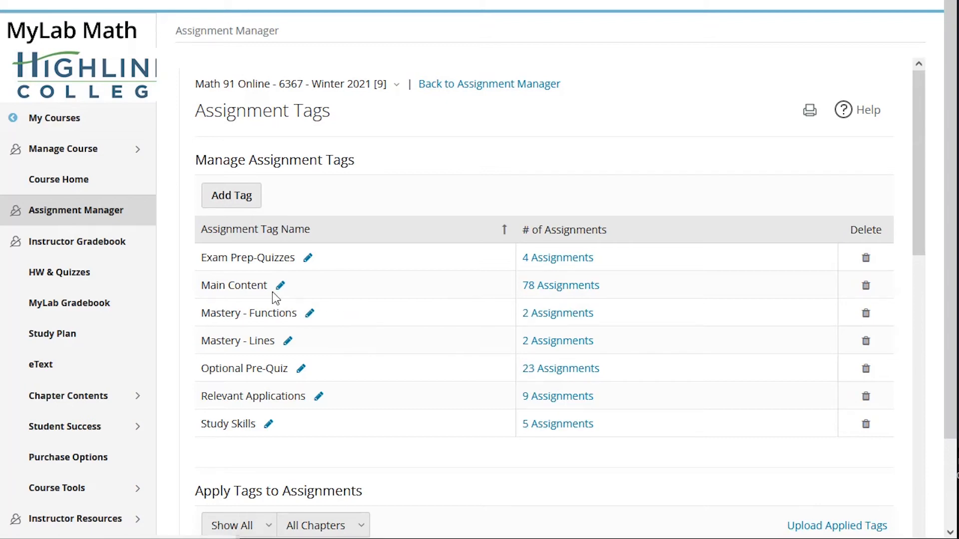
mouse_move(406, 324)
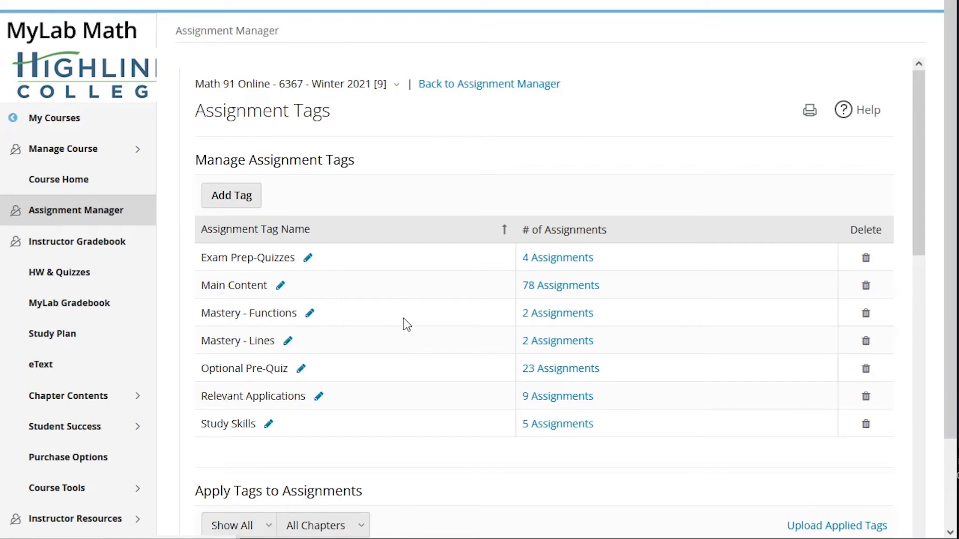
mouse_move(419, 319)
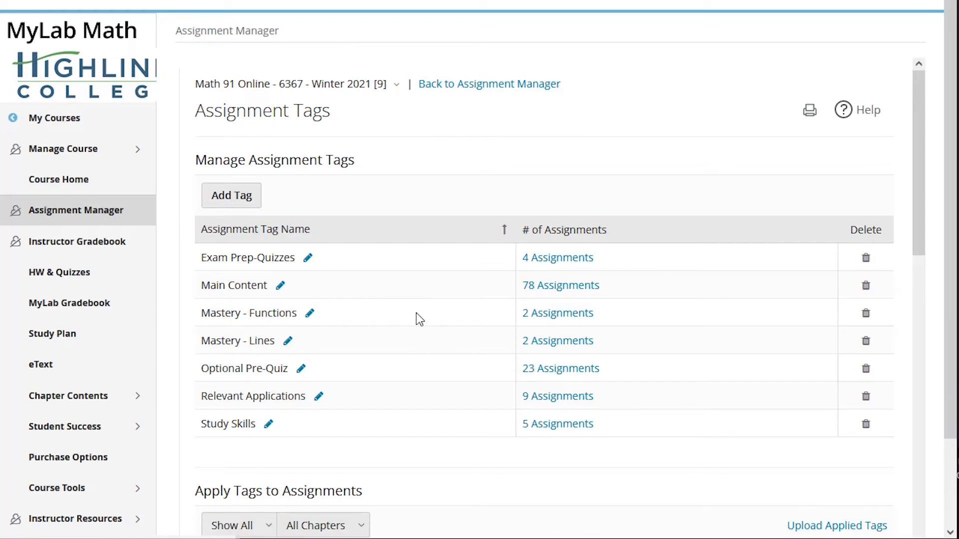
mouse_move(373, 343)
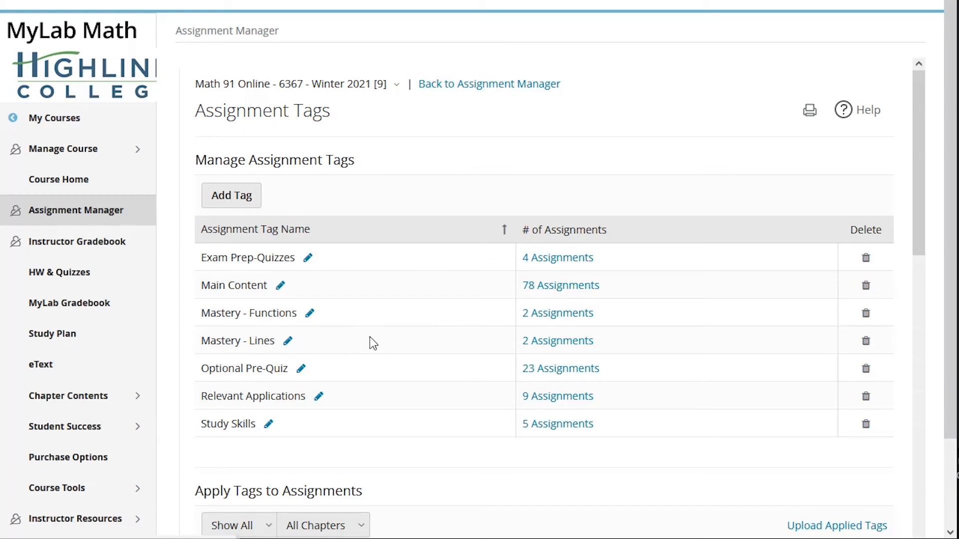
mouse_move(382, 292)
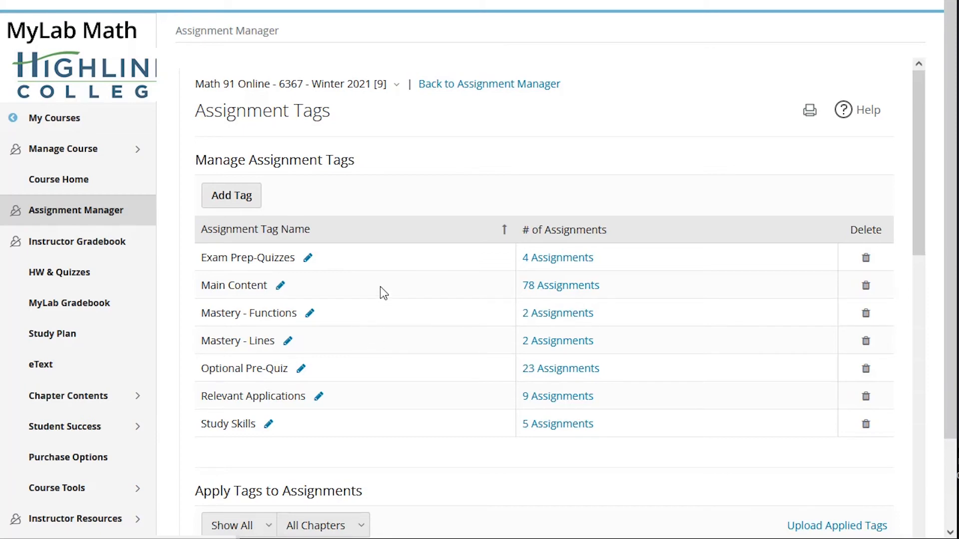
mouse_move(348, 259)
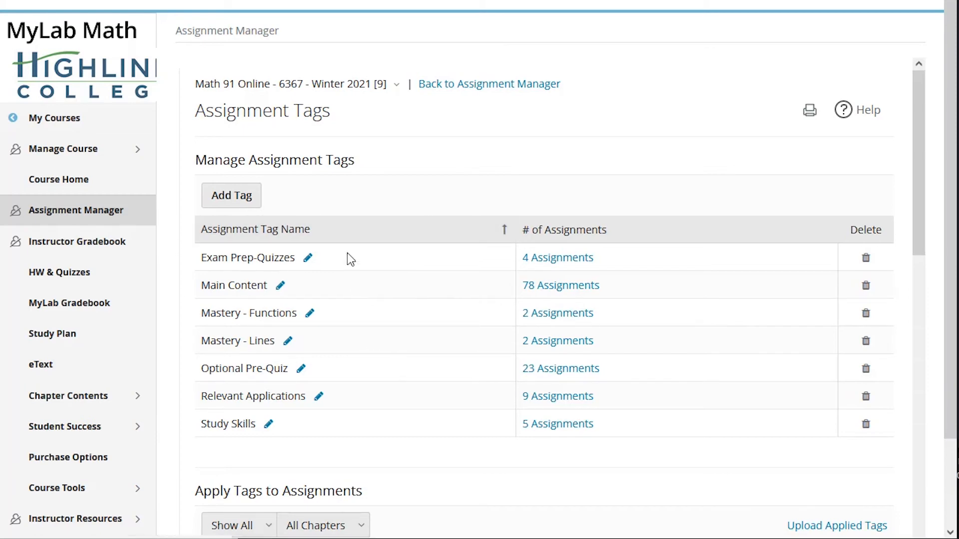
mouse_move(255, 273)
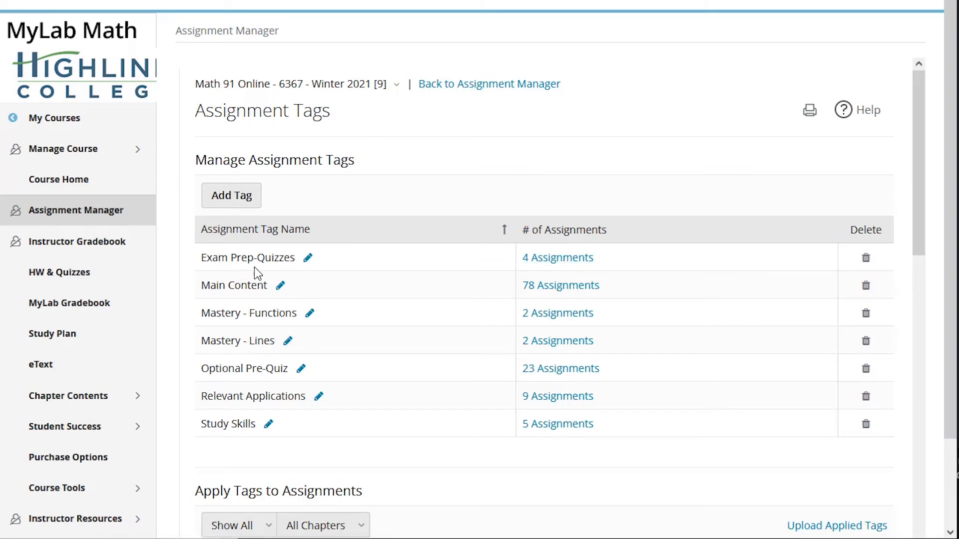
mouse_move(268, 271)
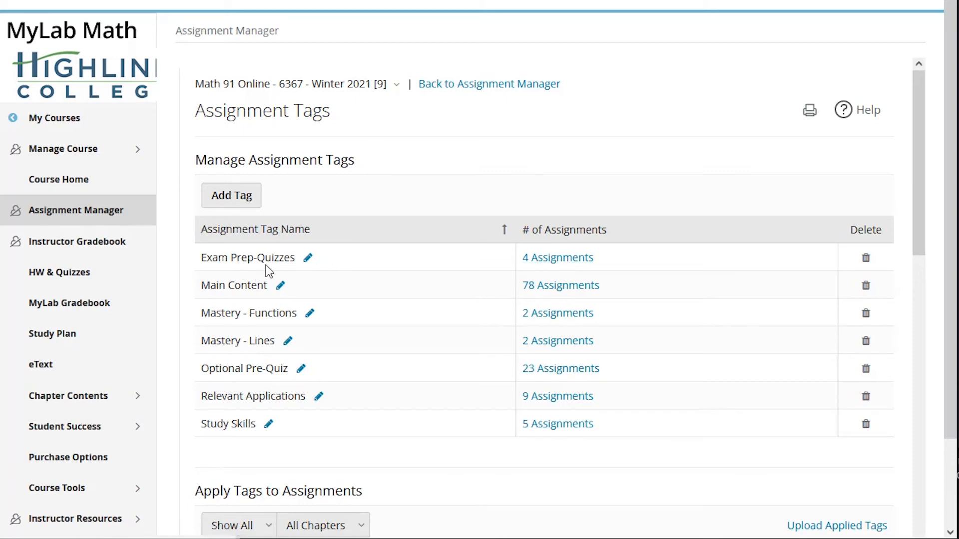
mouse_move(352, 268)
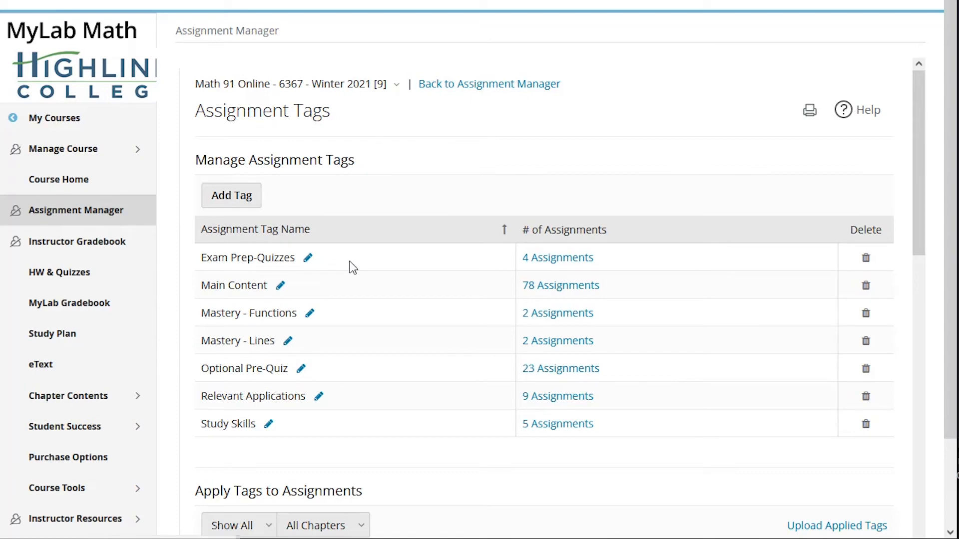
mouse_move(229, 254)
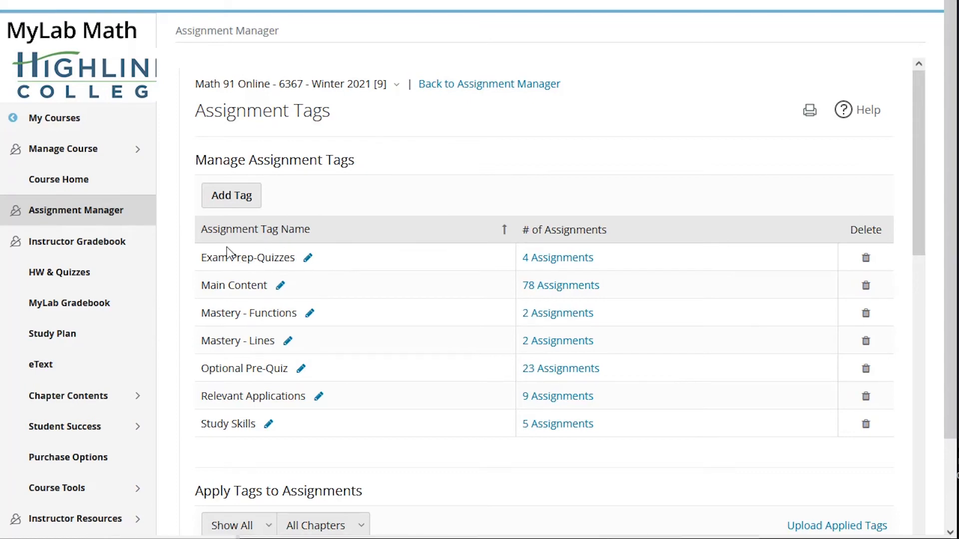
mouse_move(415, 244)
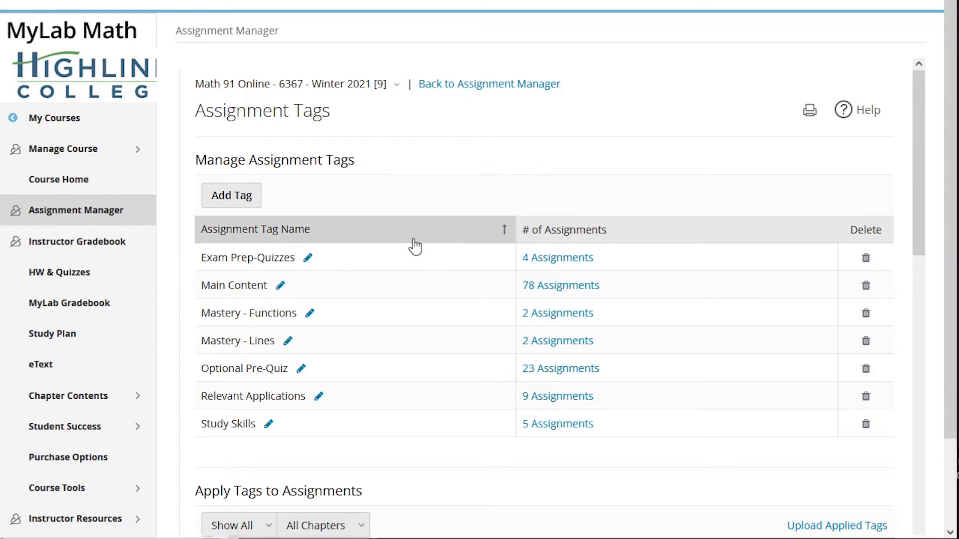
mouse_move(489, 84)
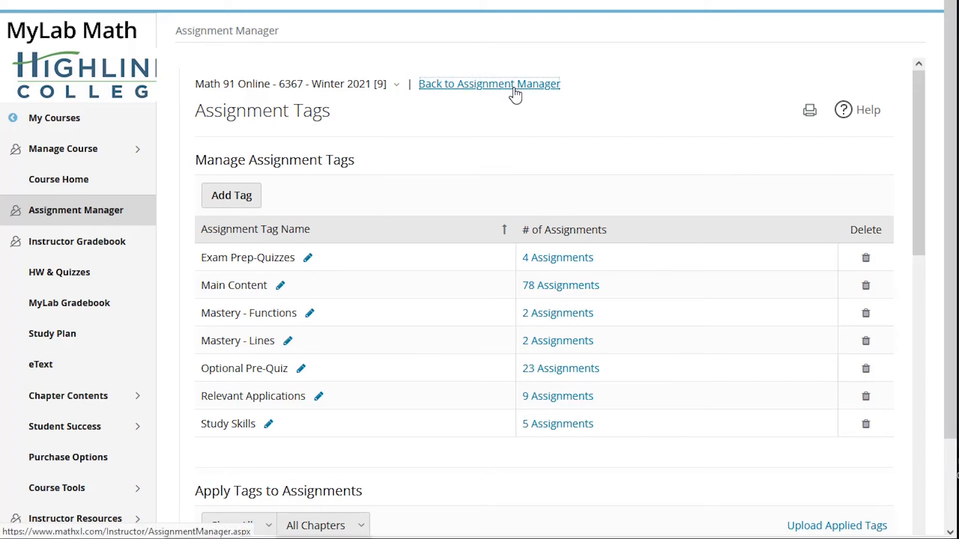
- Return to the Assignment Manager and open Manage > Edit dates & status
left_click(488, 84)
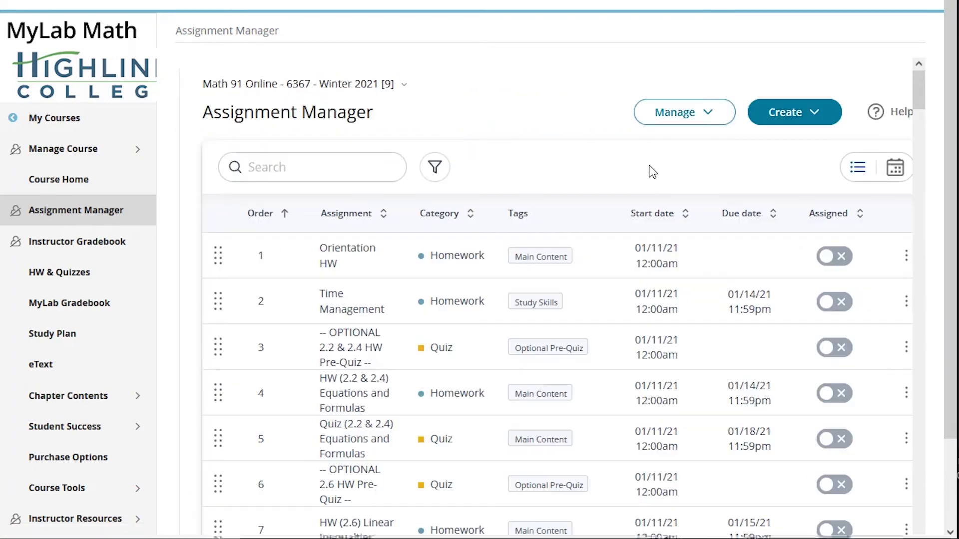
left_click(683, 112)
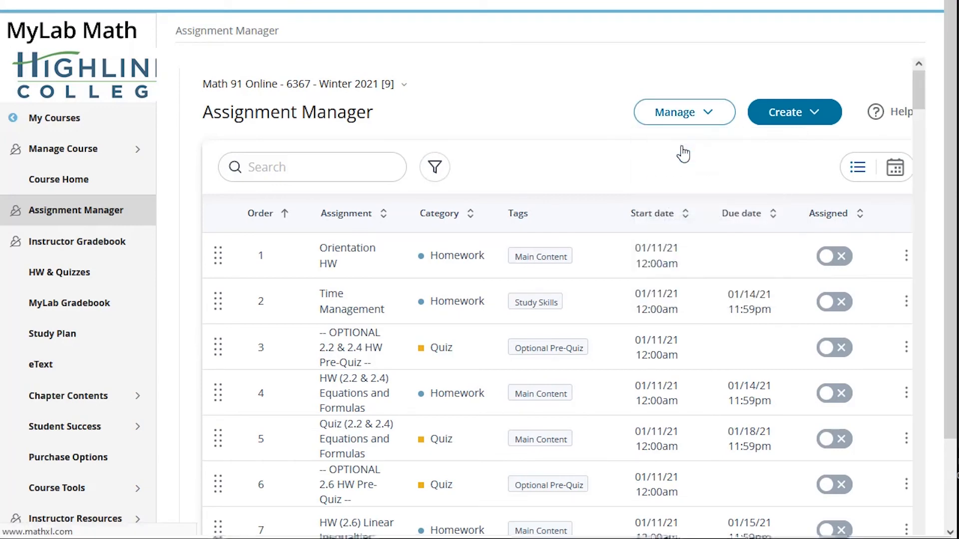
left_click(673, 111)
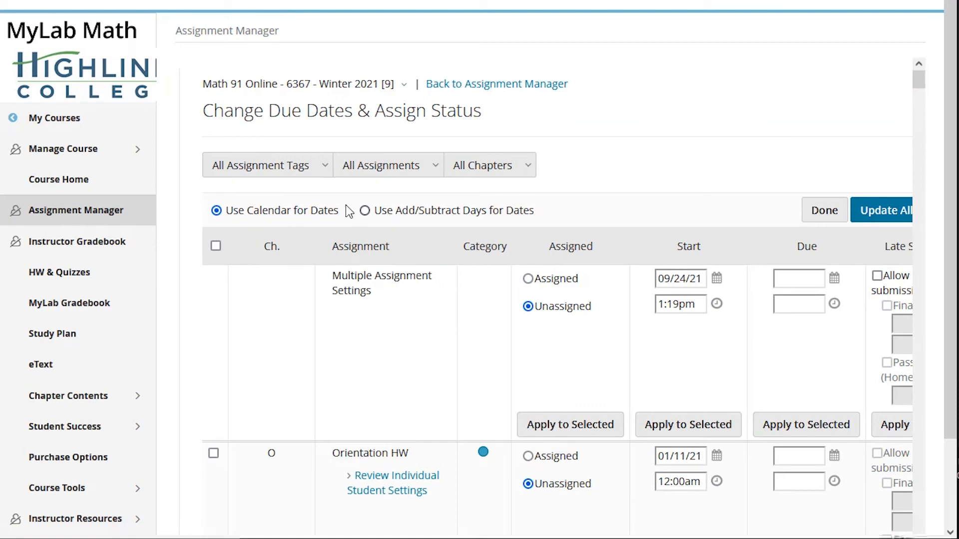
- Filter the due-date page by the Exam Prep-Quizzes tag and select all its assignments
left_click(266, 165)
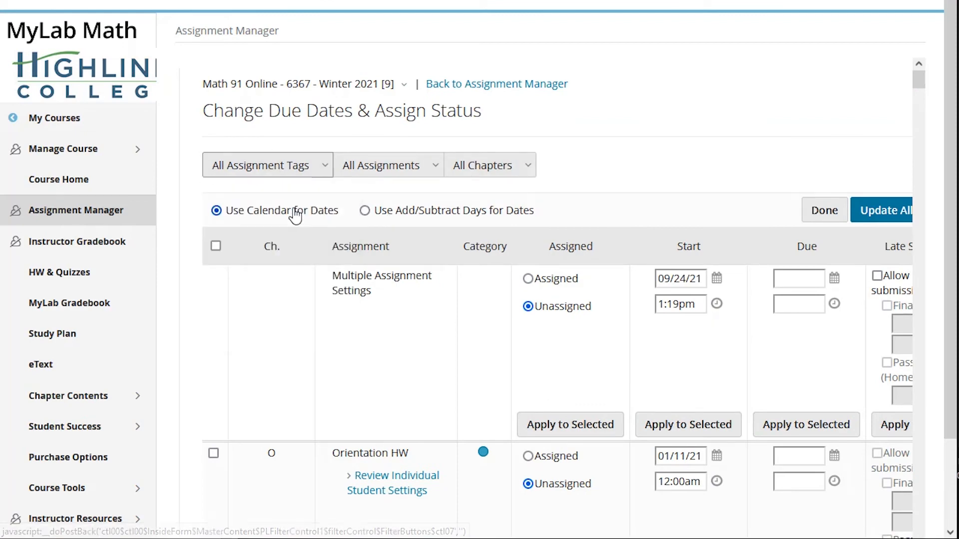
scroll("down", 3)
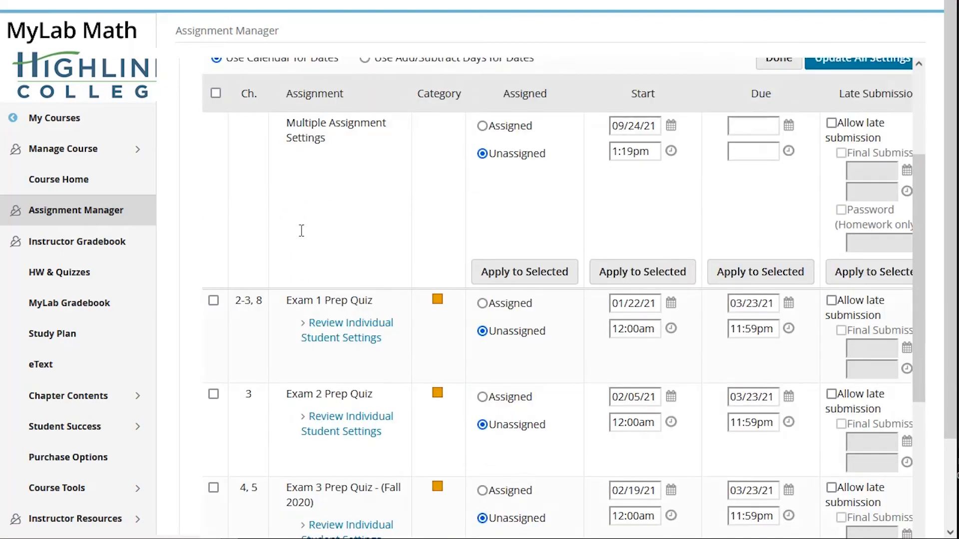
scroll("up", 3)
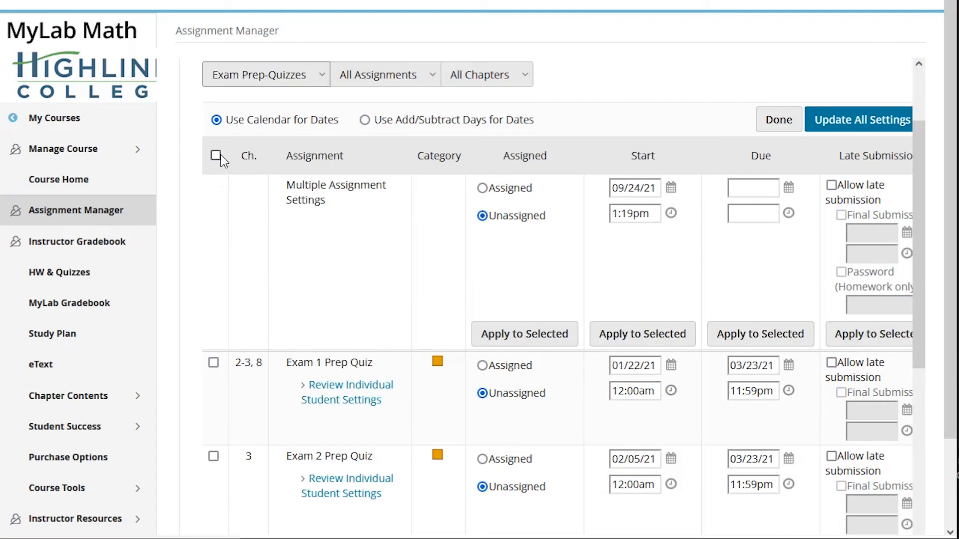
left_click(215, 155)
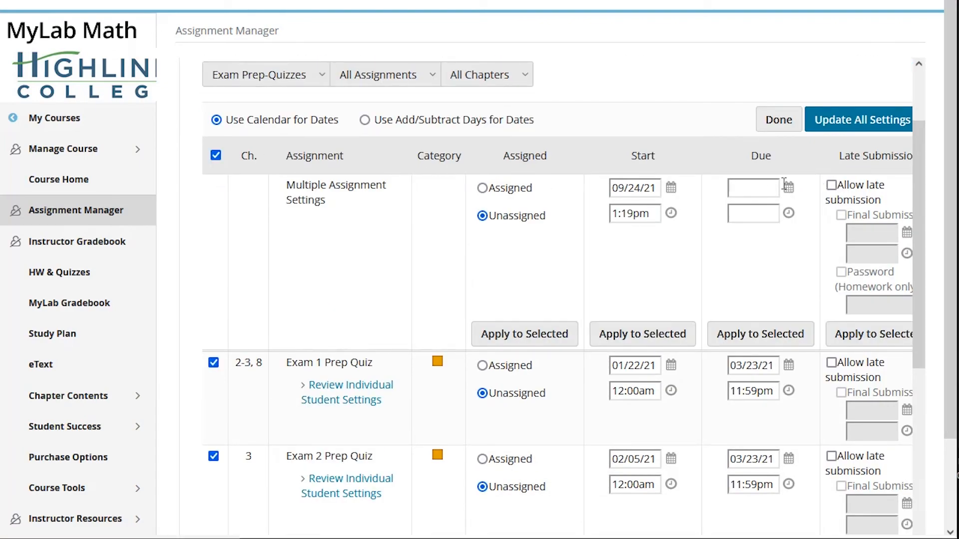
- Open the shared Due date calendar, then go back to the Assignment Manager
left_click(787, 187)
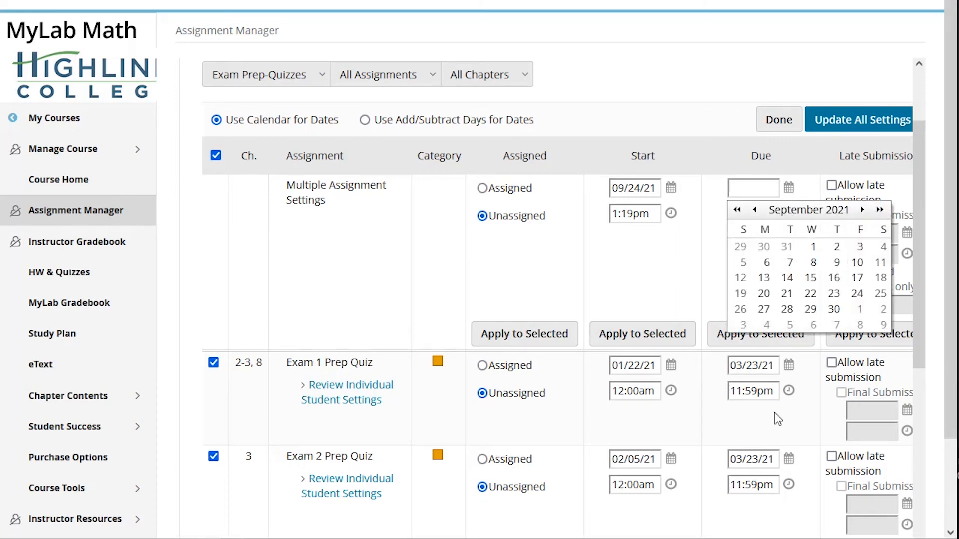
scroll("down", 3)
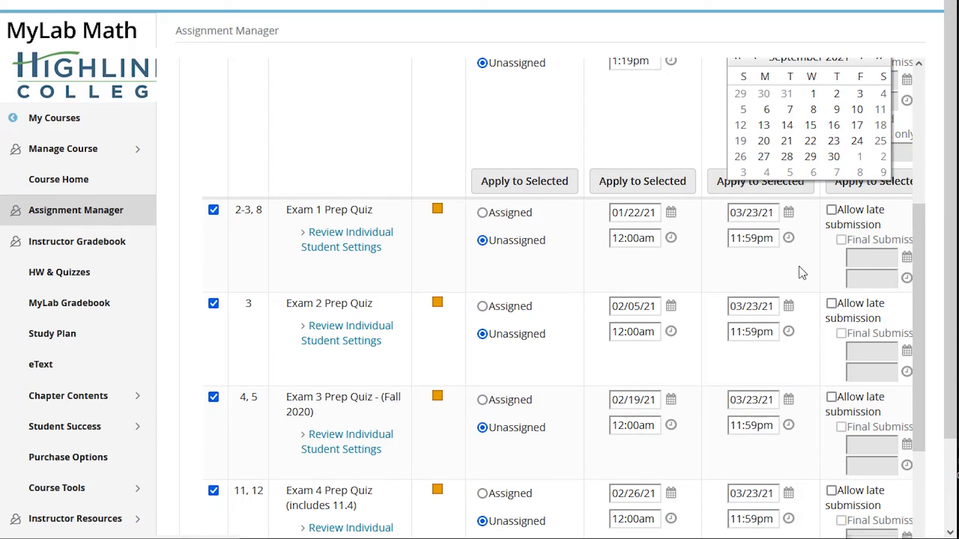
mouse_move(841, 282)
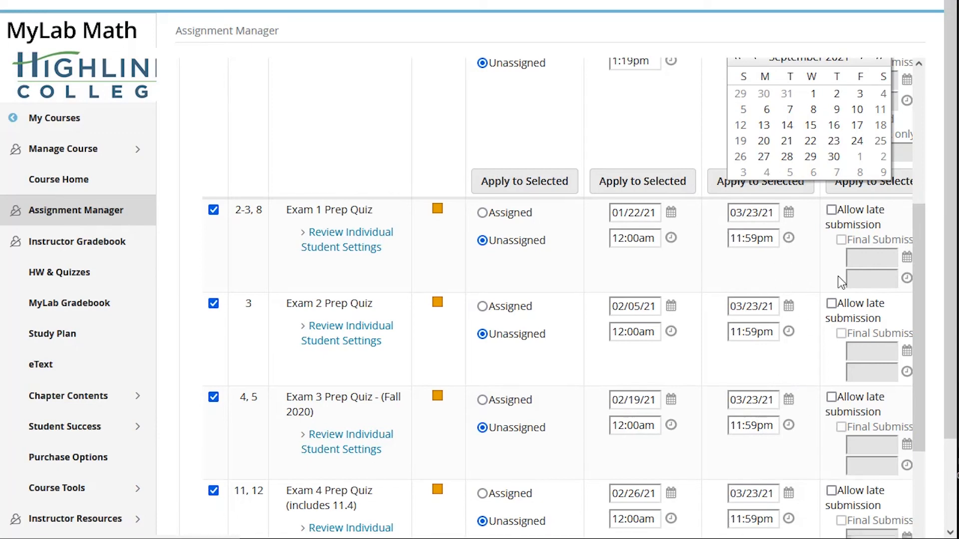
scroll("up", 3)
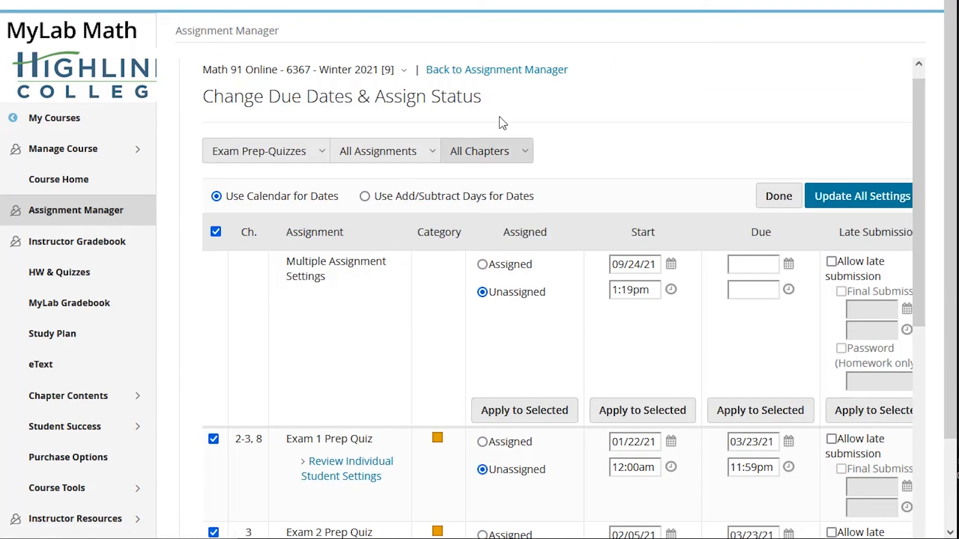
left_click(778, 196)
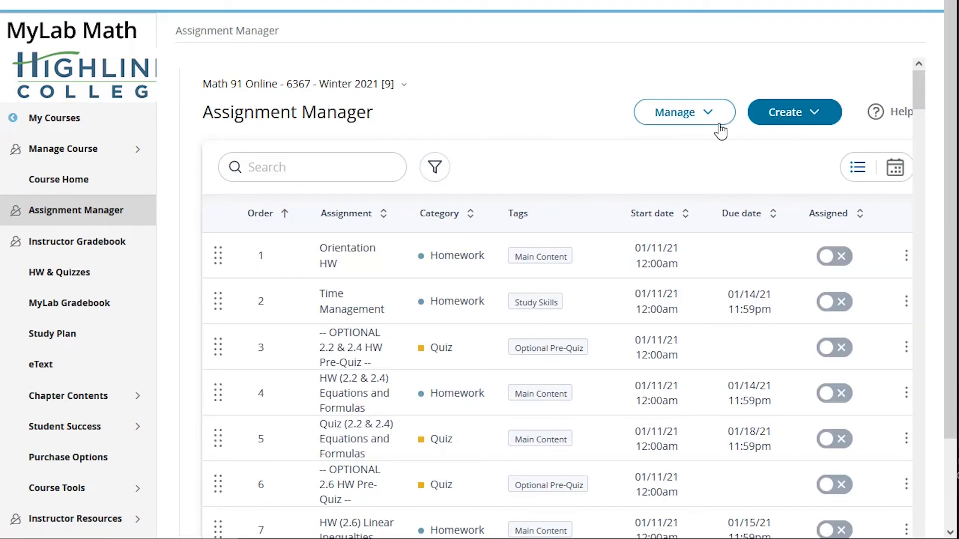
- View the Math 91 assignment tags page, then switch to the Instructor Gradebook
left_click(683, 111)
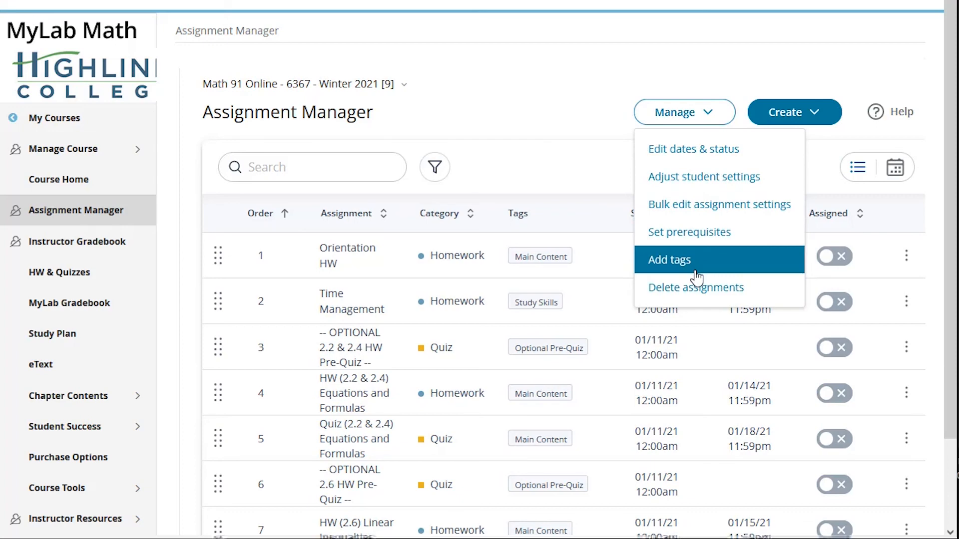
left_click(669, 260)
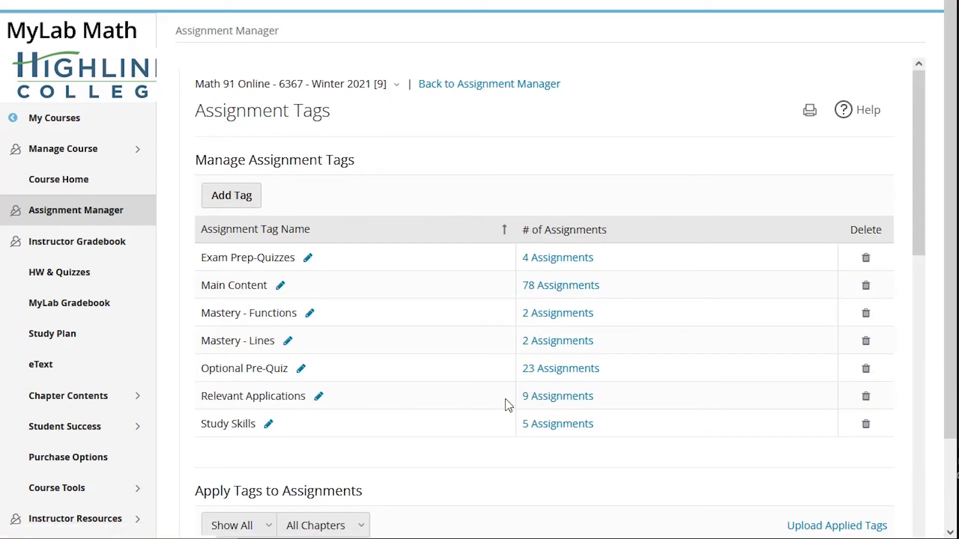
mouse_move(558, 396)
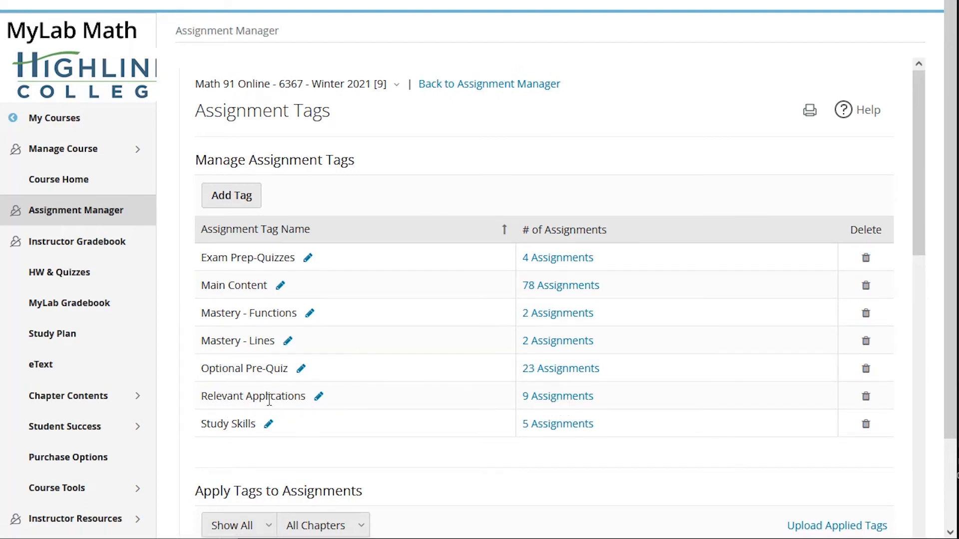
mouse_move(556, 396)
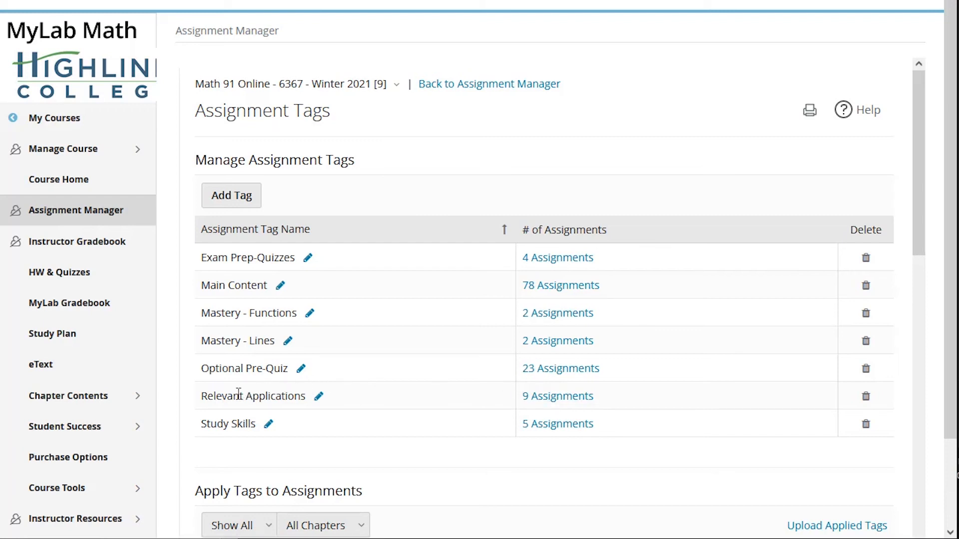
mouse_move(266, 392)
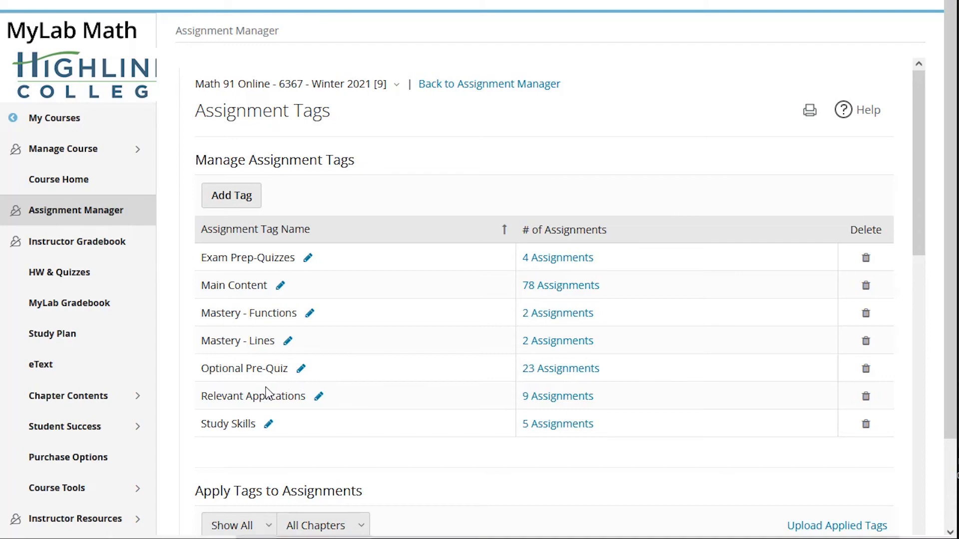
mouse_move(342, 376)
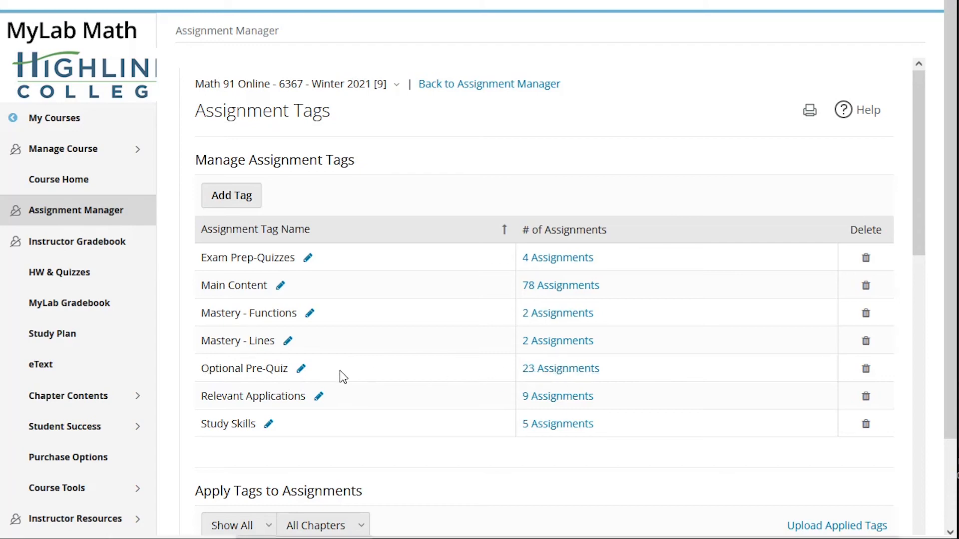
mouse_move(234, 371)
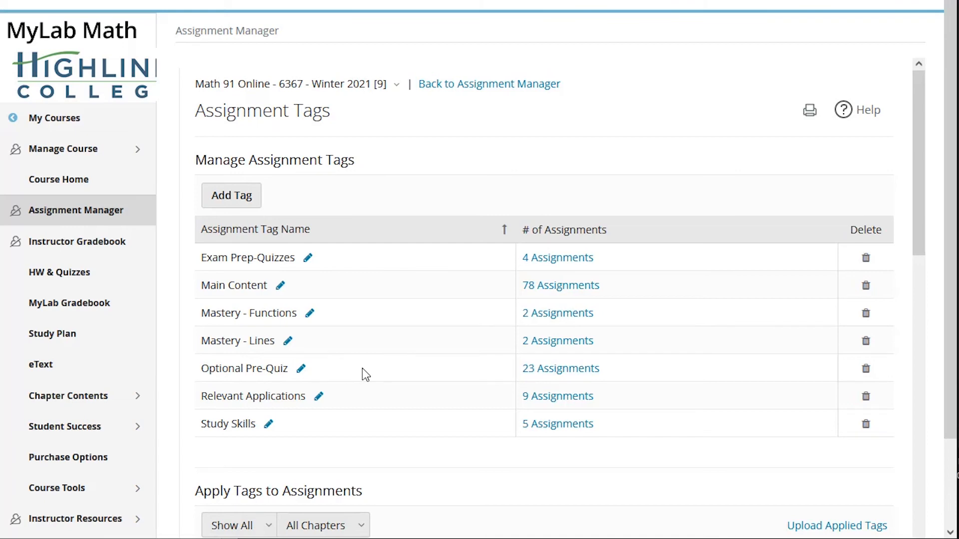
left_click(77, 242)
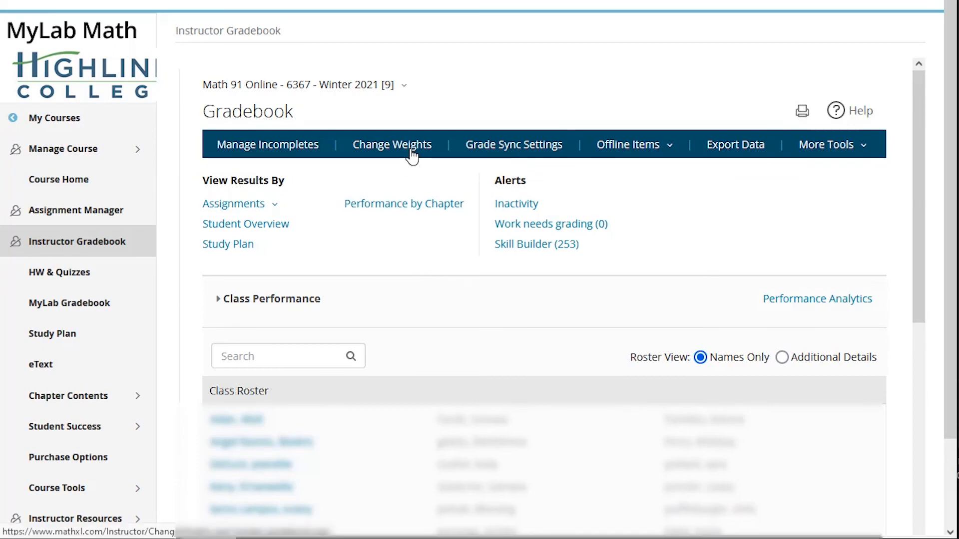
left_click(391, 144)
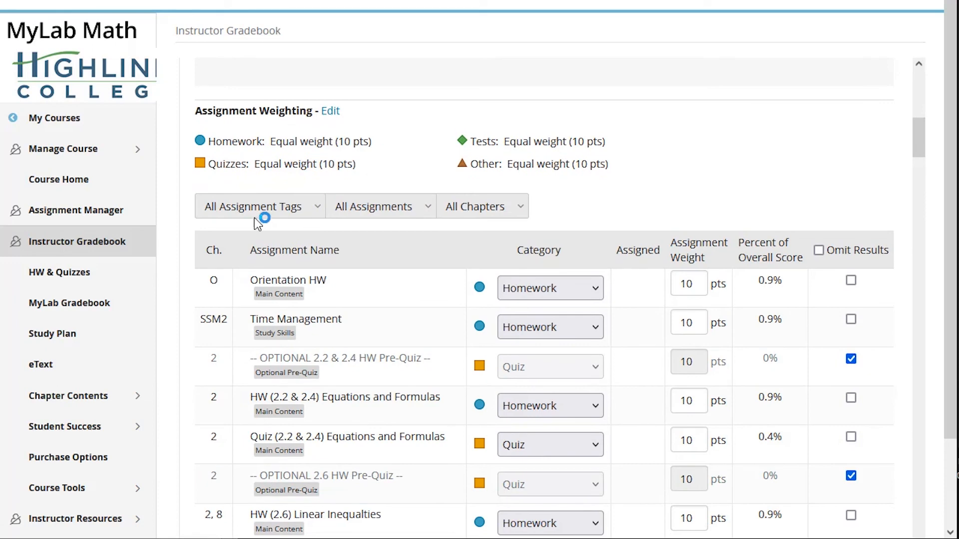
left_click(259, 206)
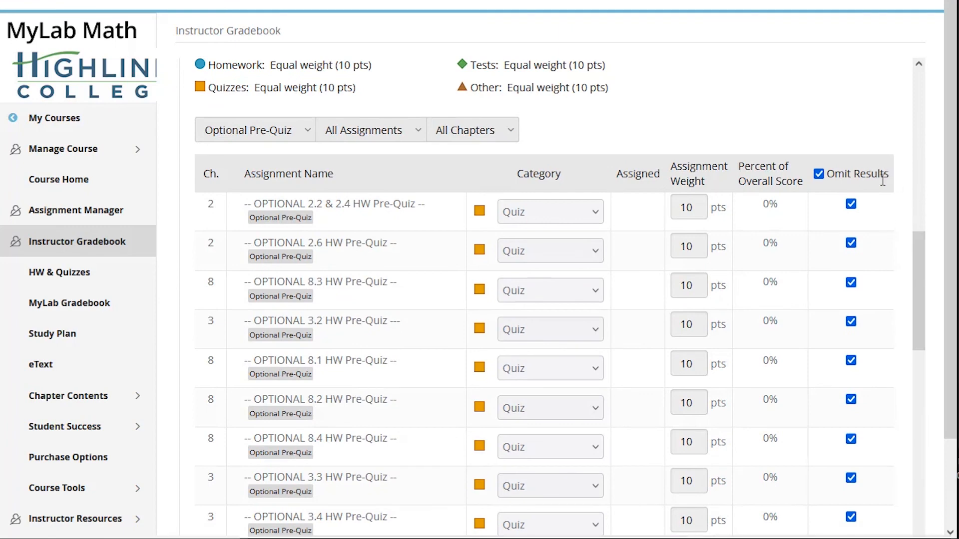
scroll("down", 3)
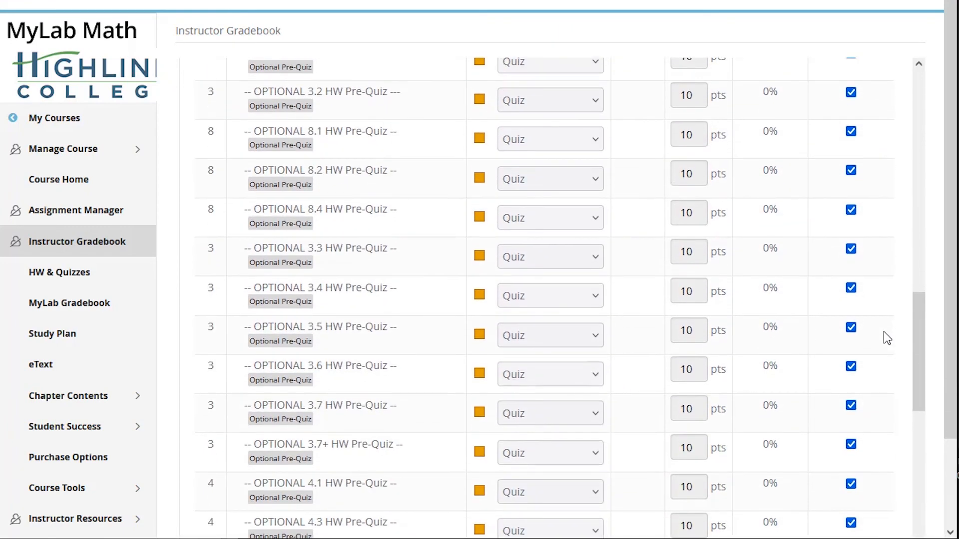
scroll("up", 3)
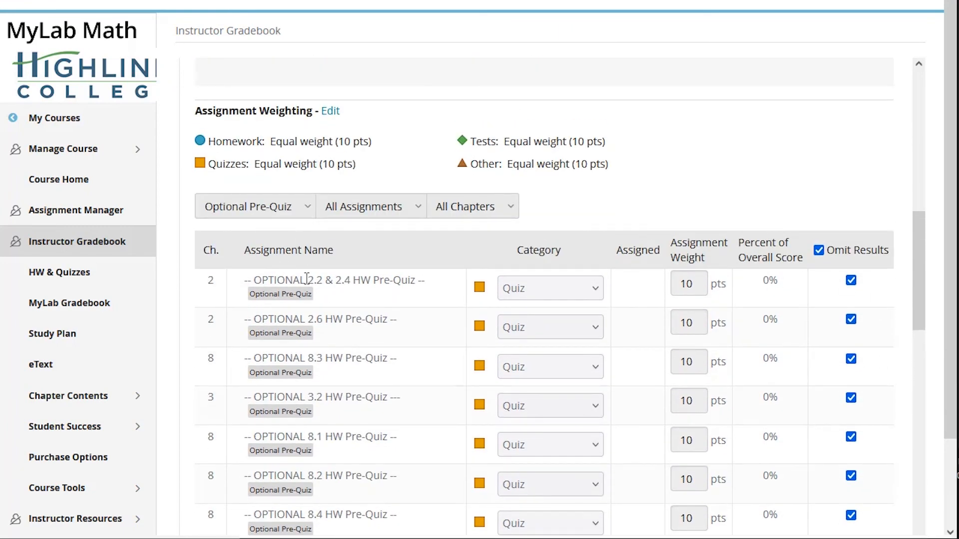
scroll("up", 3)
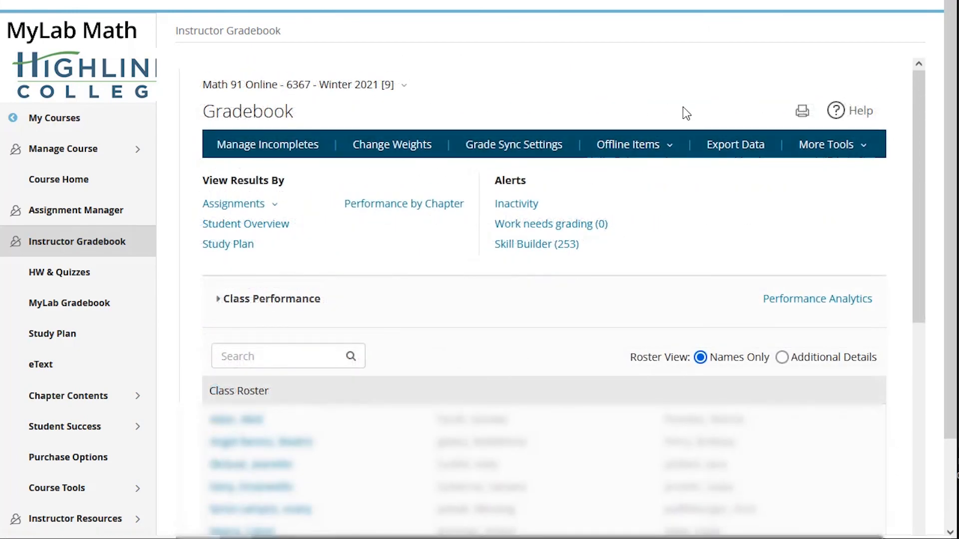
- Set up a Quiz data export limited to assignments tagged Mastery - Functions
left_click(734, 145)
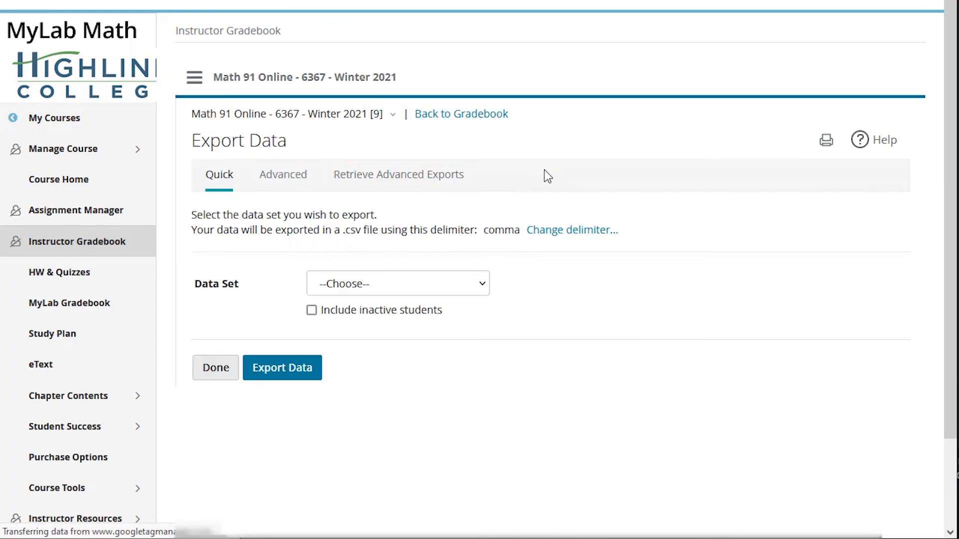
left_click(398, 283)
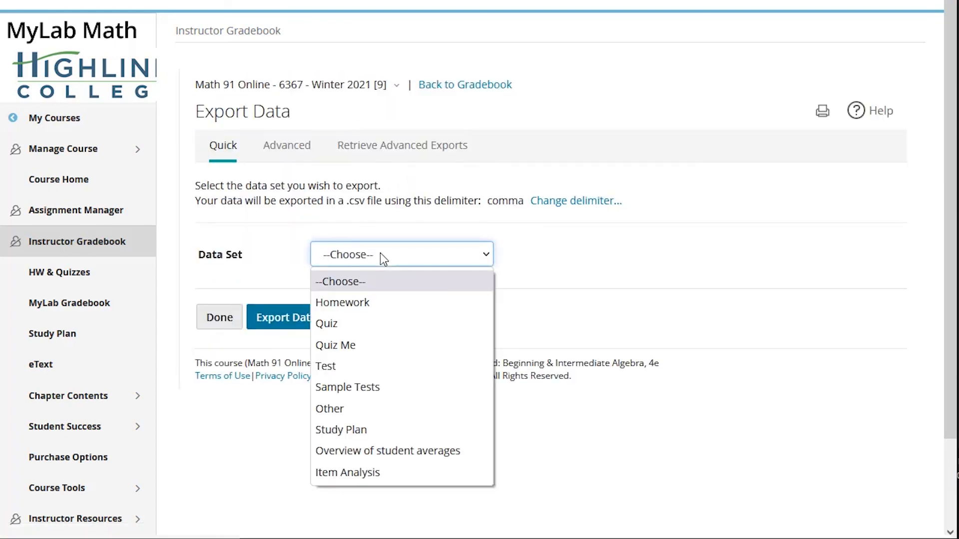
mouse_move(417, 366)
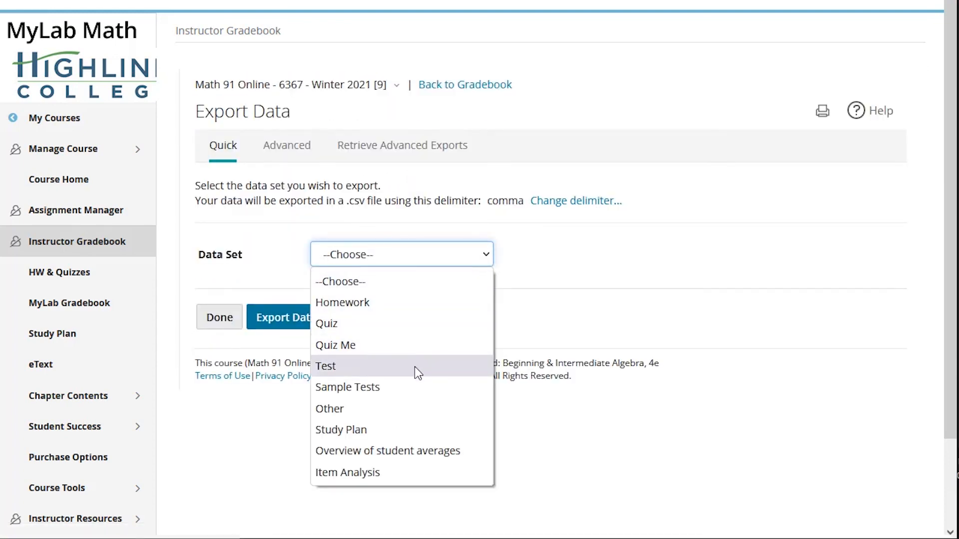
left_click(325, 365)
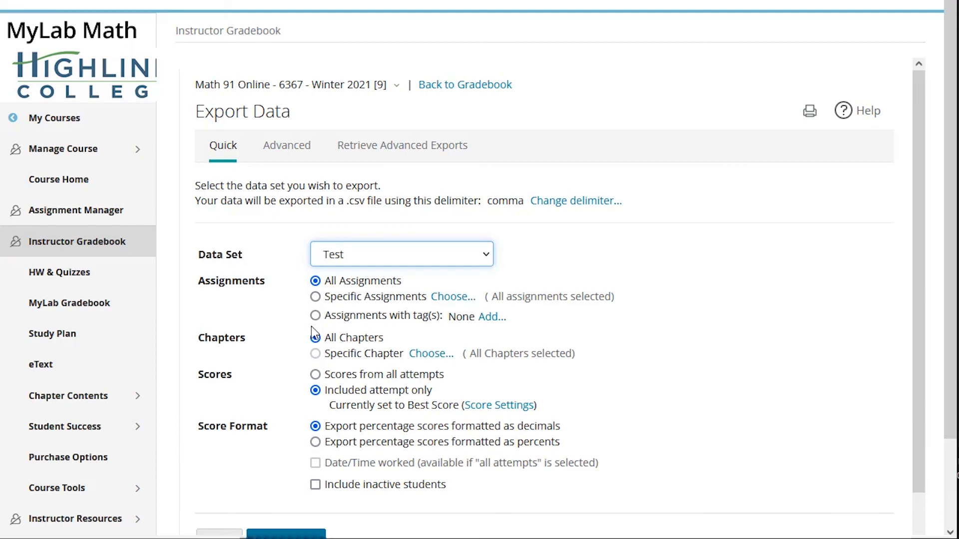
left_click(489, 317)
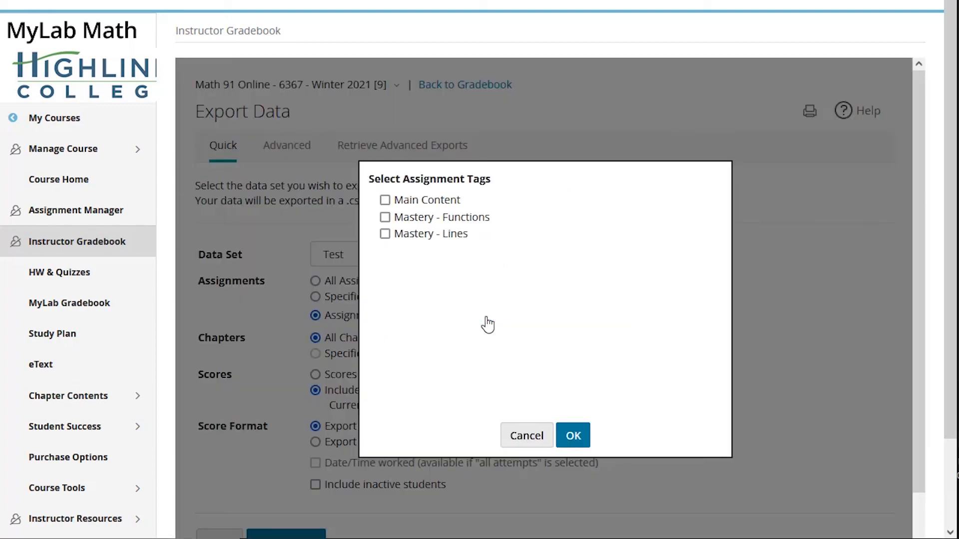
left_click(384, 217)
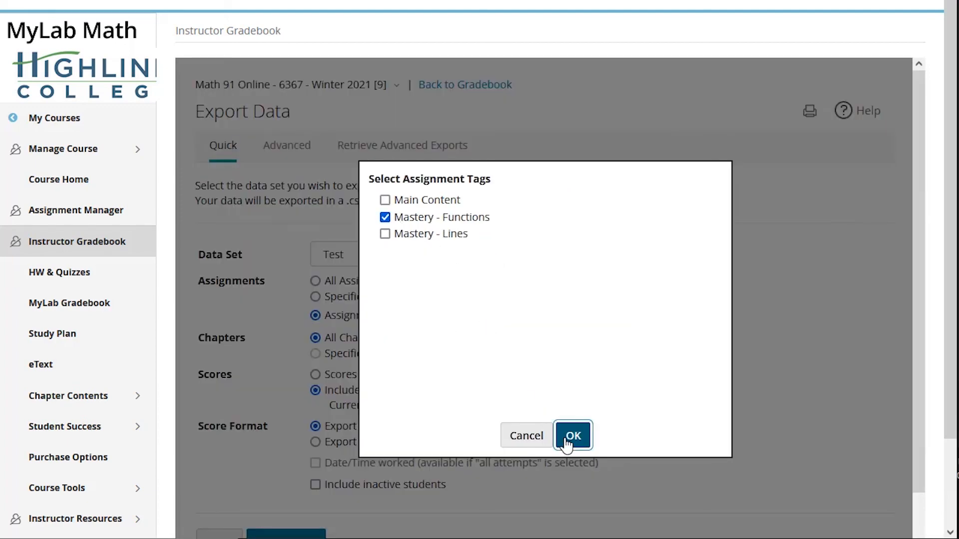
left_click(571, 436)
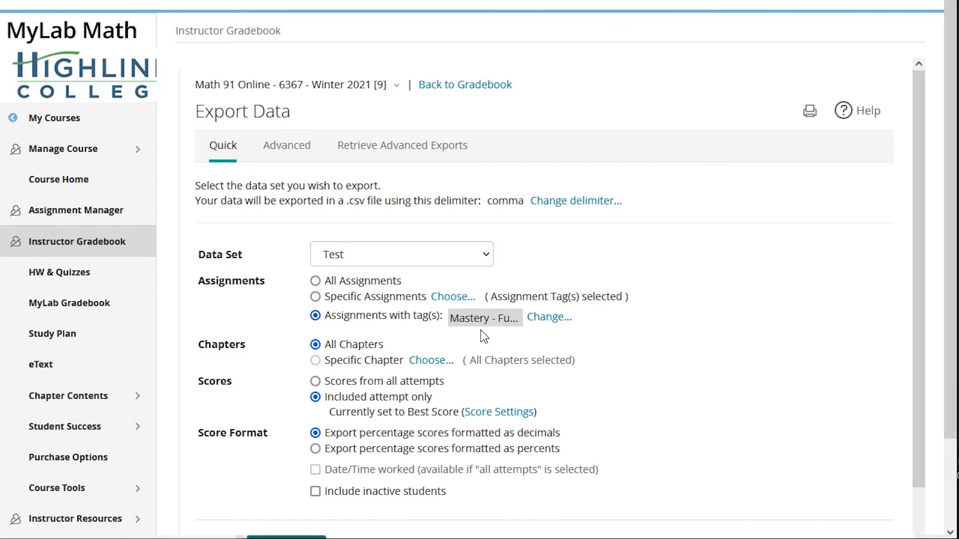
mouse_move(390, 249)
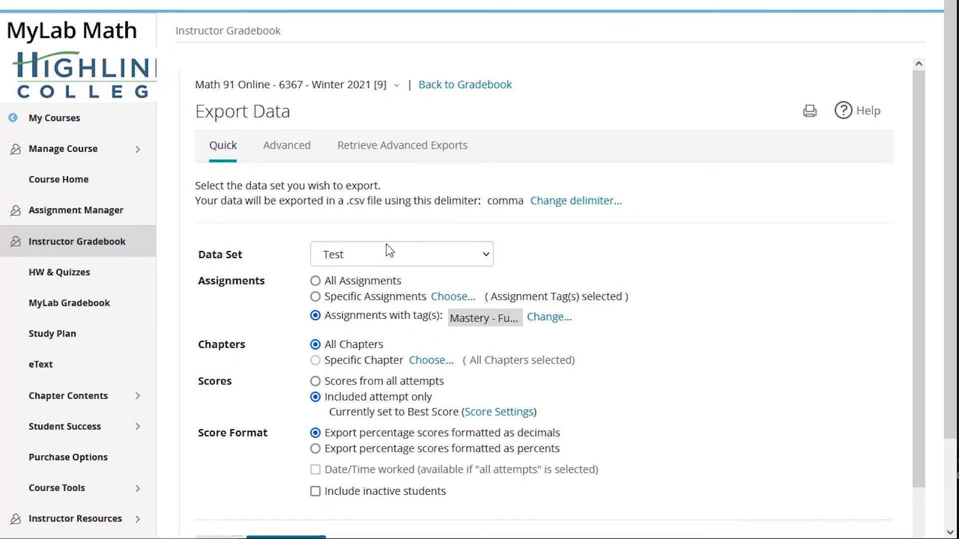
left_click(401, 253)
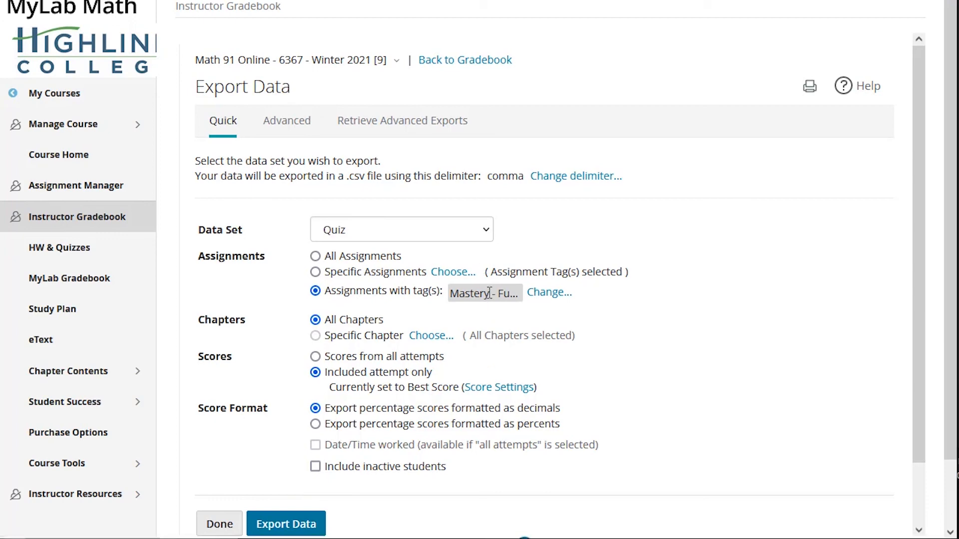
mouse_move(483, 292)
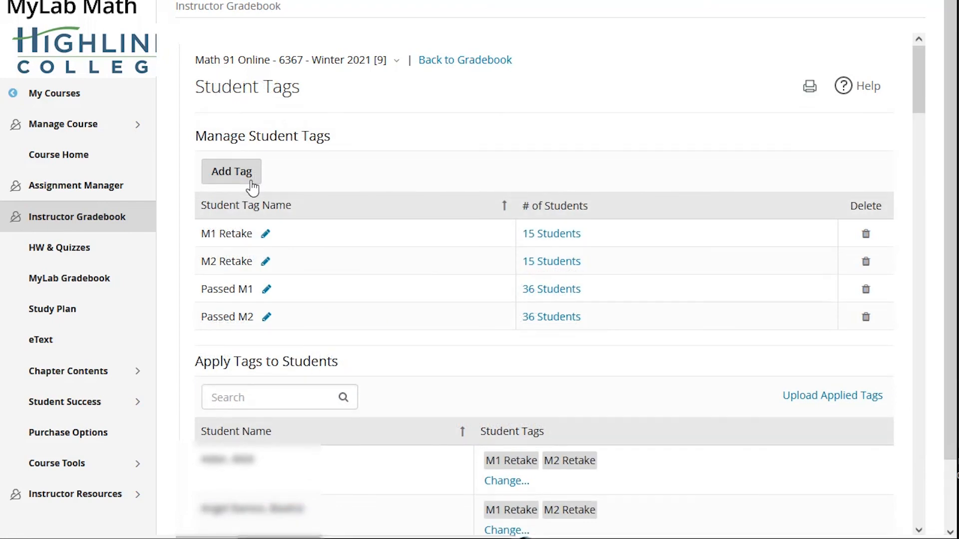
- Start a new student tag and enter 'commuters' as its name
left_click(230, 172)
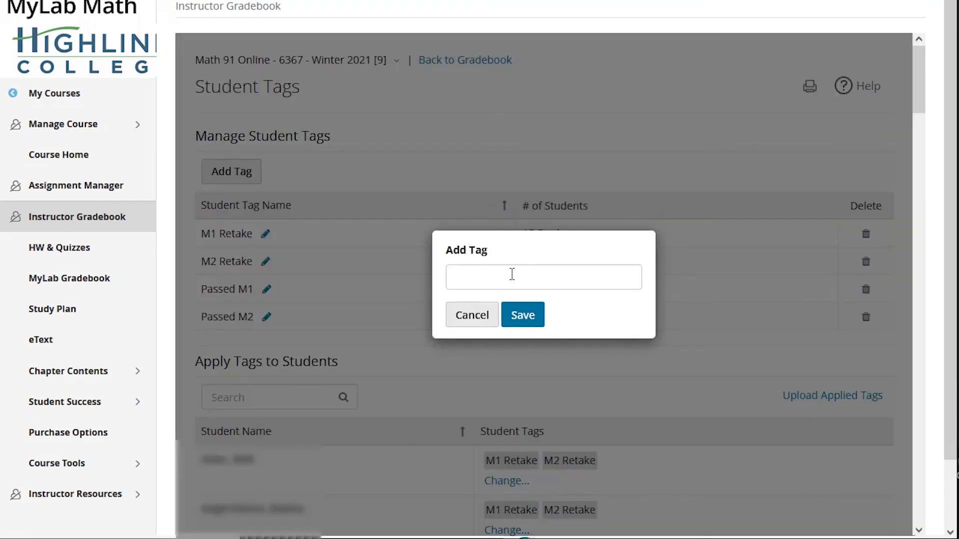
type("athlete")
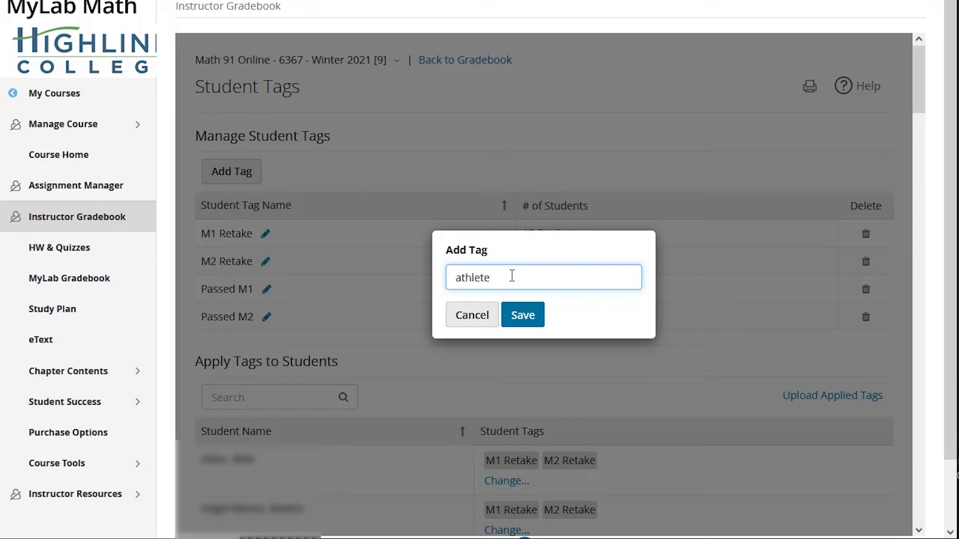
type("comm")
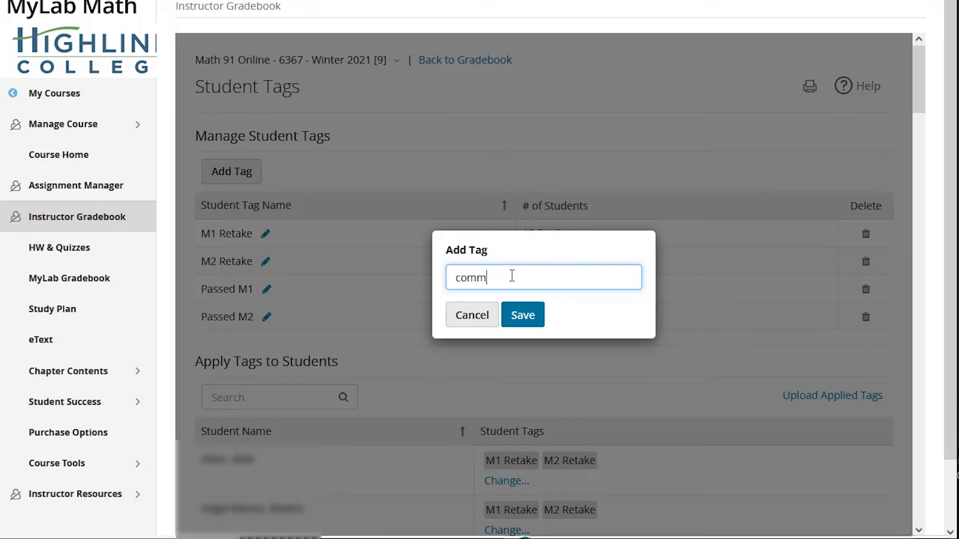
type("uters")
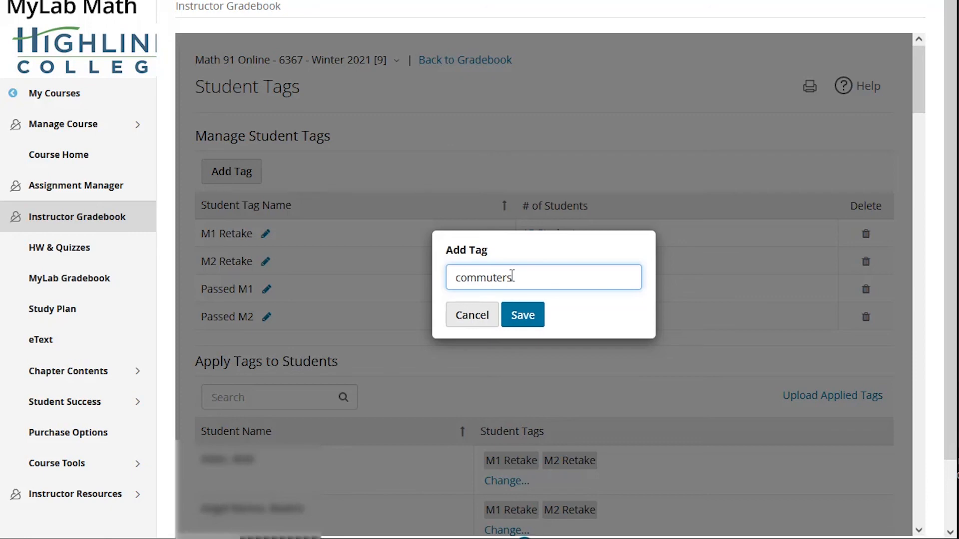
mouse_move(471, 314)
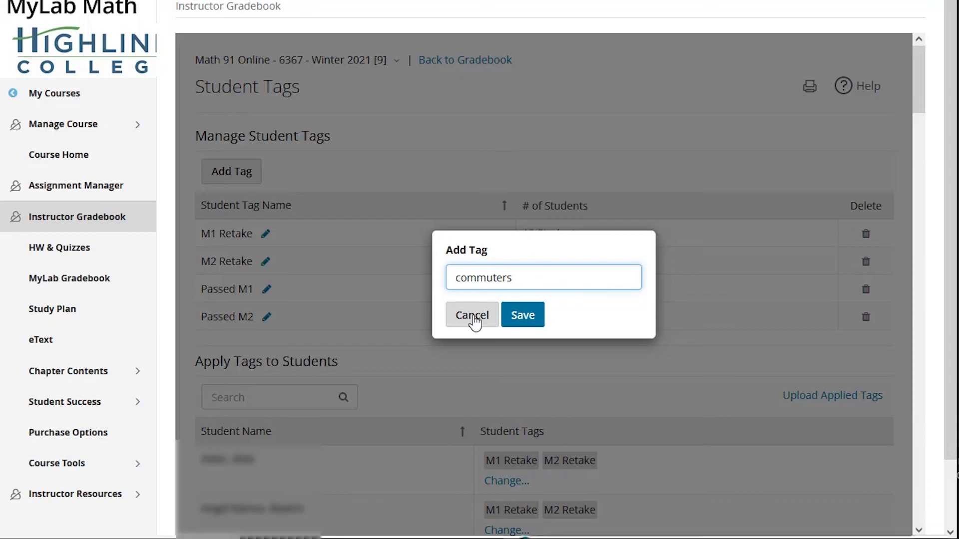
mouse_move(529, 278)
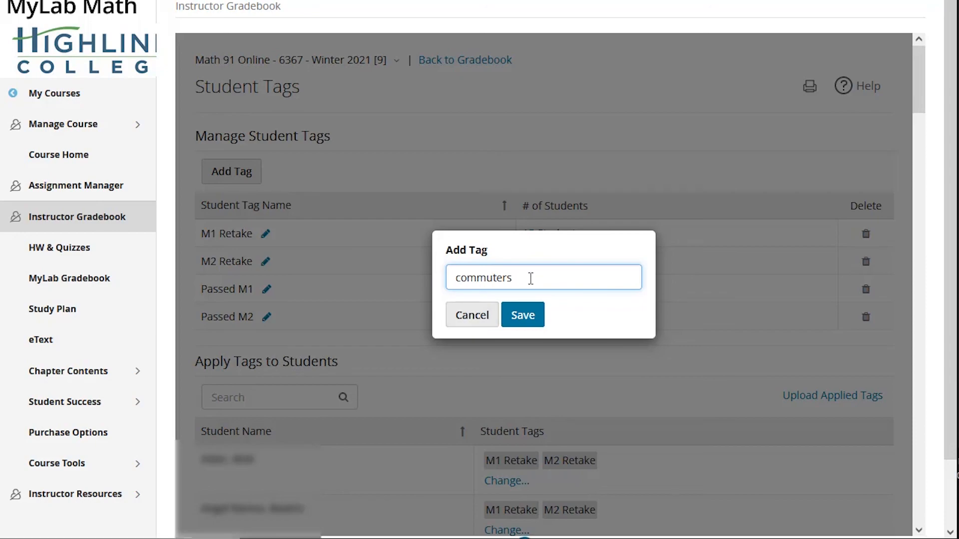